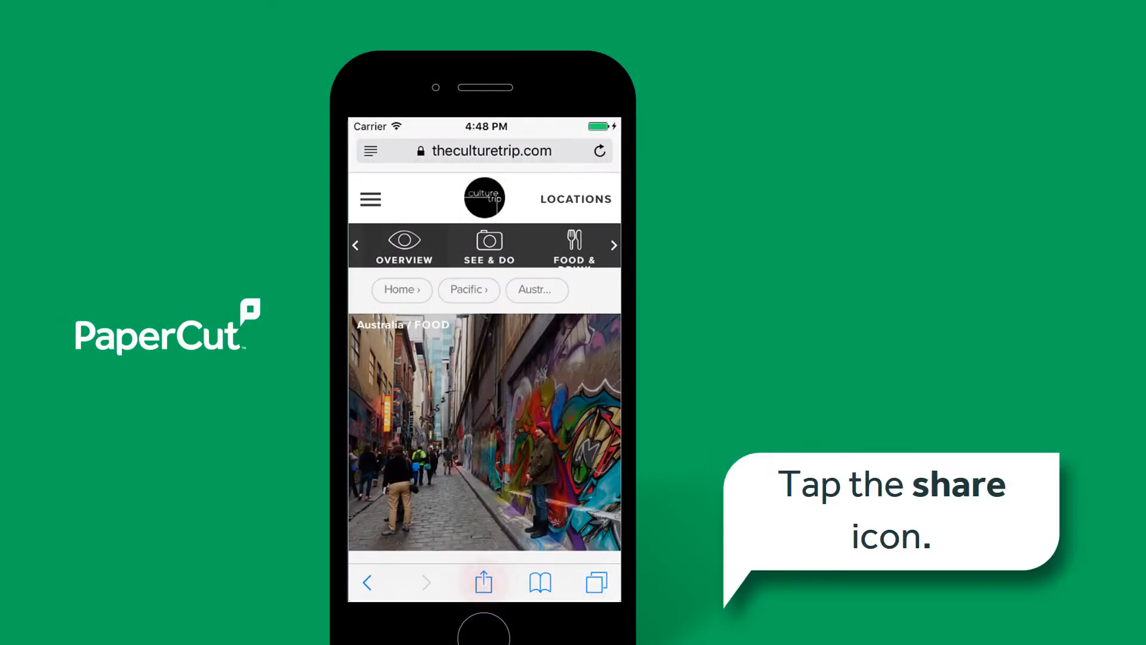
- Share the web page to Print and bring up printer selection in Mobility Print
{"action": "left_click", "coordinate": [483, 583]}
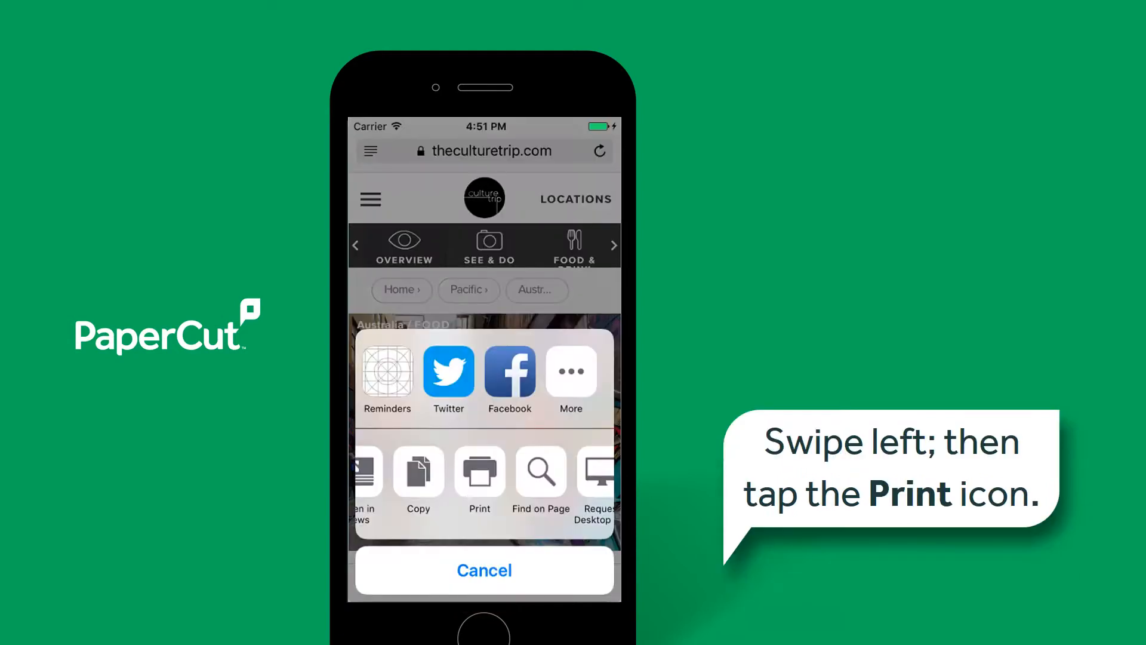
{"action": "left_click", "coordinate": [480, 472]}
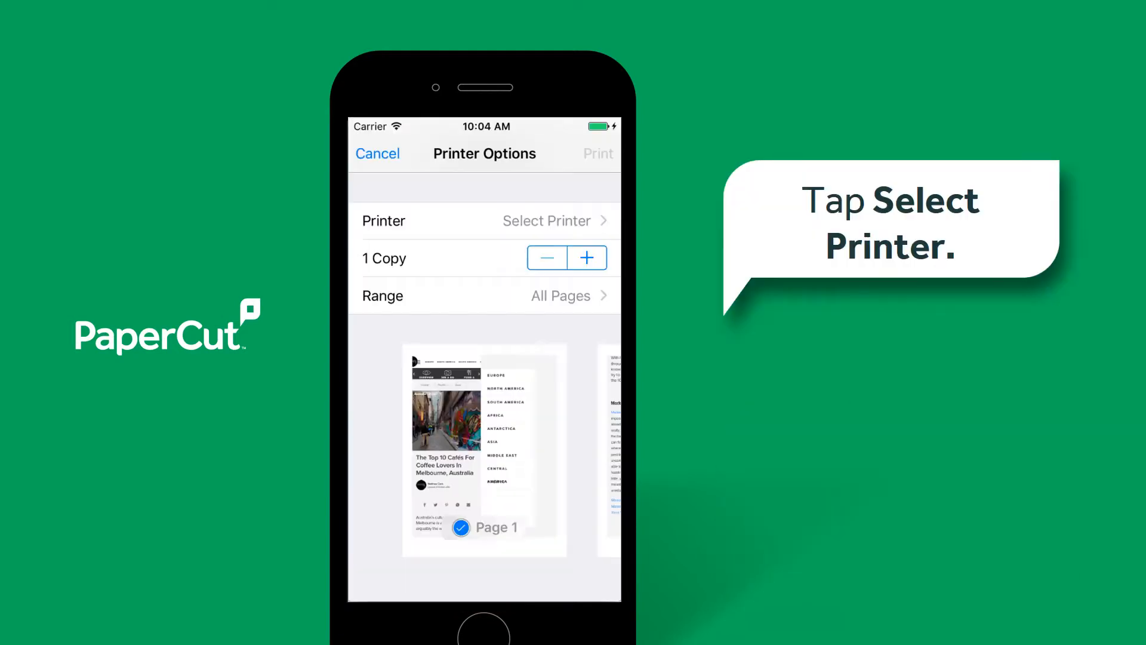
{"action": "left_click", "coordinate": [544, 220]}
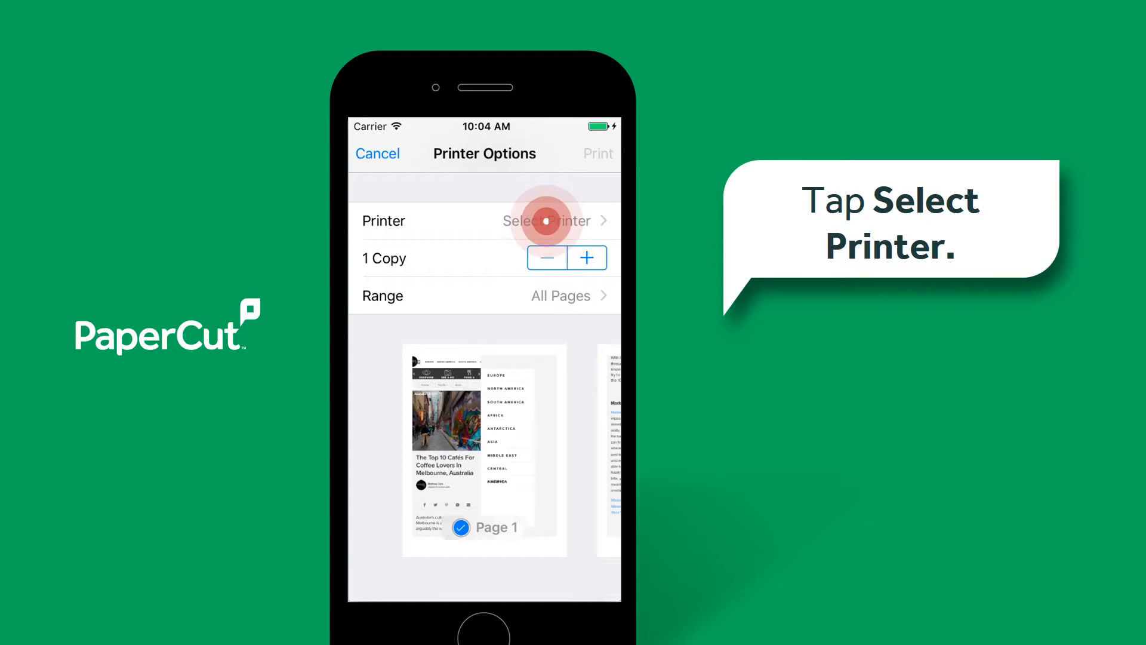
{"action": "left_click", "coordinate": [546, 221]}
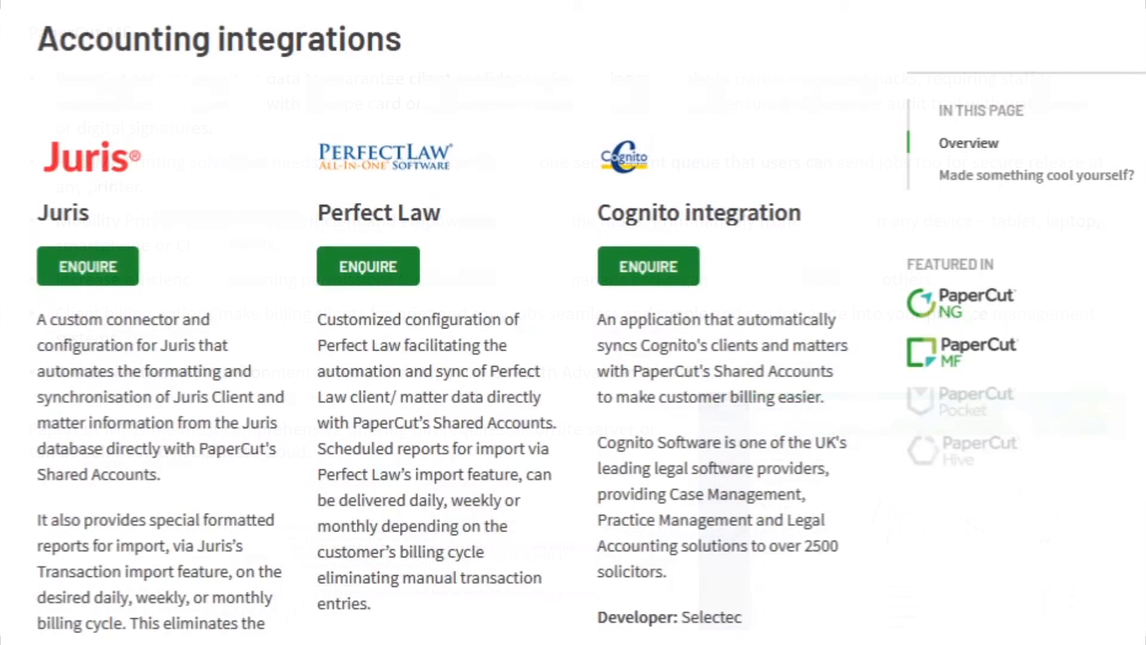
{"action": "scroll", "scroll_direction": "down", "scroll_amount": 3}
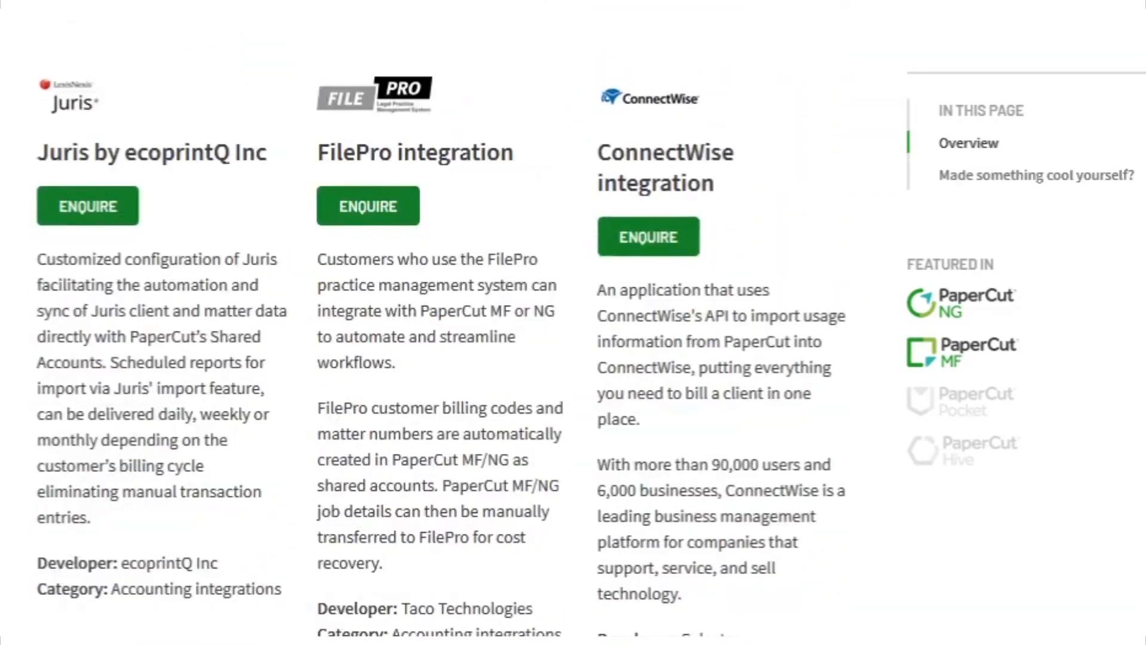
{"action": "scroll", "scroll_direction": "down", "scroll_amount": 3}
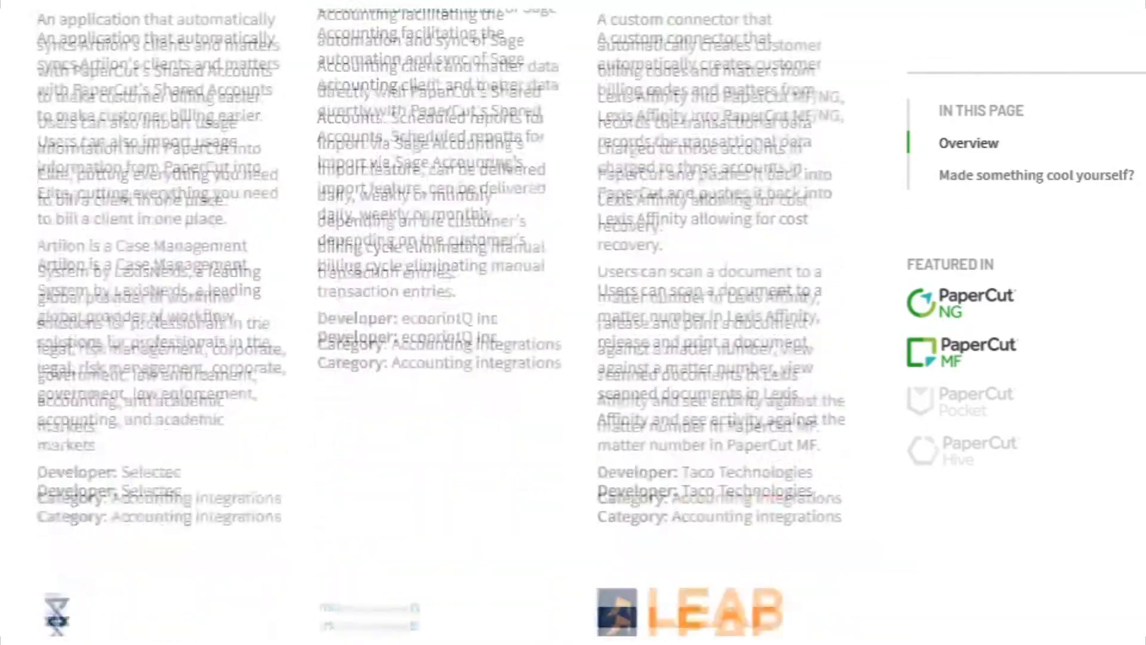
{"action": "scroll", "scroll_direction": "down", "scroll_amount": 3}
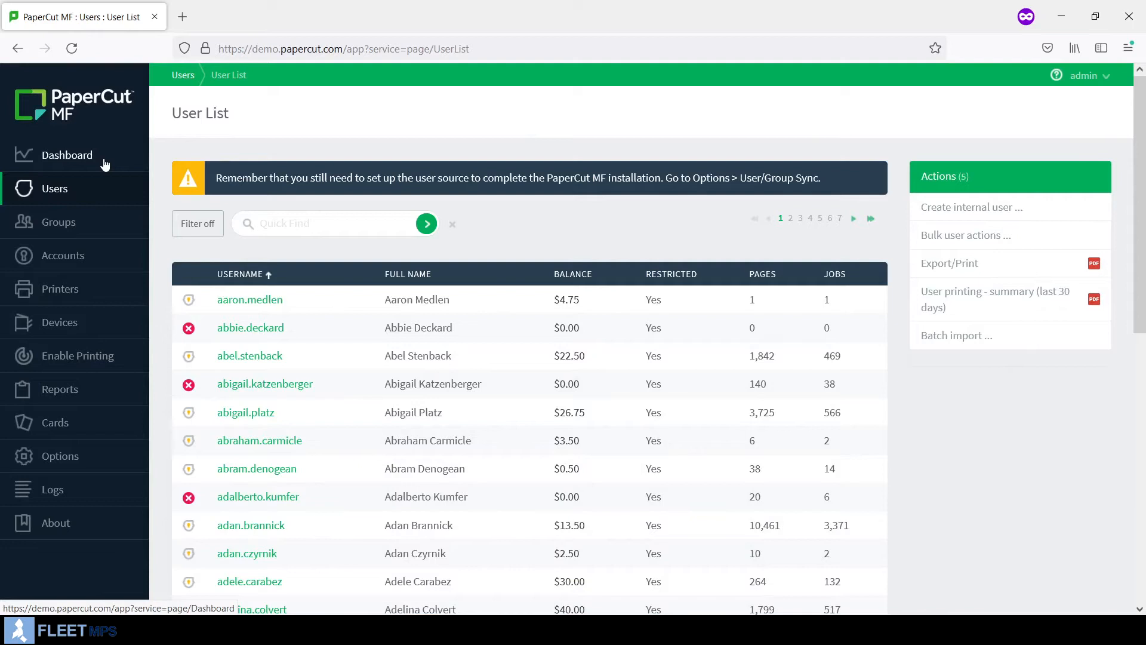
- Open the Dashboard and review system status, pages-printed chart, printer status and environmental impact
{"action": "left_click", "coordinate": [67, 154]}
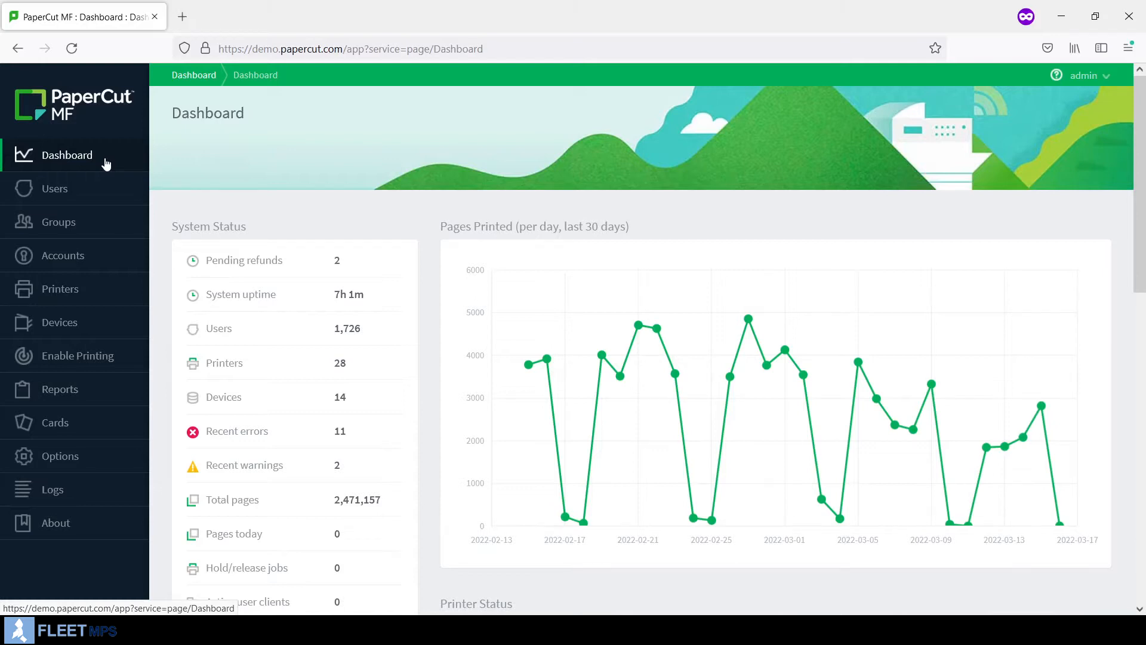
{"action": "mouse_move", "coordinate": [385, 269]}
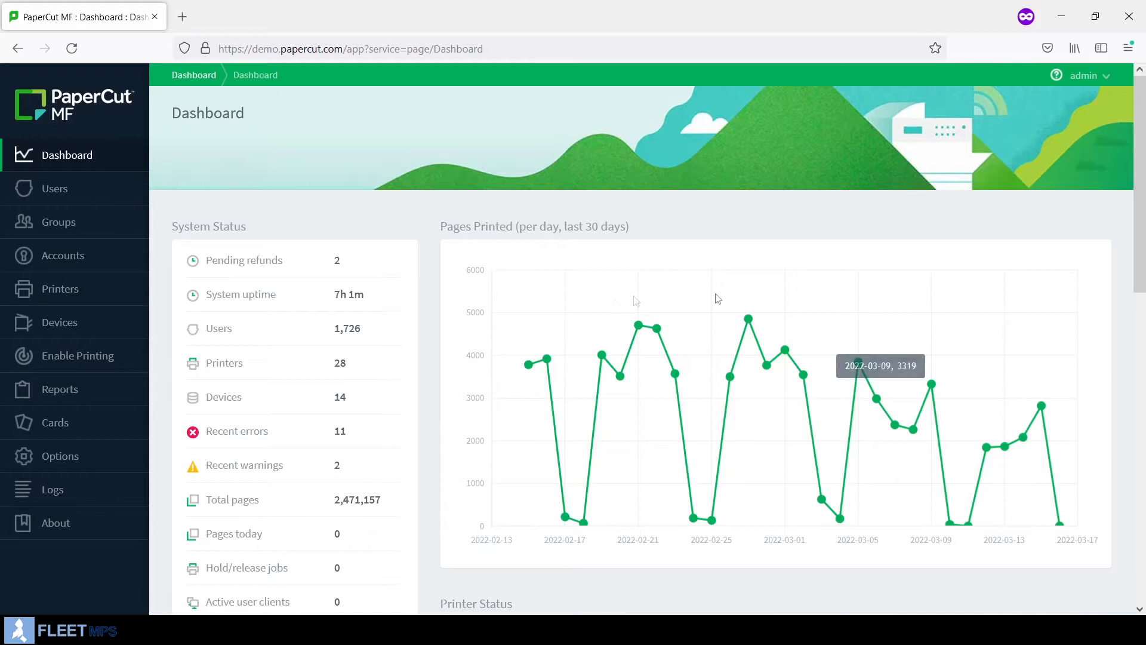
{"action": "mouse_move", "coordinate": [765, 413]}
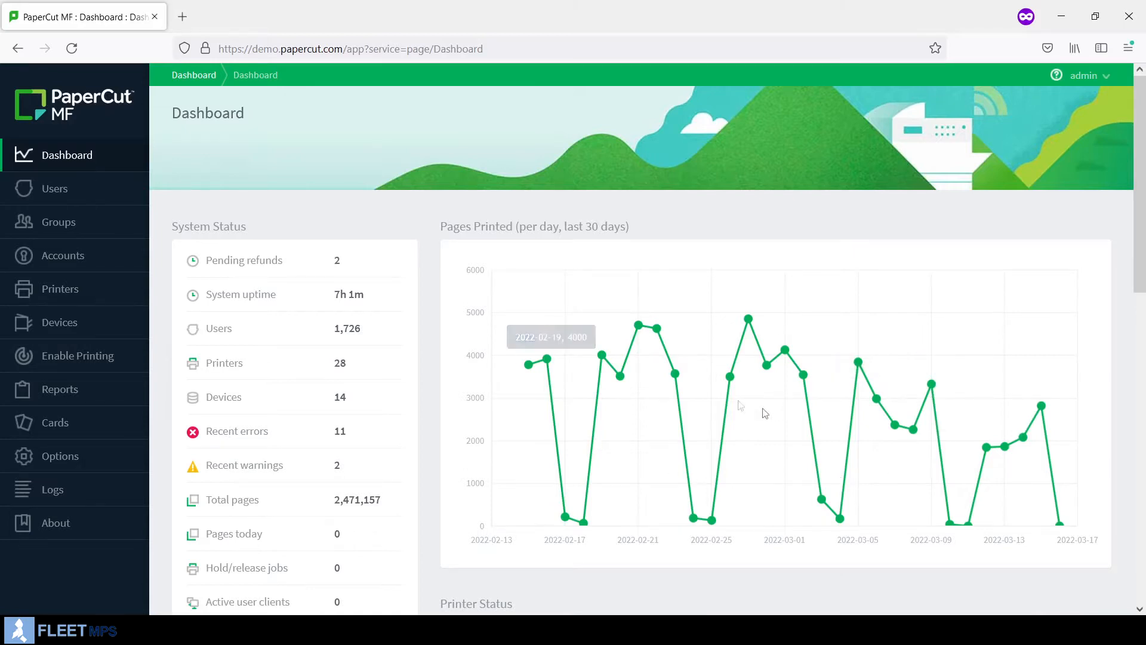
{"action": "scroll", "scroll_direction": "down", "scroll_amount": 3}
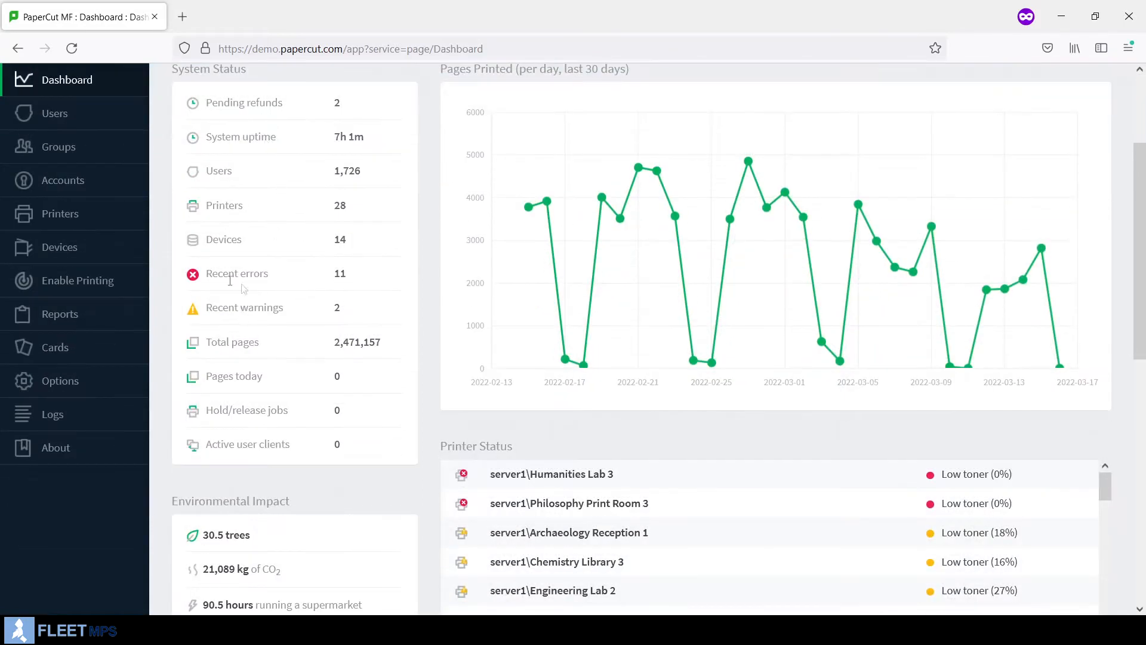
{"action": "scroll", "scroll_direction": "down", "scroll_amount": 3}
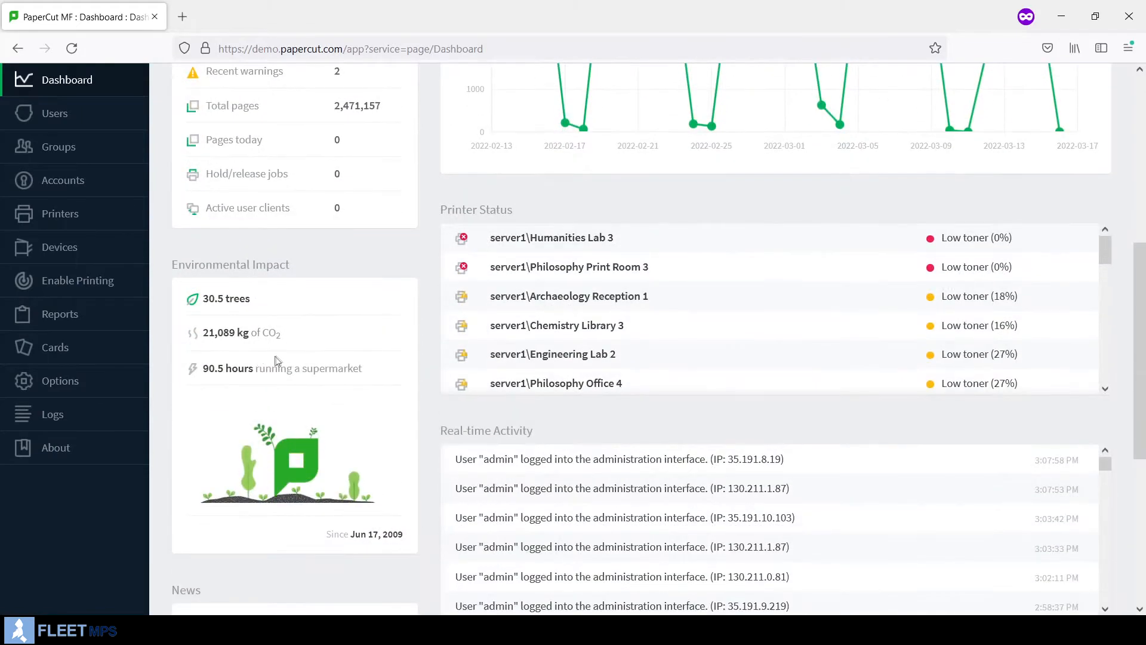
{"action": "mouse_move", "coordinate": [299, 318]}
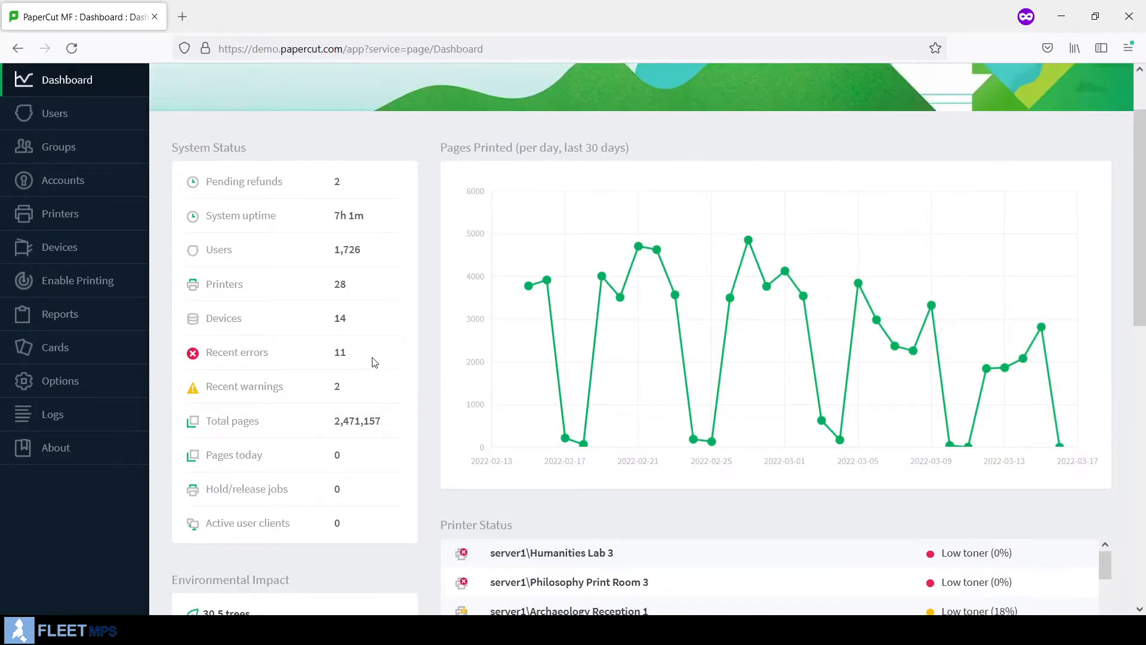
{"action": "mouse_move", "coordinate": [372, 387]}
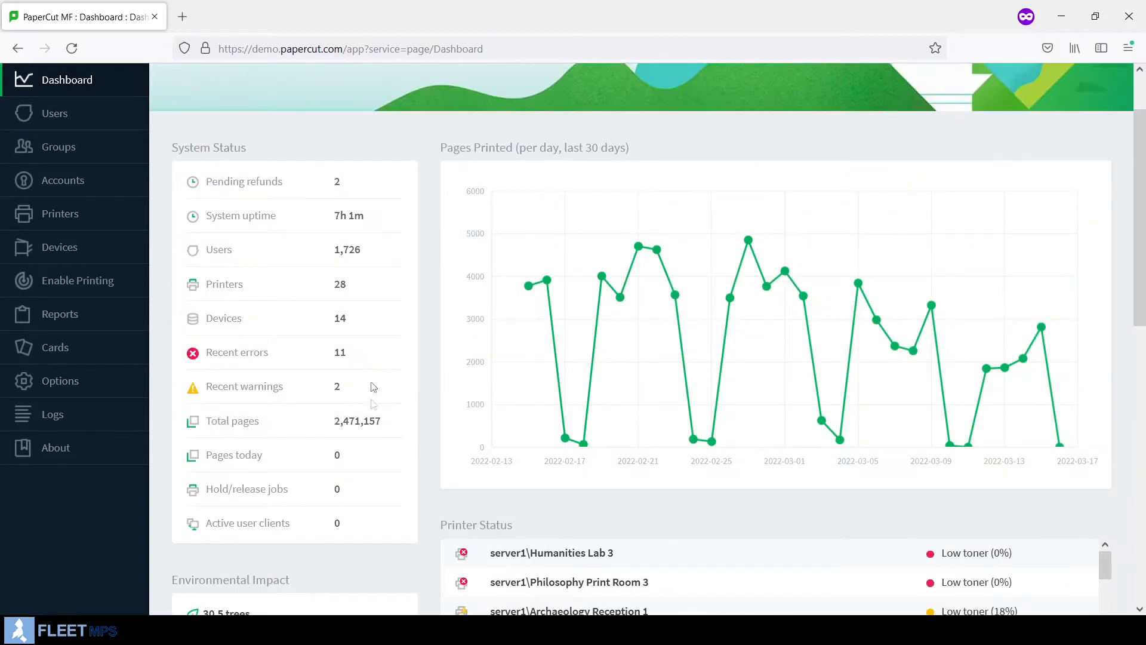
{"action": "scroll", "scroll_direction": "down", "scroll_amount": 3}
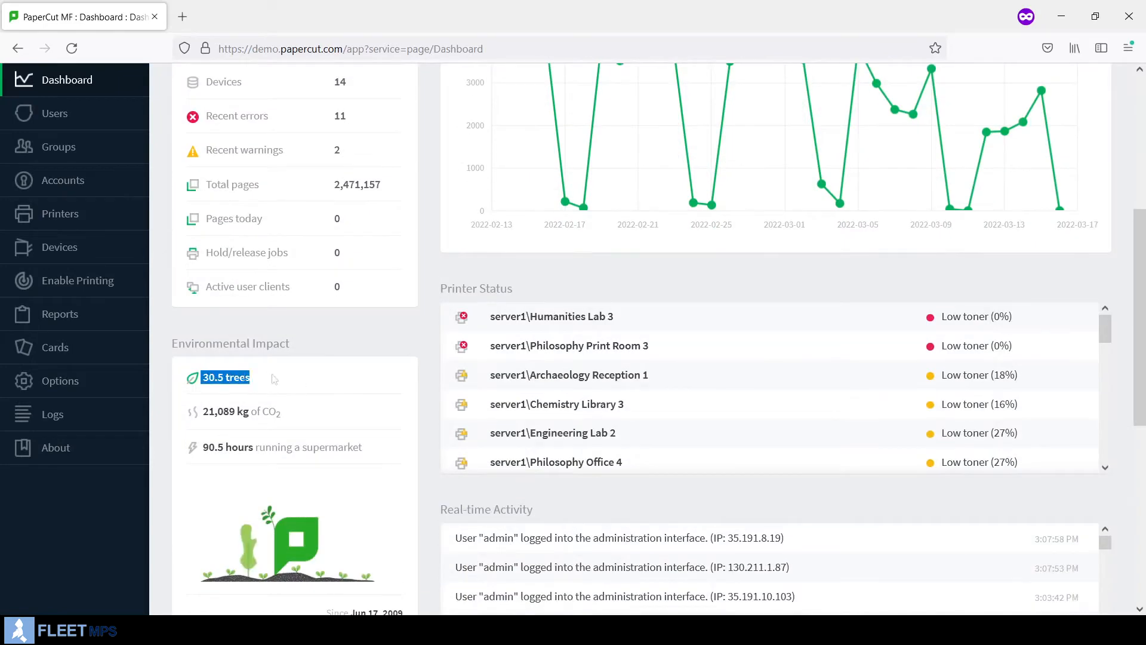
{"action": "mouse_move", "coordinate": [281, 384]}
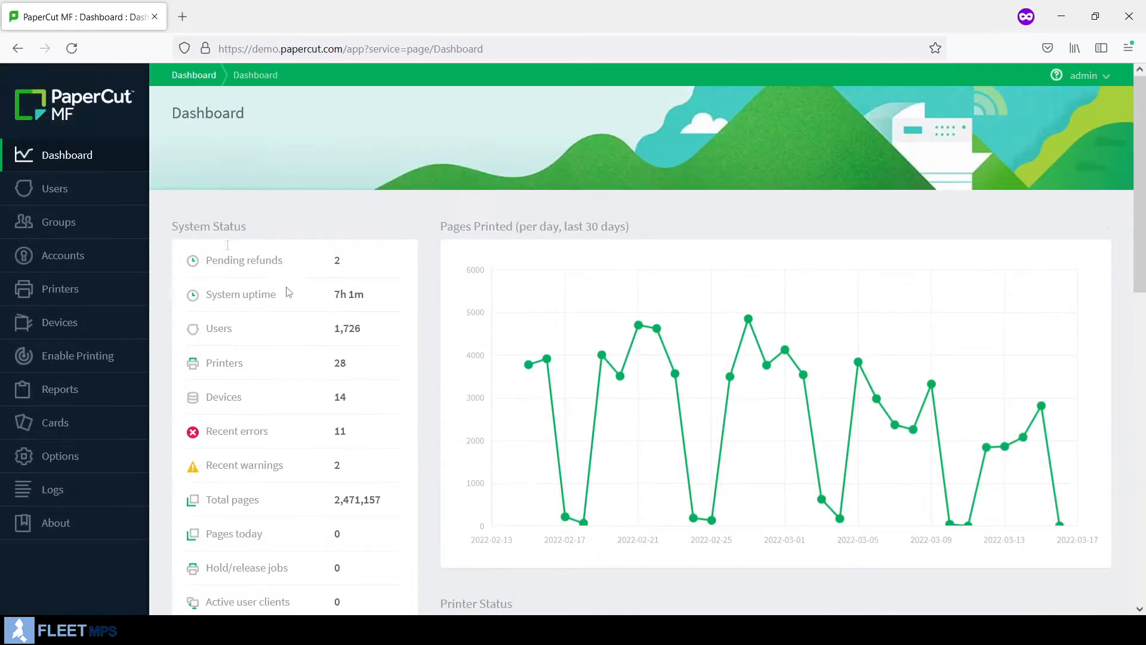
- Show the User List with balances, restrictions, pages and jobs per user
{"action": "left_click", "coordinate": [54, 189]}
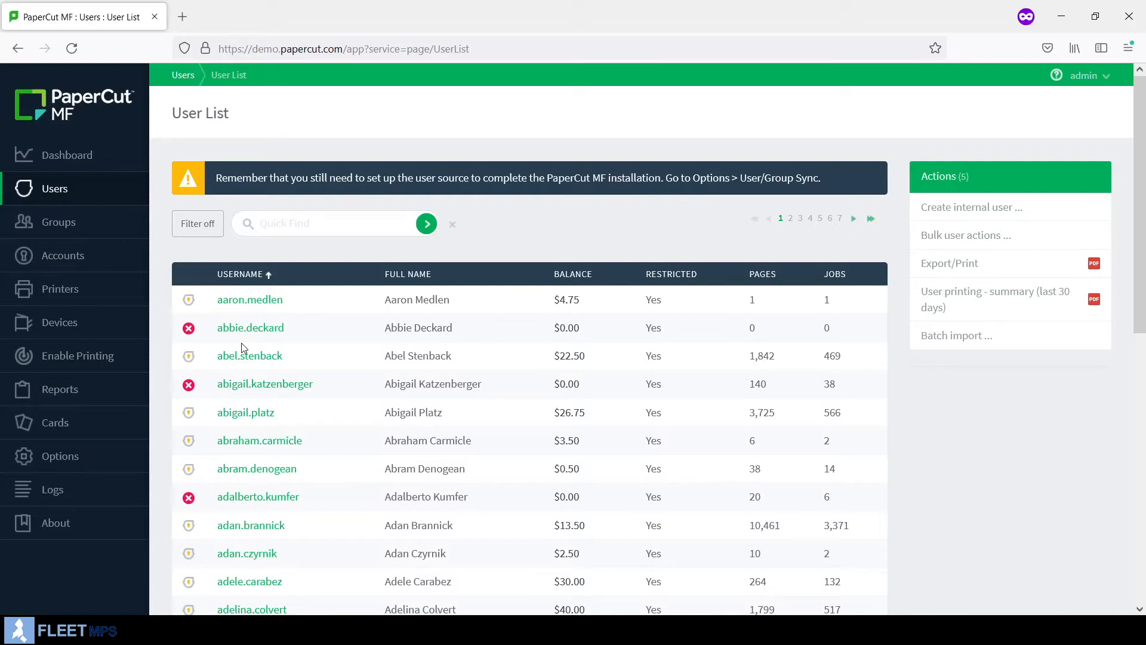
{"action": "mouse_move", "coordinate": [261, 349]}
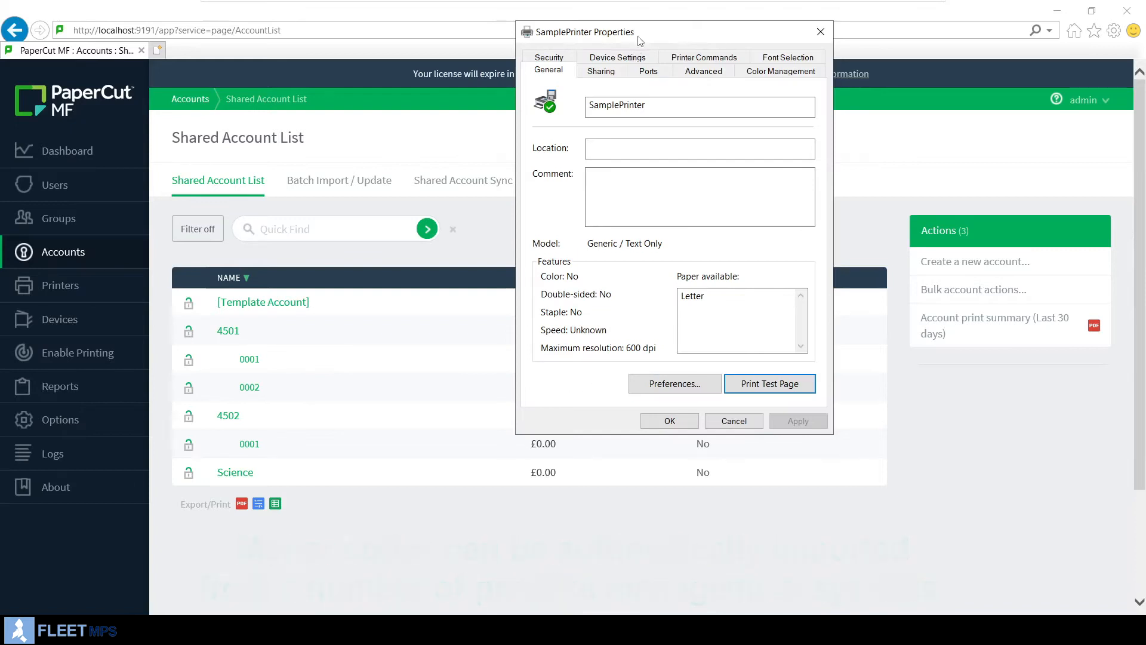
- Send a SamplePrinter test page charged to shared account 4502\0001, then close the confirmation
{"action": "left_click", "coordinate": [768, 384]}
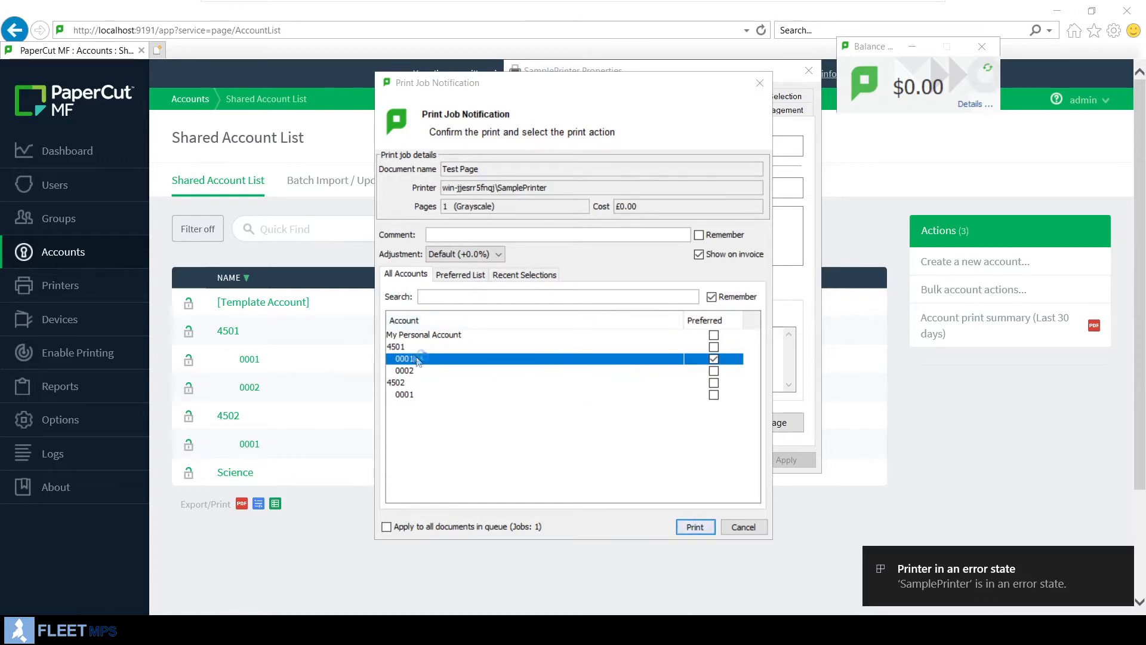
{"action": "left_click", "coordinate": [404, 371]}
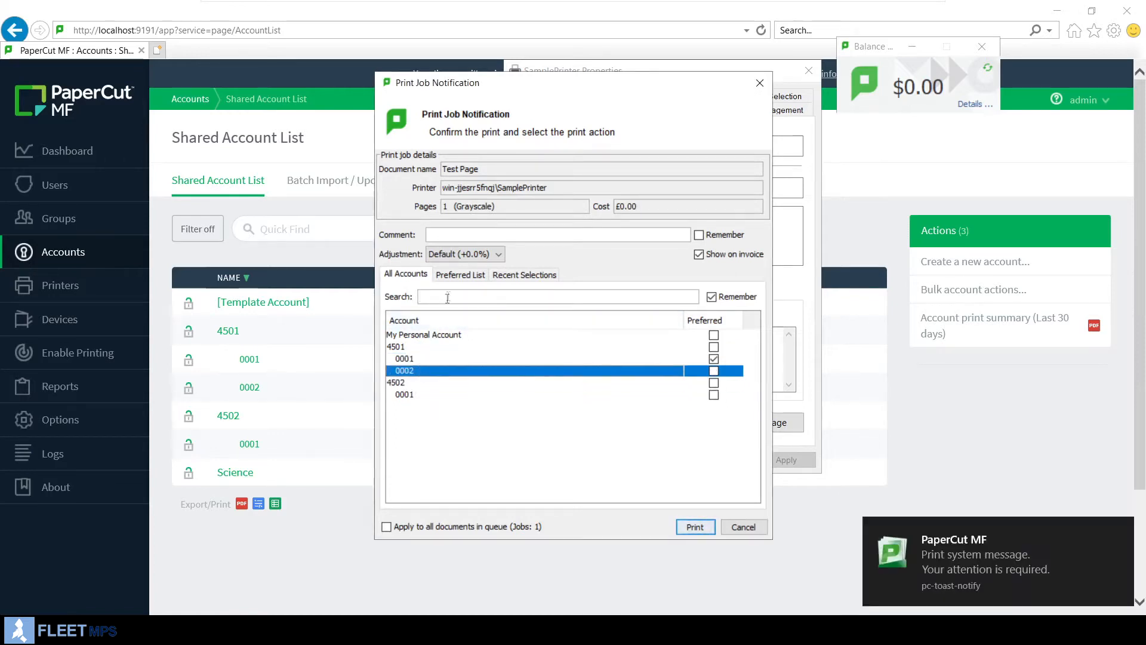
{"action": "type", "text": "4"}
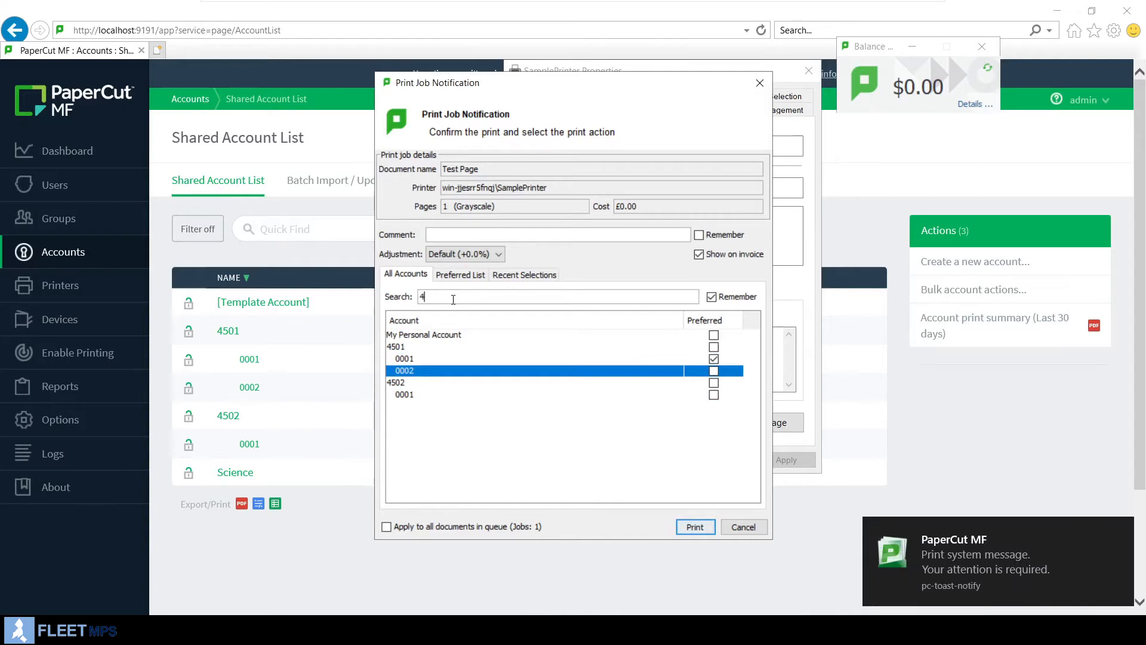
{"action": "type", "text": "502"}
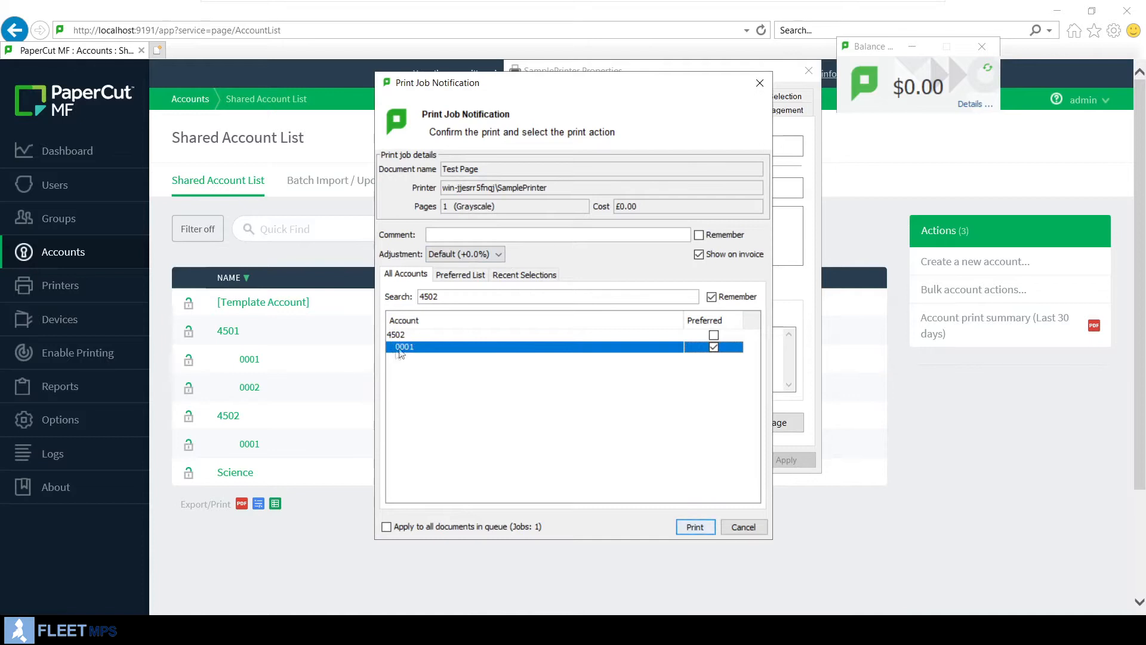
{"action": "mouse_move", "coordinate": [672, 486]}
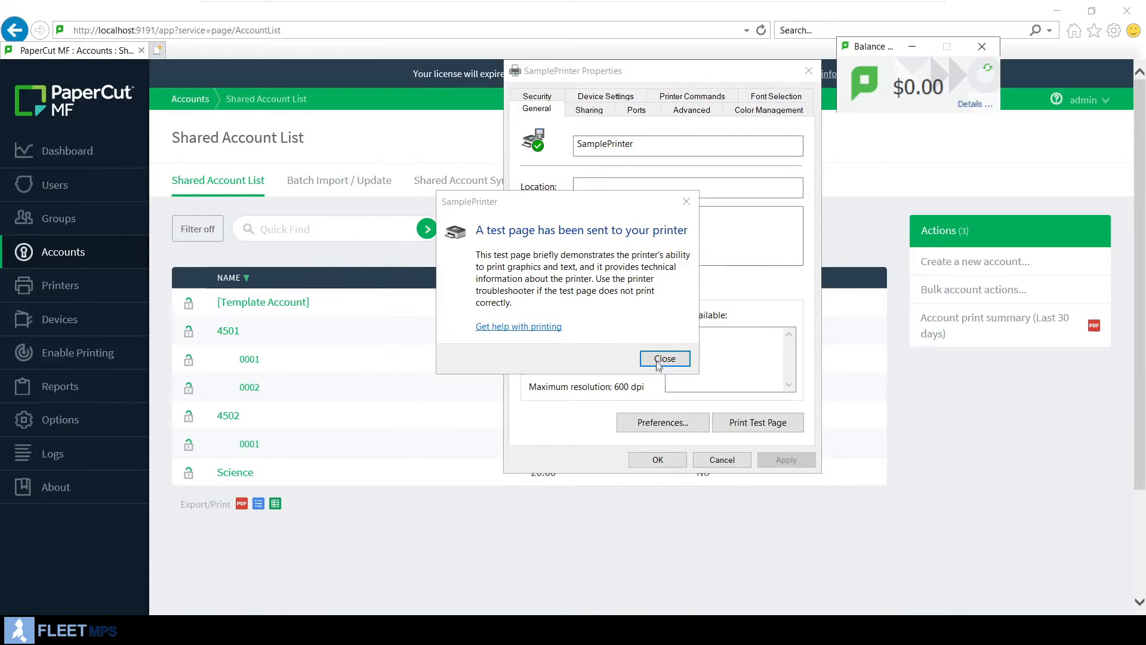
{"action": "left_click", "coordinate": [663, 358]}
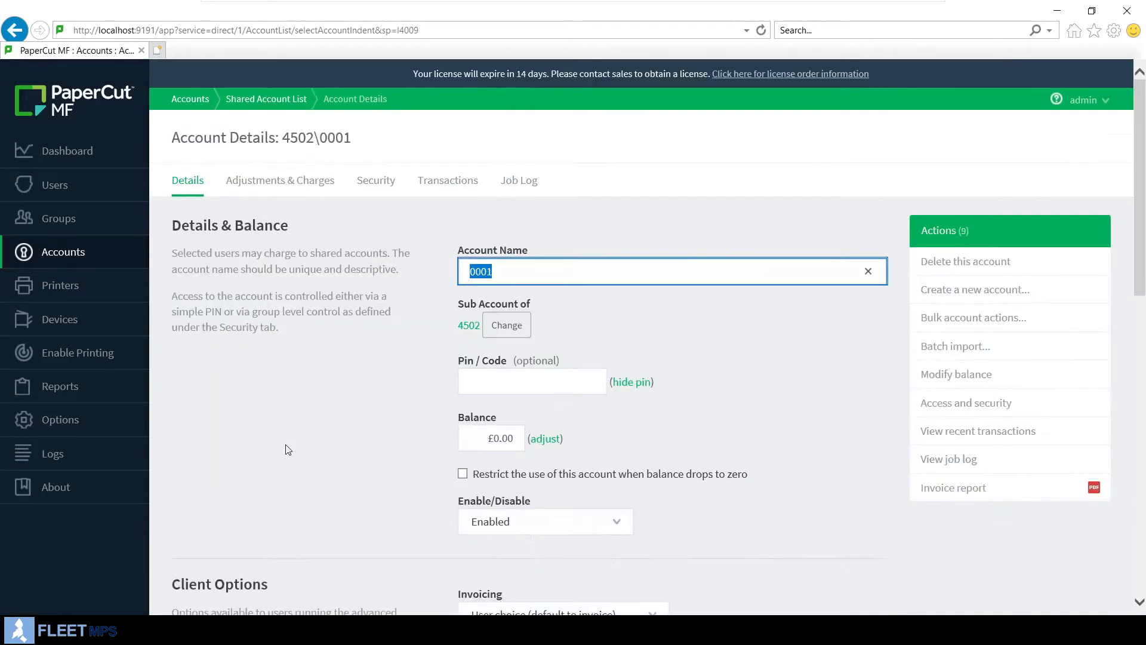
- View the Job Log for account 4502\0001 showing the one-page £0.00 test page
{"action": "left_click", "coordinate": [518, 180]}
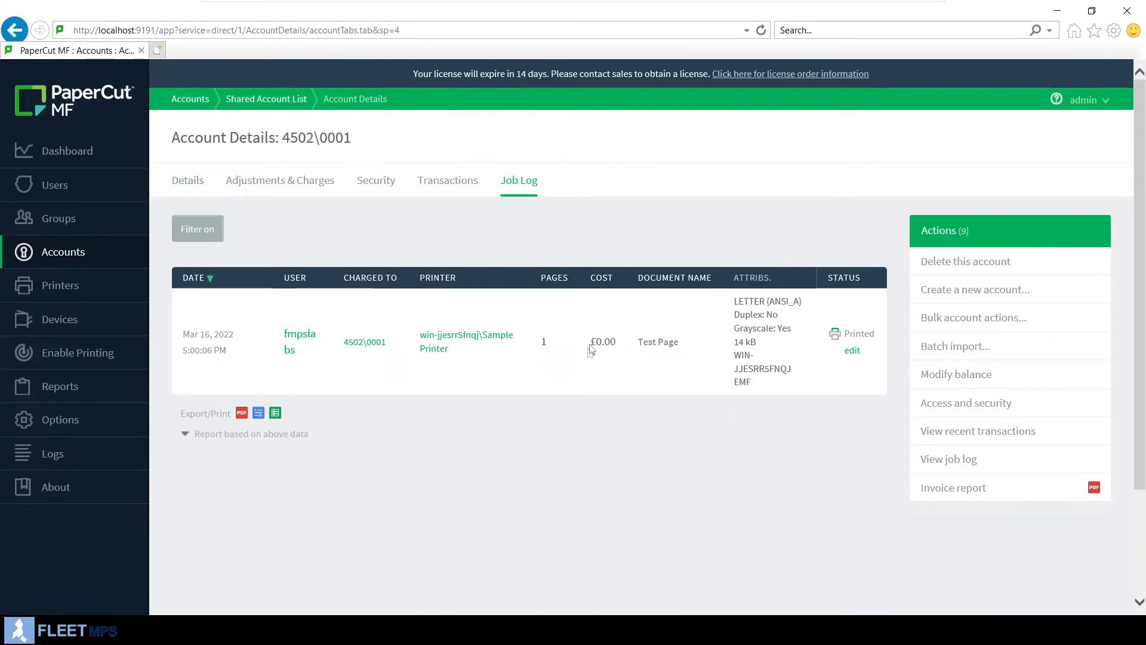
{"action": "mouse_move", "coordinate": [612, 377]}
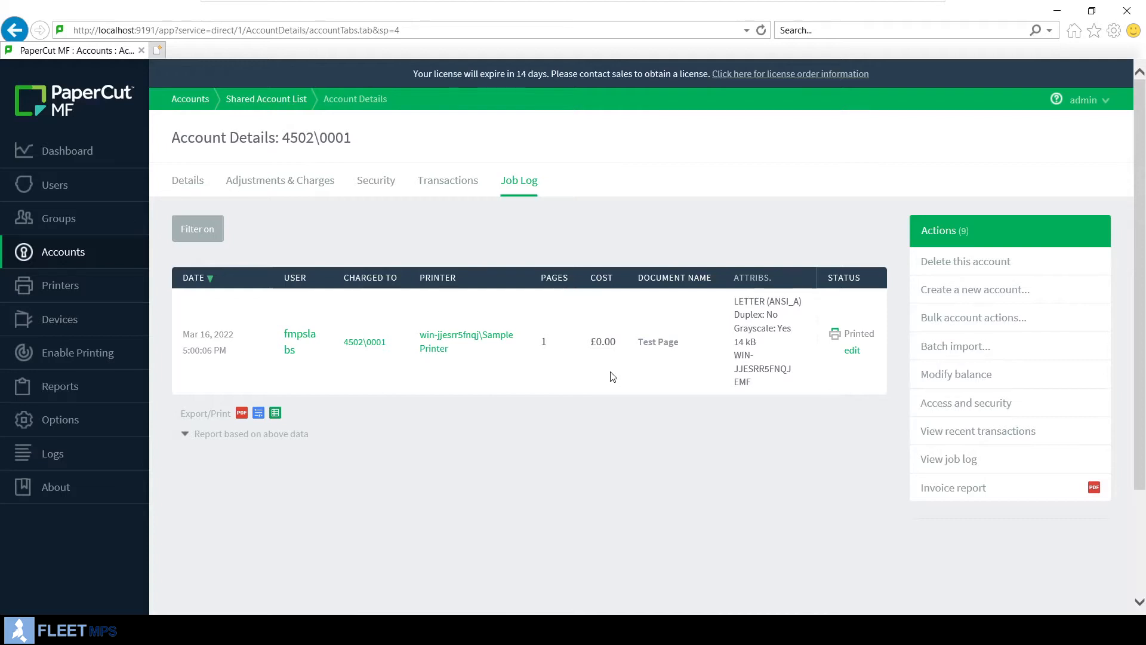
{"action": "mouse_move", "coordinate": [765, 449]}
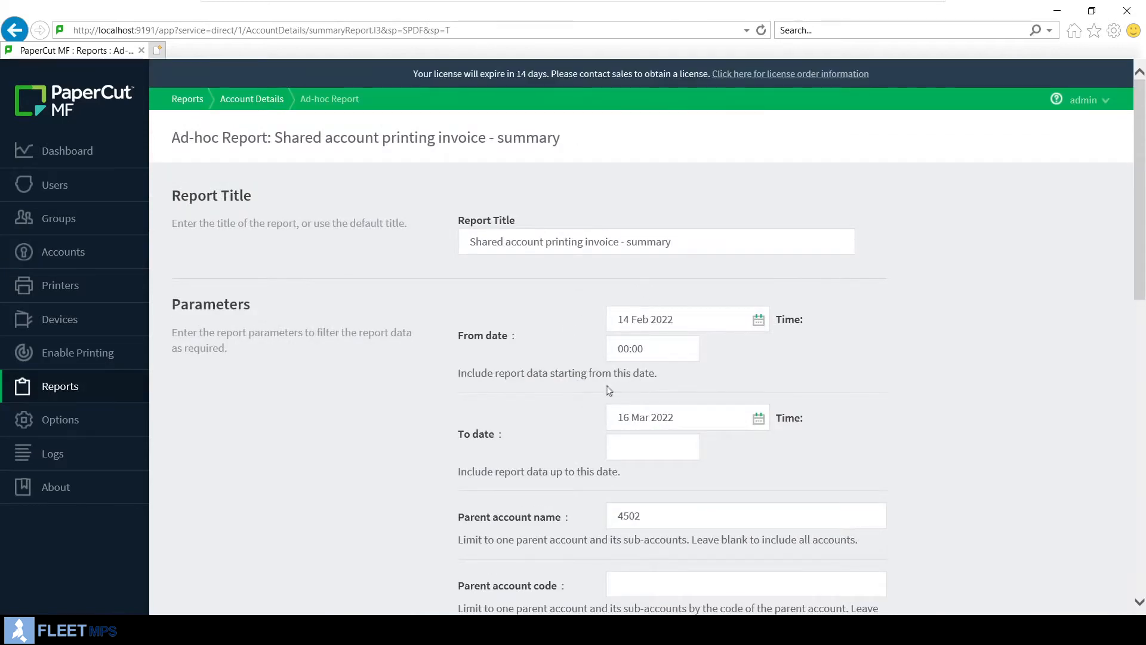
- Run the Invoiced printing report for account 4502 with HTML output format
{"action": "scroll", "scroll_direction": "down", "scroll_amount": 3}
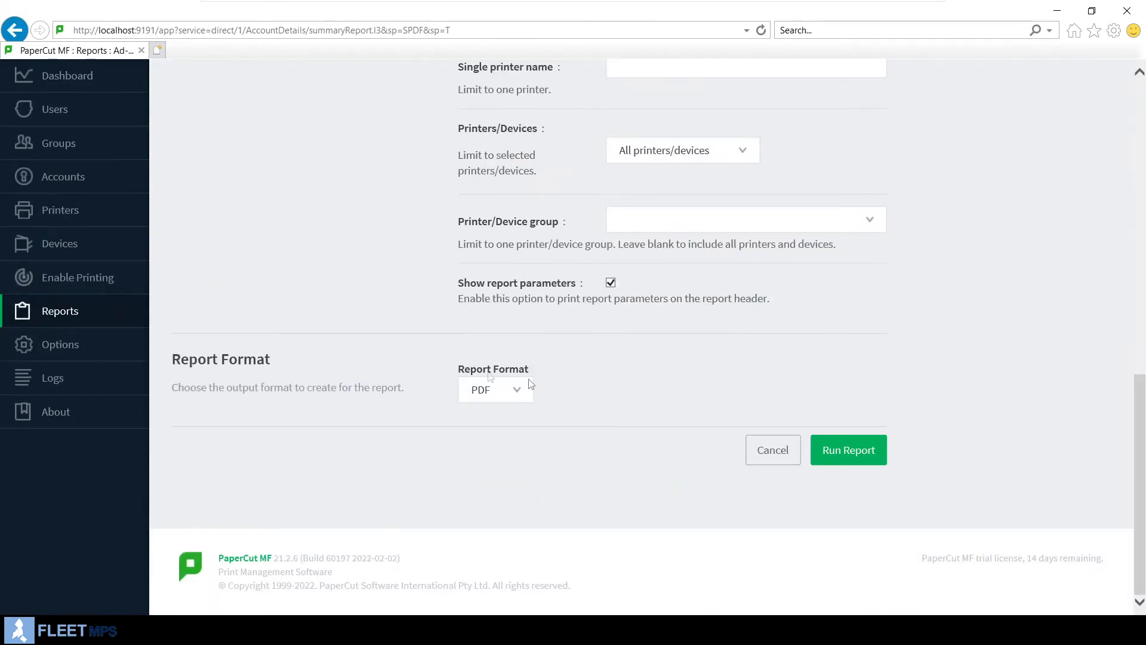
{"action": "left_click", "coordinate": [496, 387]}
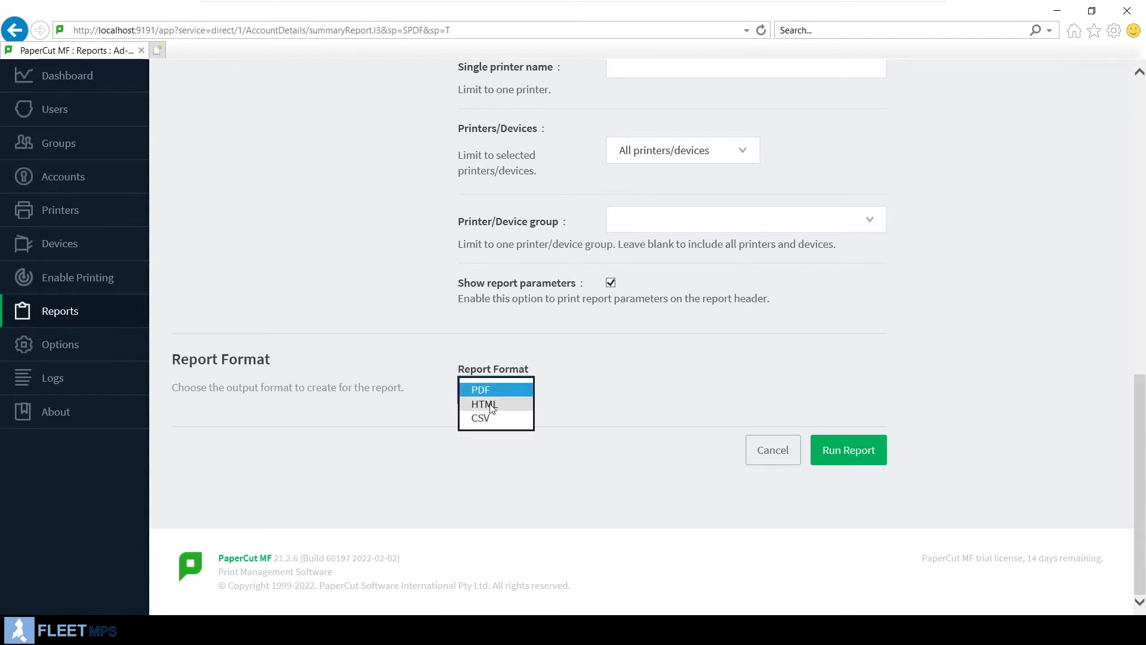
{"action": "left_click", "coordinate": [484, 404]}
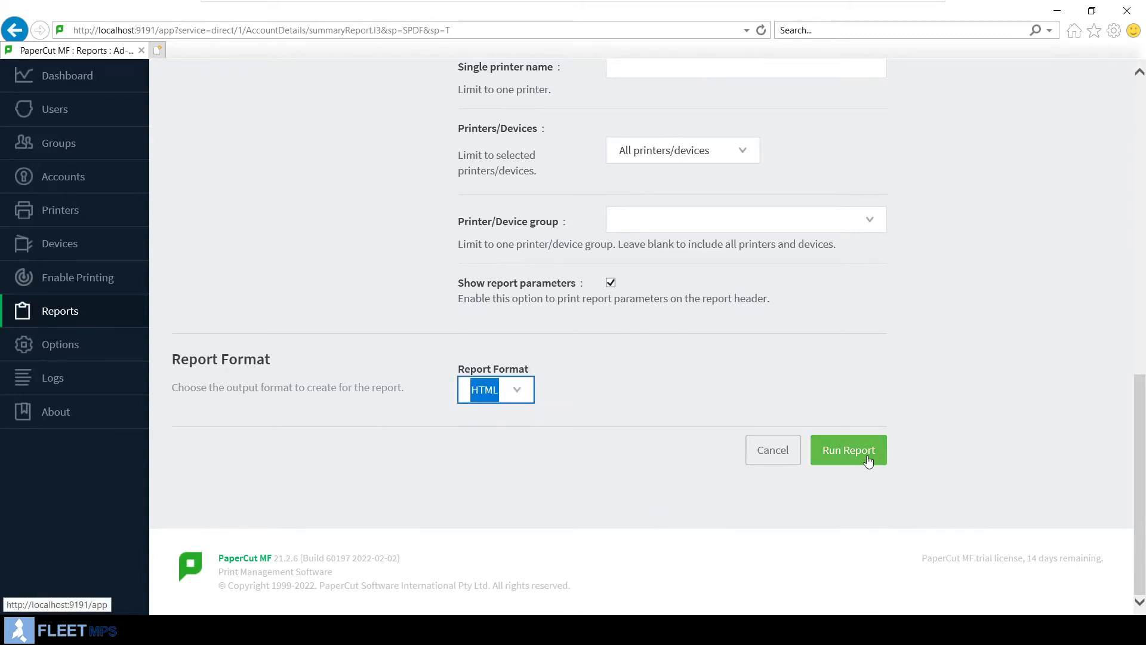
{"action": "left_click", "coordinate": [847, 450]}
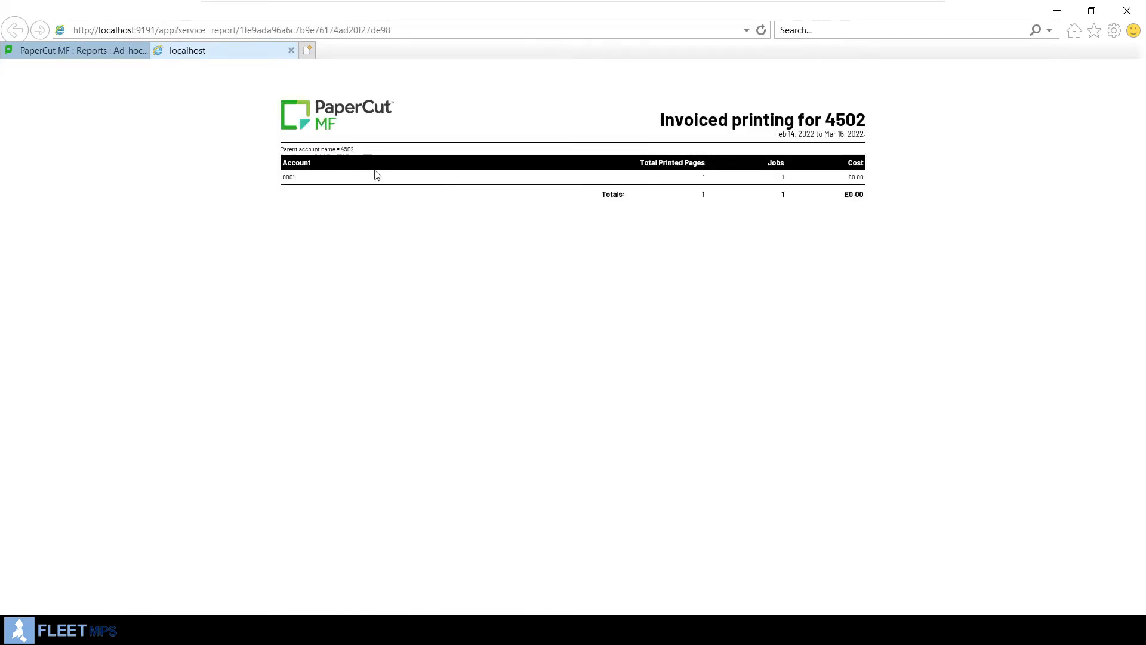
{"action": "mouse_move", "coordinate": [814, 183]}
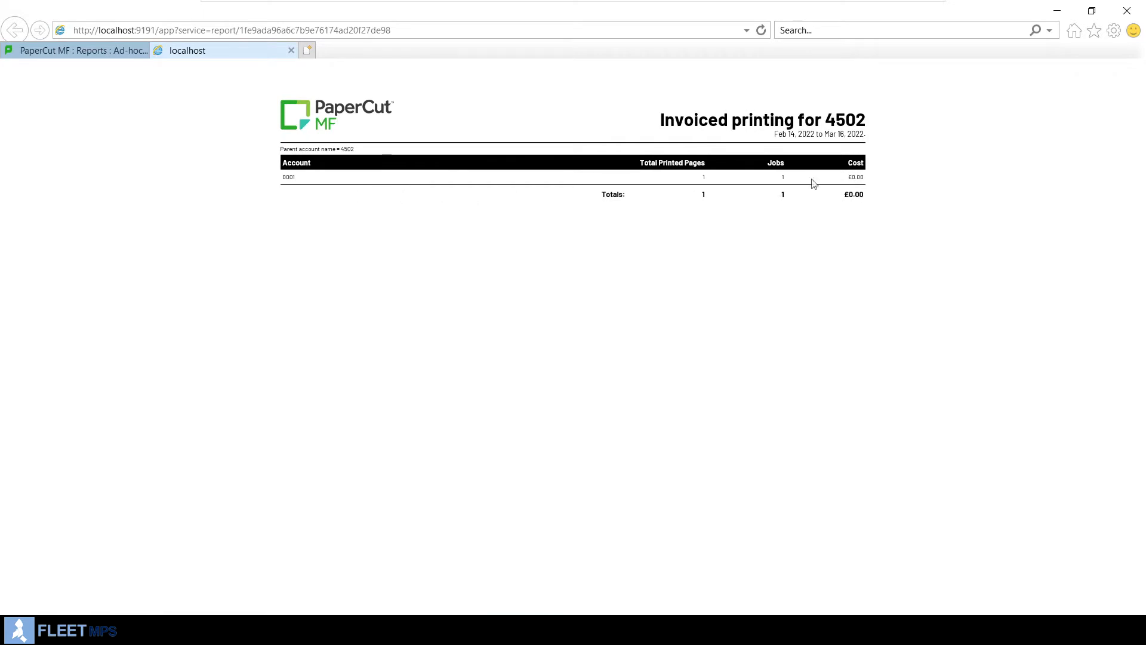
{"action": "mouse_move", "coordinate": [624, 270]}
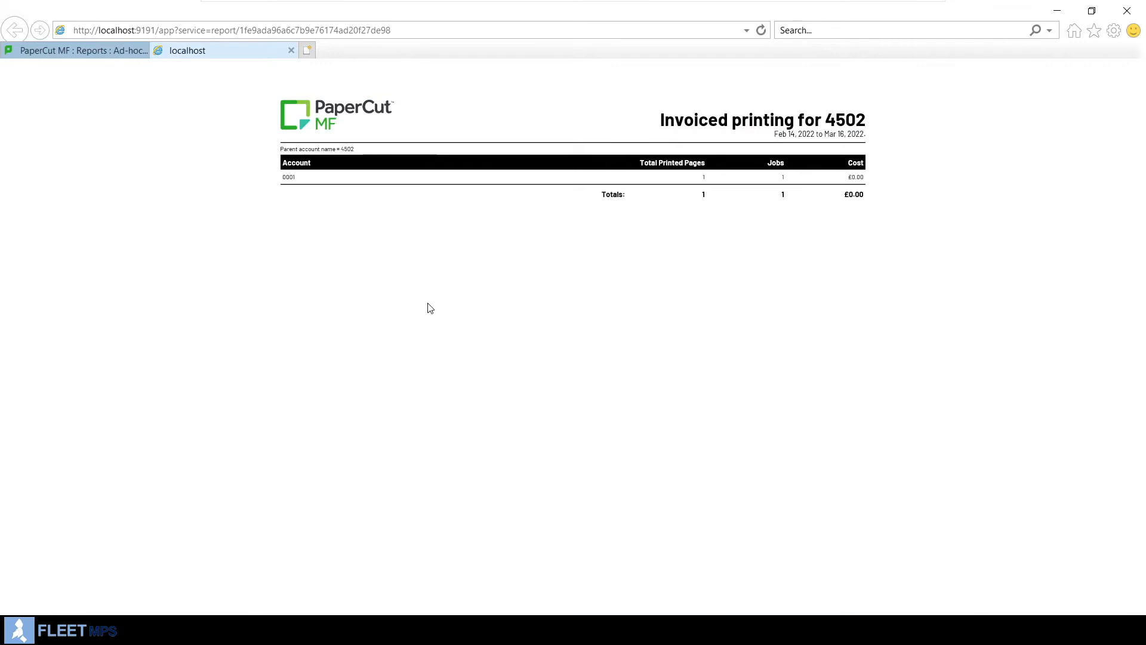
{"action": "mouse_move", "coordinate": [491, 6]}
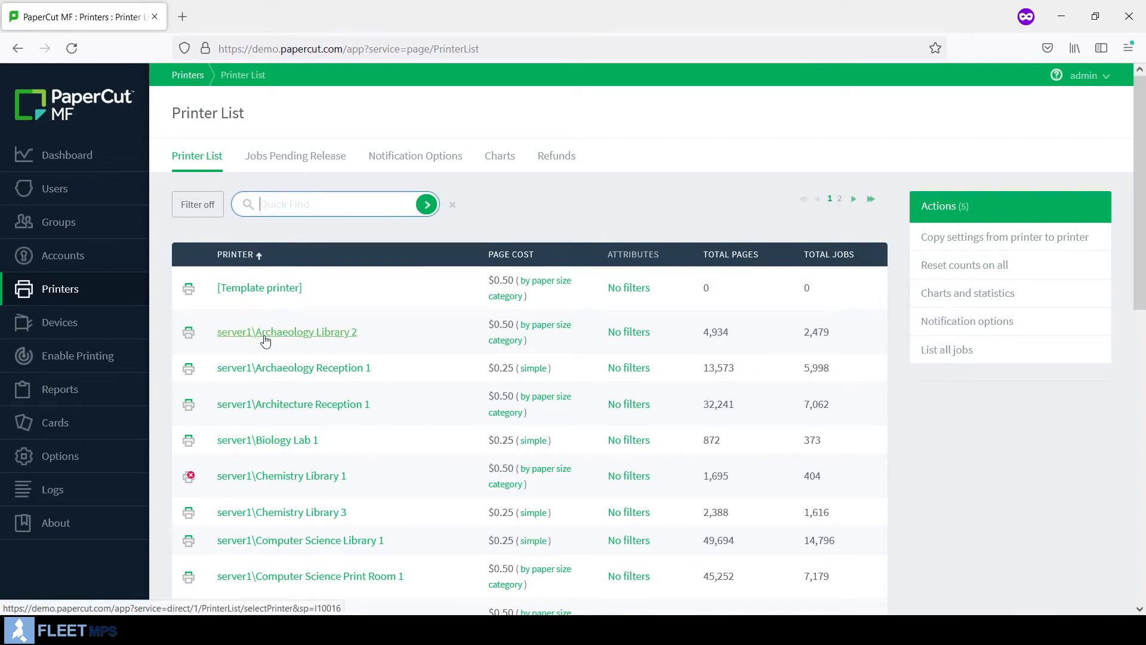
{"action": "mouse_move", "coordinate": [339, 331]}
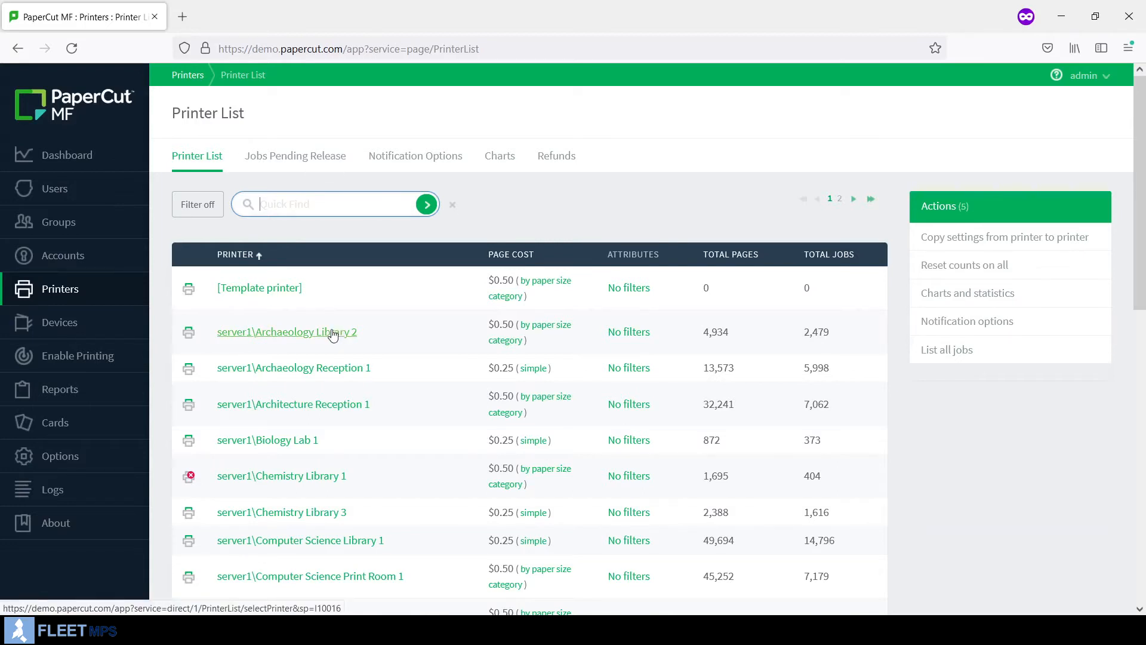
- Enable all-pages watermark/digital signature on Archaeology Library 2, review its text, then view Scripting
{"action": "left_click", "coordinate": [287, 332]}
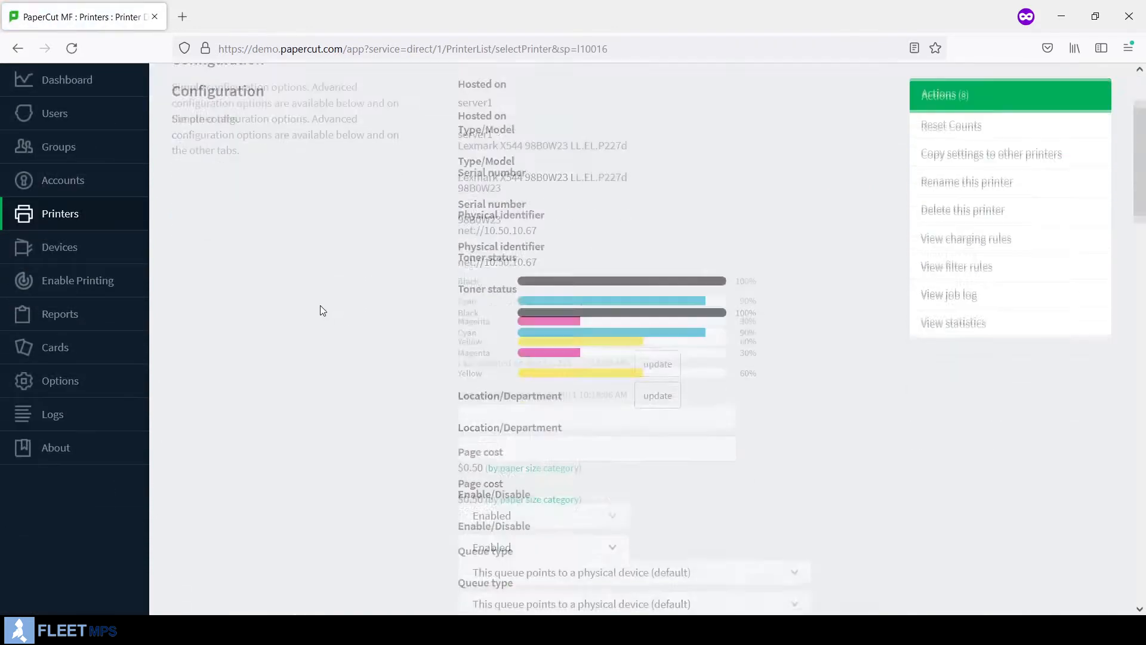
{"action": "scroll", "scroll_direction": "down", "scroll_amount": 3}
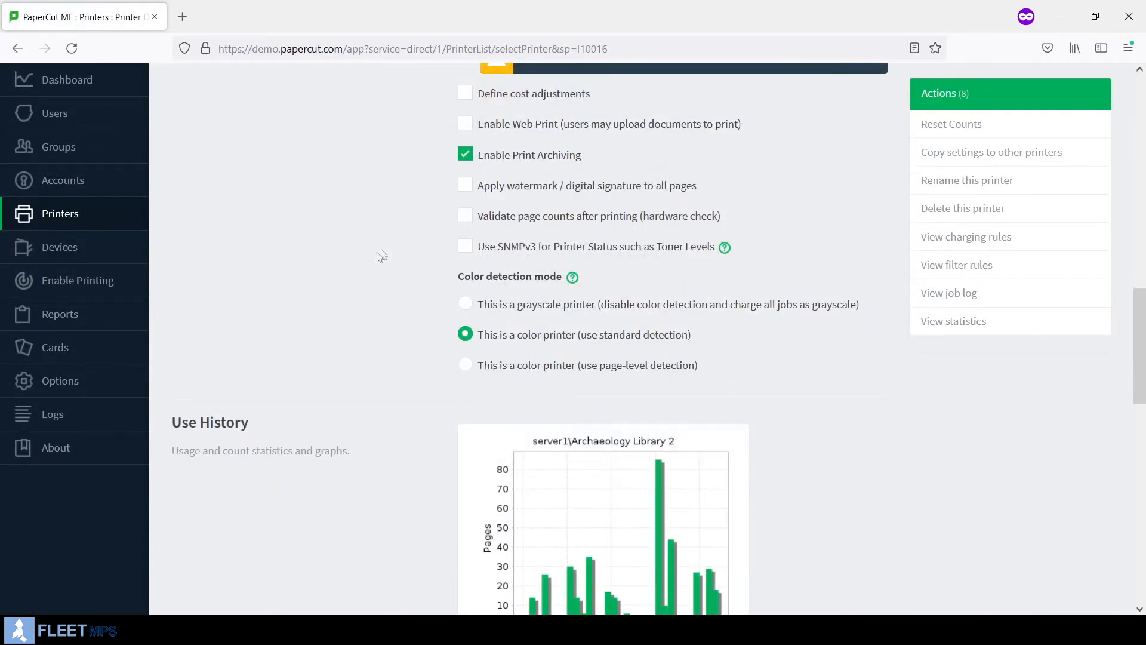
{"action": "left_click", "coordinate": [465, 185]}
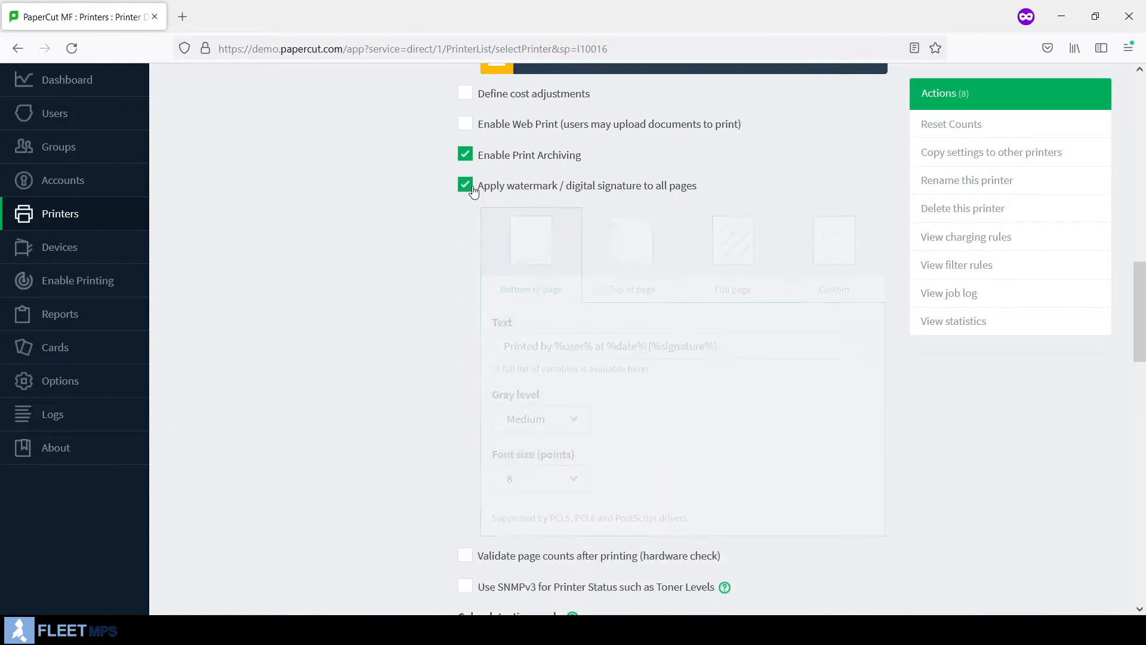
{"action": "left_click", "coordinate": [465, 185]}
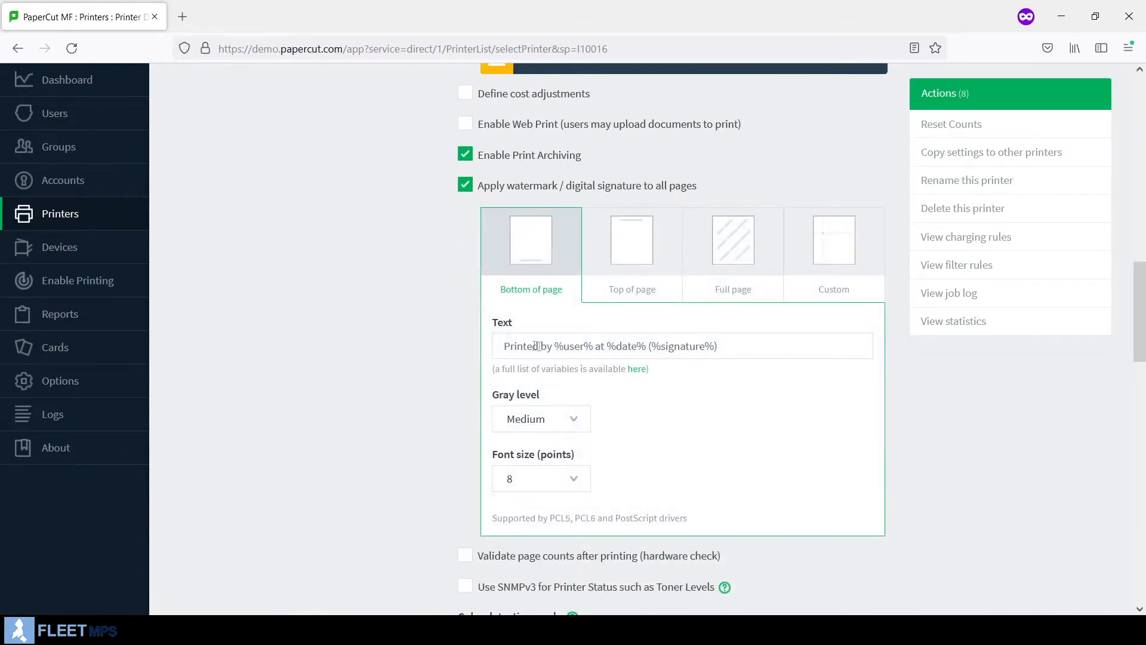
{"action": "left_click", "coordinate": [592, 345]}
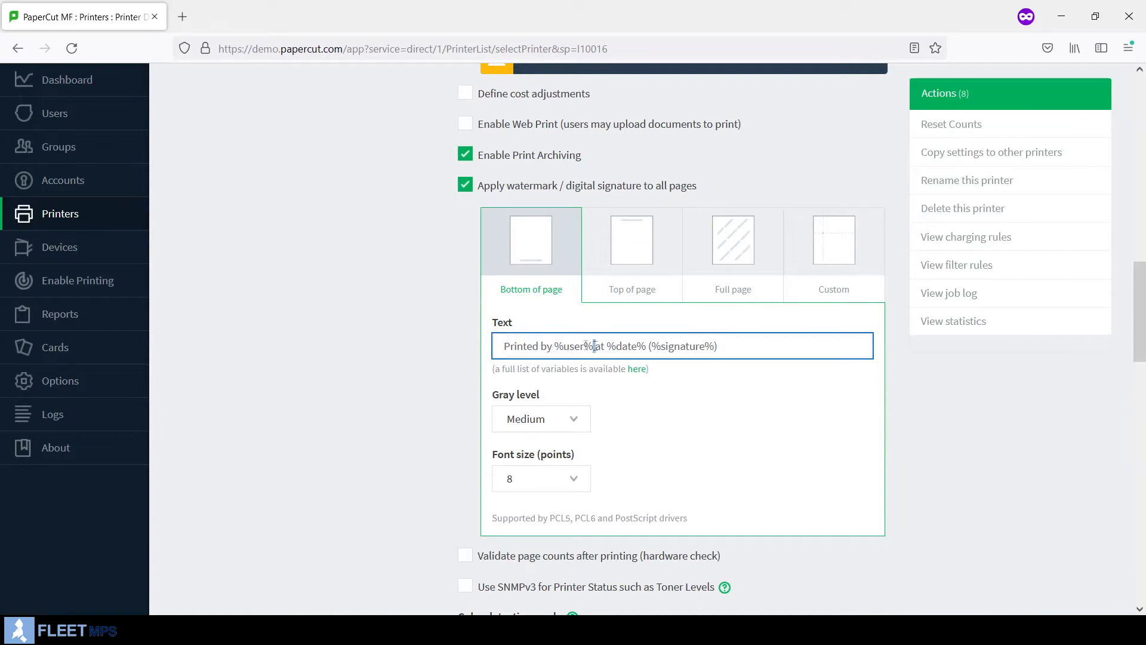
{"action": "double_click", "coordinate": [625, 346]}
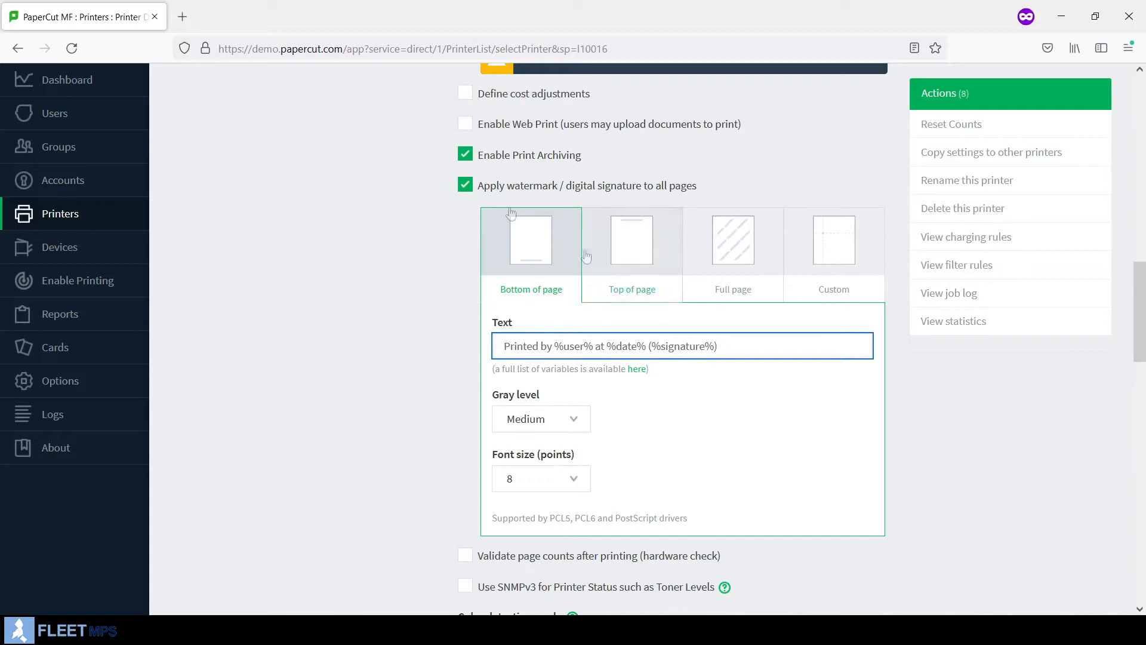
{"action": "scroll", "scroll_direction": "down", "scroll_amount": 3}
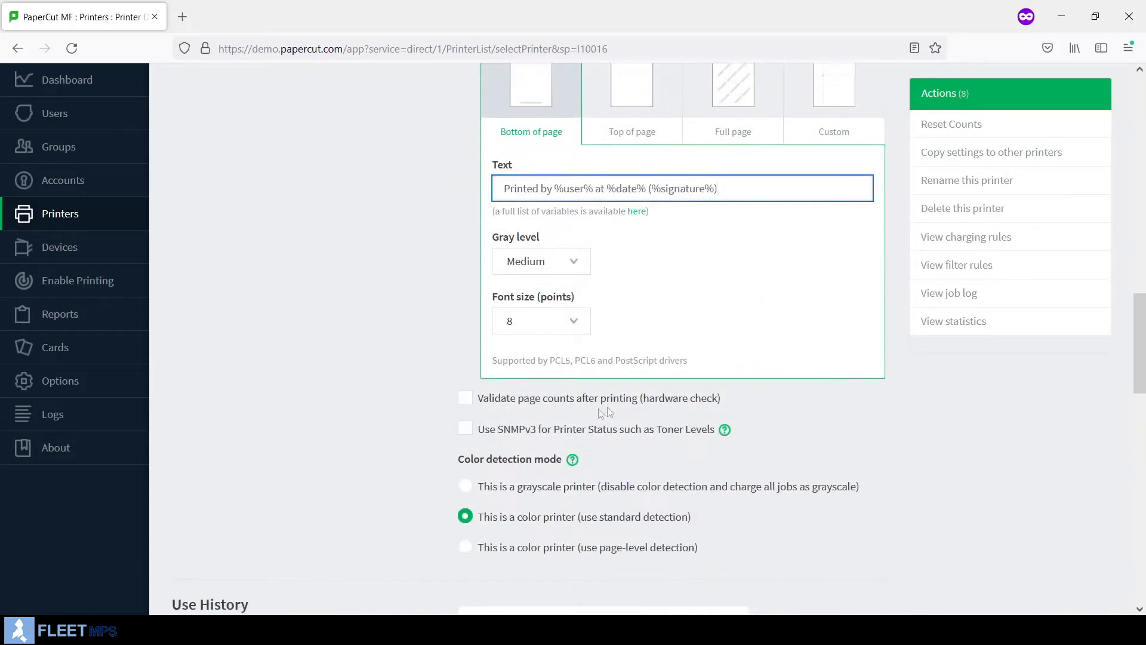
{"action": "left_click", "coordinate": [443, 155]}
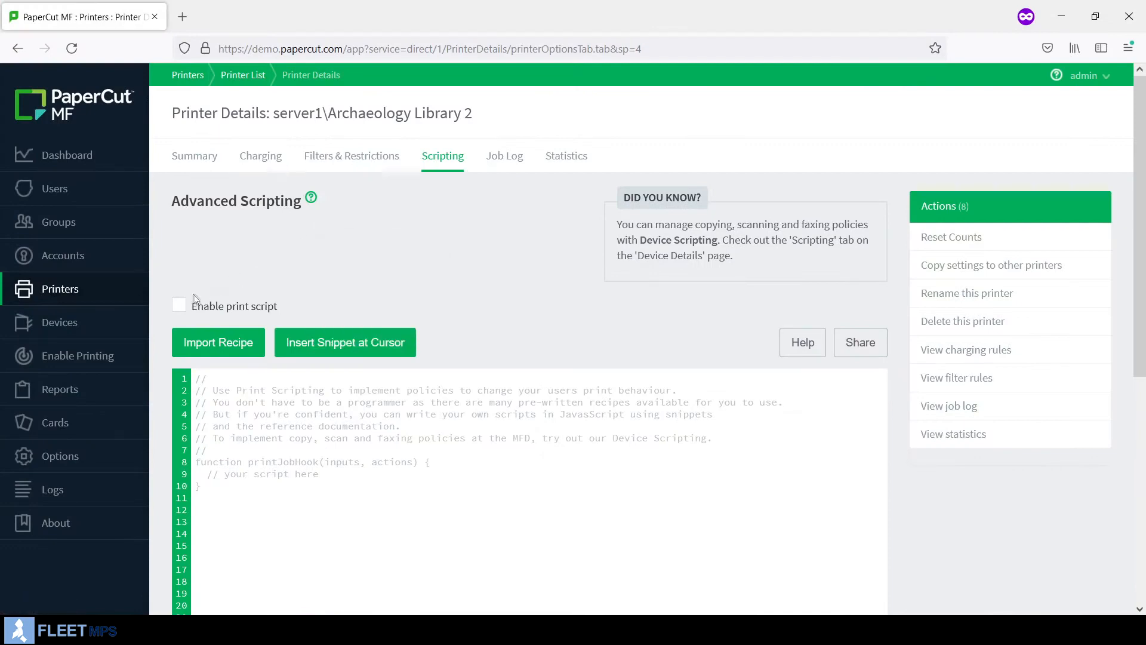
- Import the 'Convert all email printing to grayscale' recipe, replacing the current script
{"action": "left_click", "coordinate": [218, 342]}
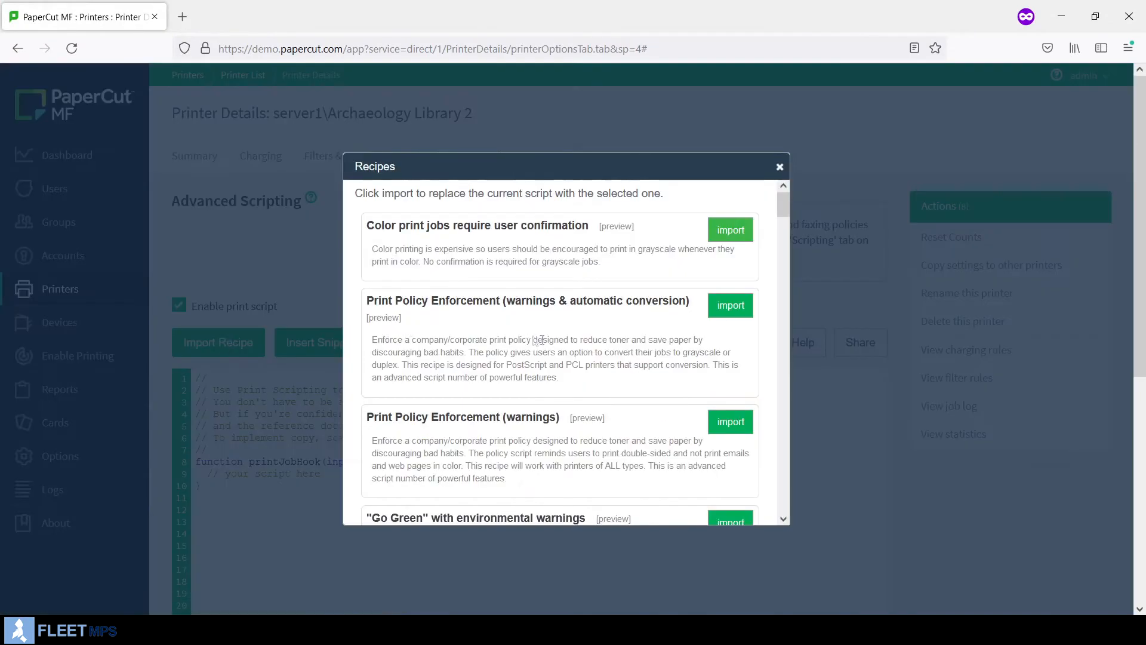
{"action": "scroll", "scroll_direction": "down", "scroll_amount": 3}
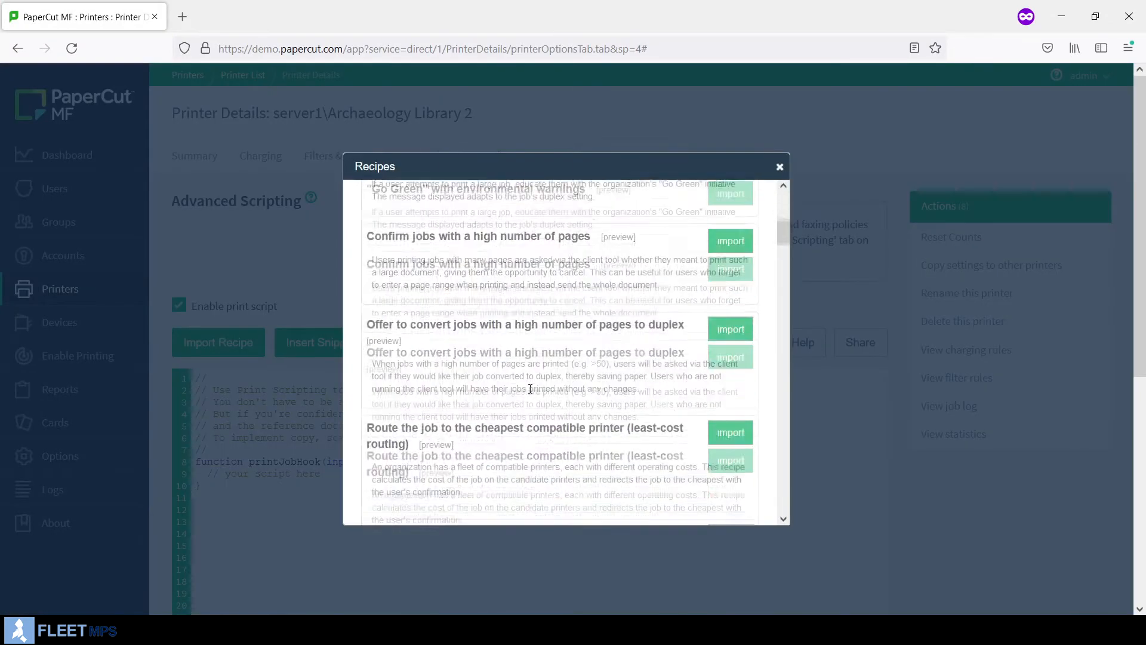
{"action": "scroll", "scroll_direction": "down", "scroll_amount": 3}
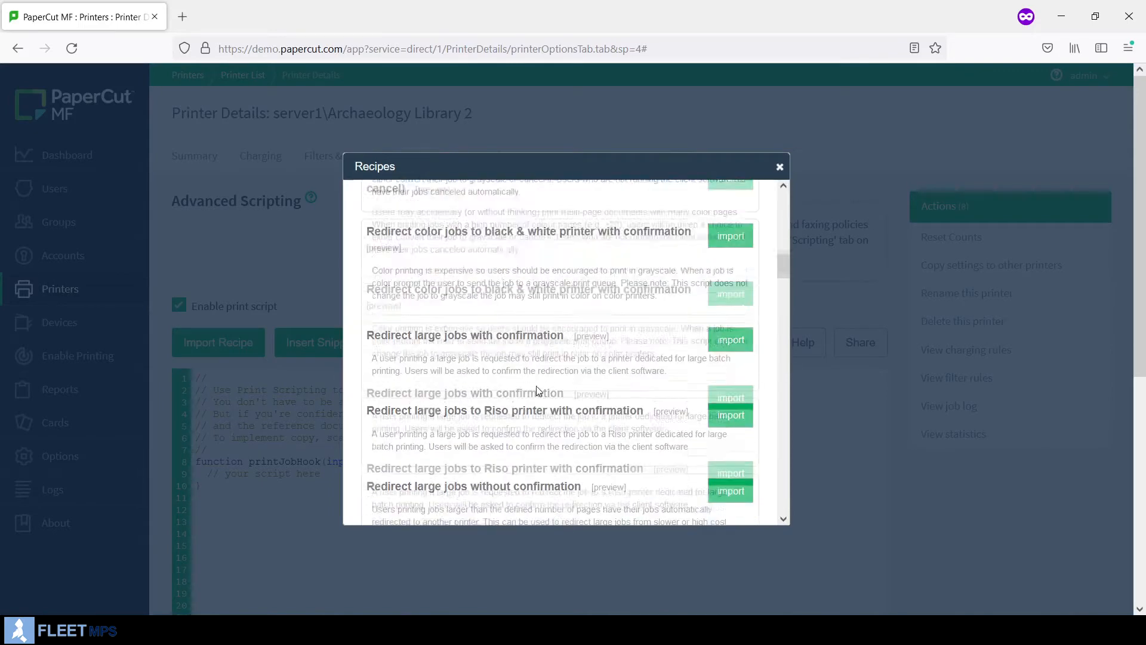
{"action": "scroll", "scroll_direction": "down", "scroll_amount": 3}
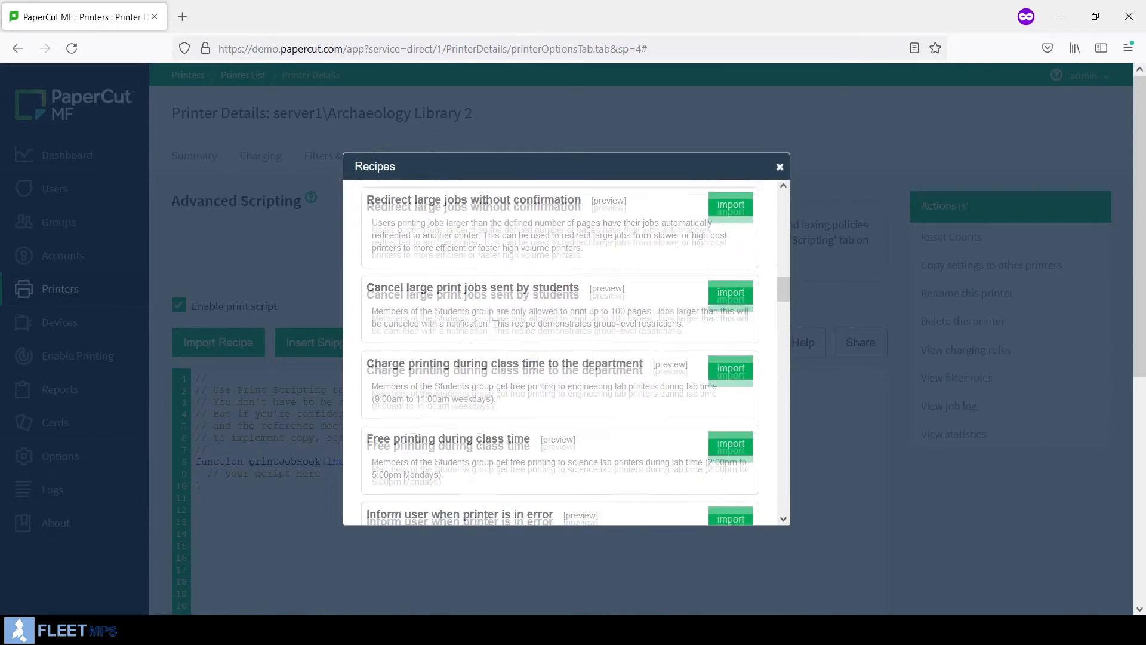
{"action": "scroll", "scroll_direction": "down", "scroll_amount": 3}
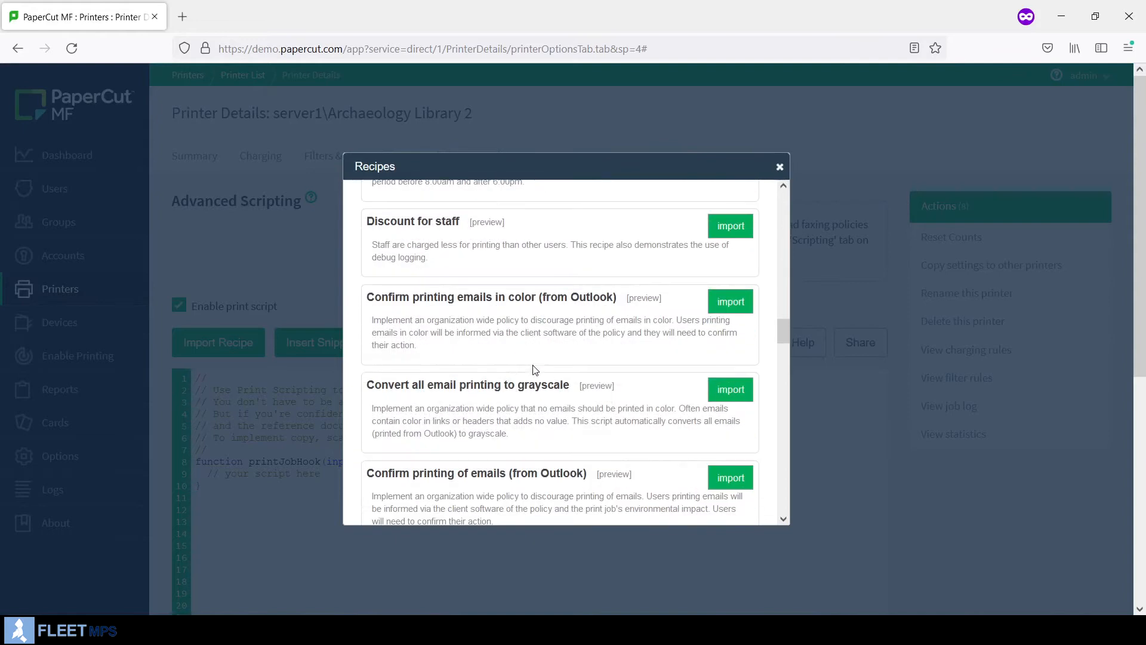
{"action": "left_click", "coordinate": [729, 301]}
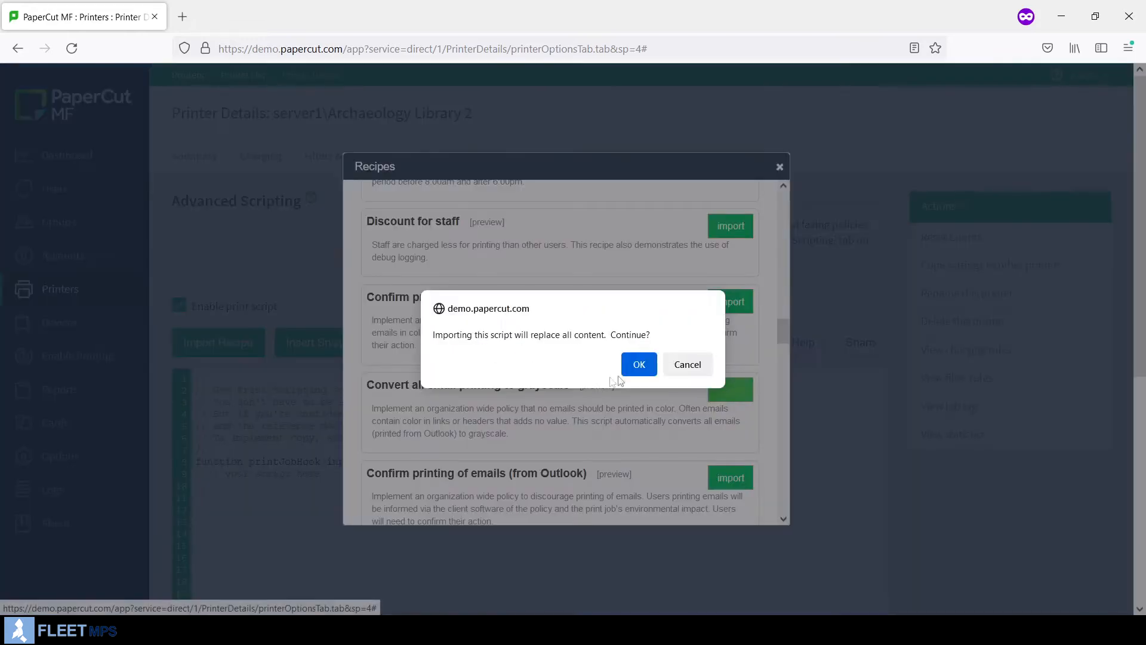
{"action": "left_click", "coordinate": [638, 364]}
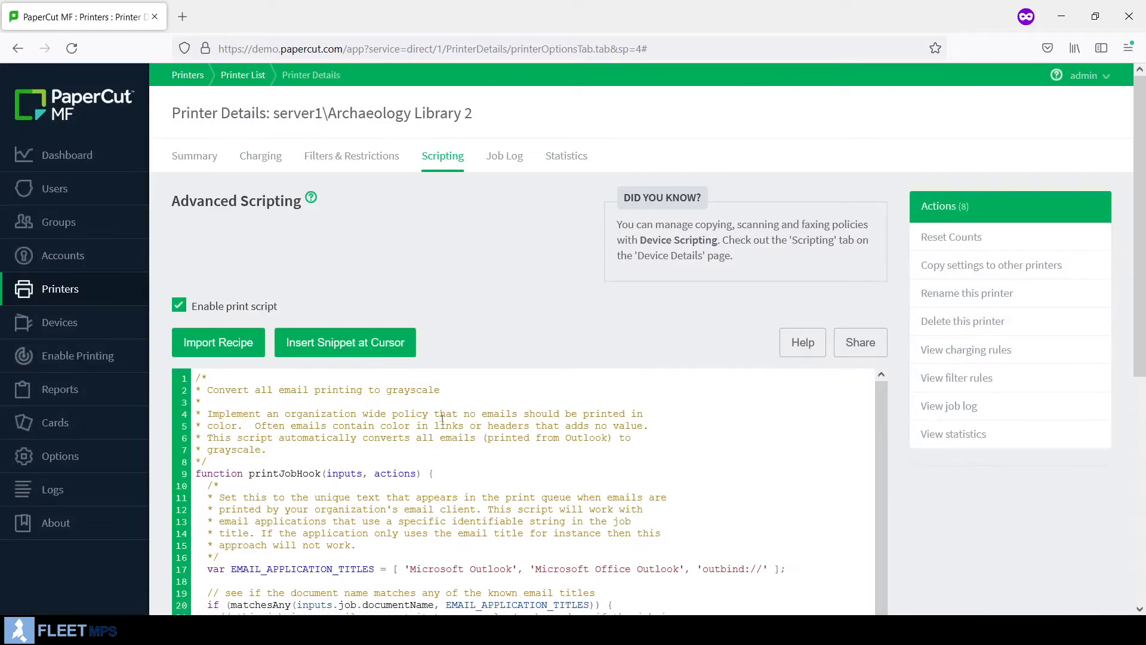
{"action": "scroll", "scroll_direction": "down", "scroll_amount": 3}
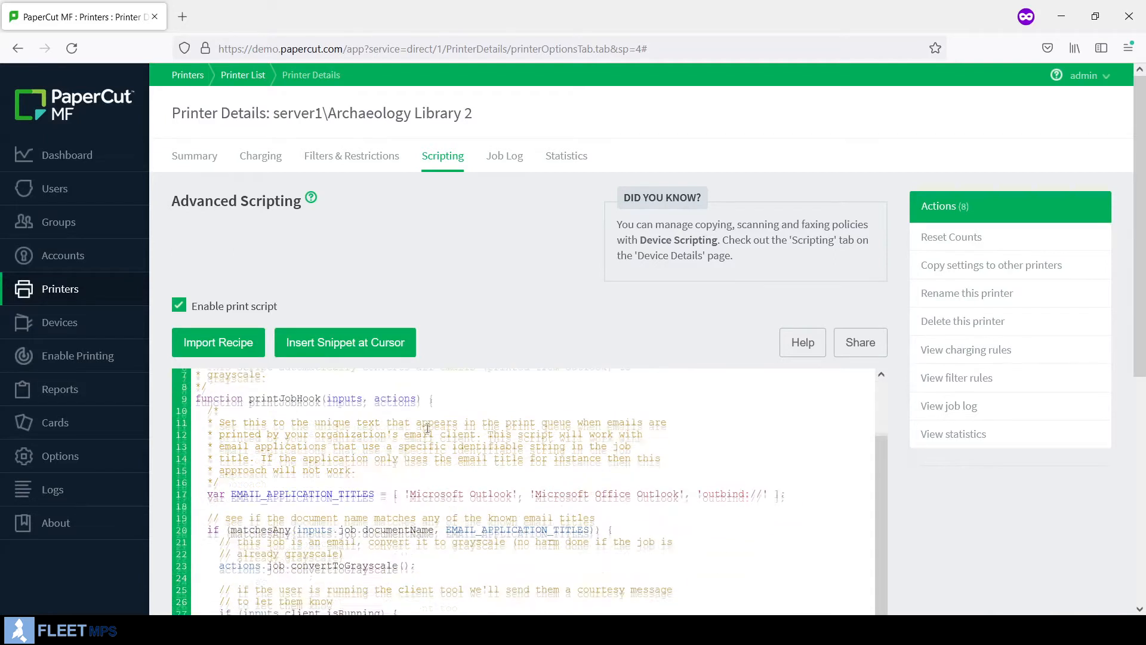
{"action": "scroll", "scroll_direction": "down", "scroll_amount": 3}
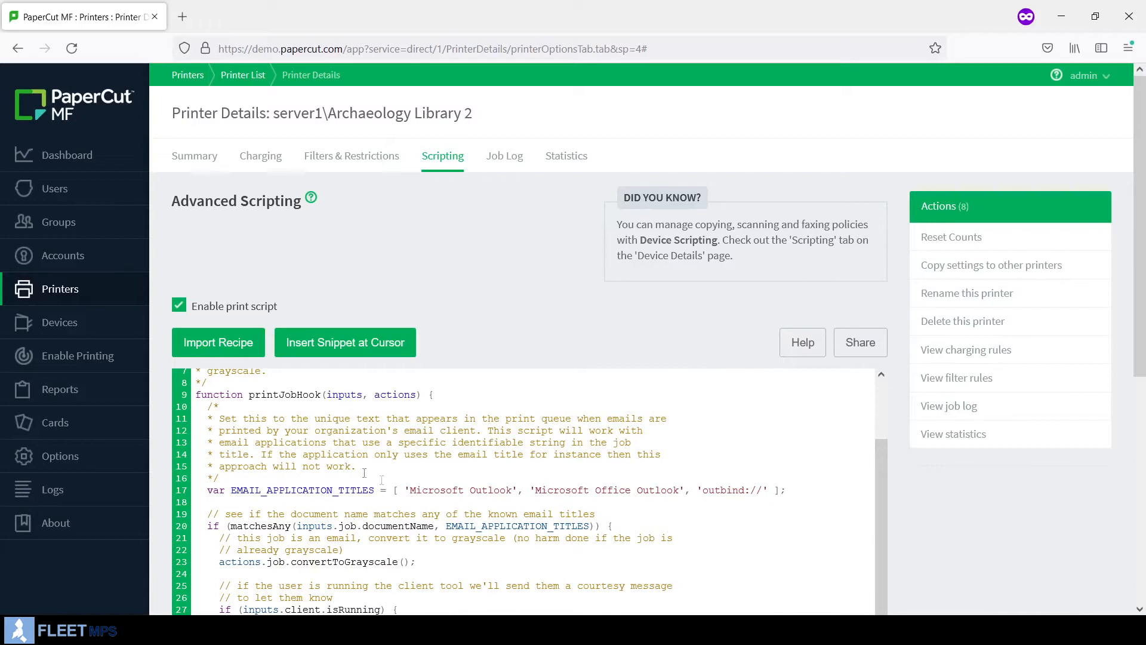
{"action": "left_click_drag", "start_coordinate": [408, 489], "coordinate": [573, 489]}
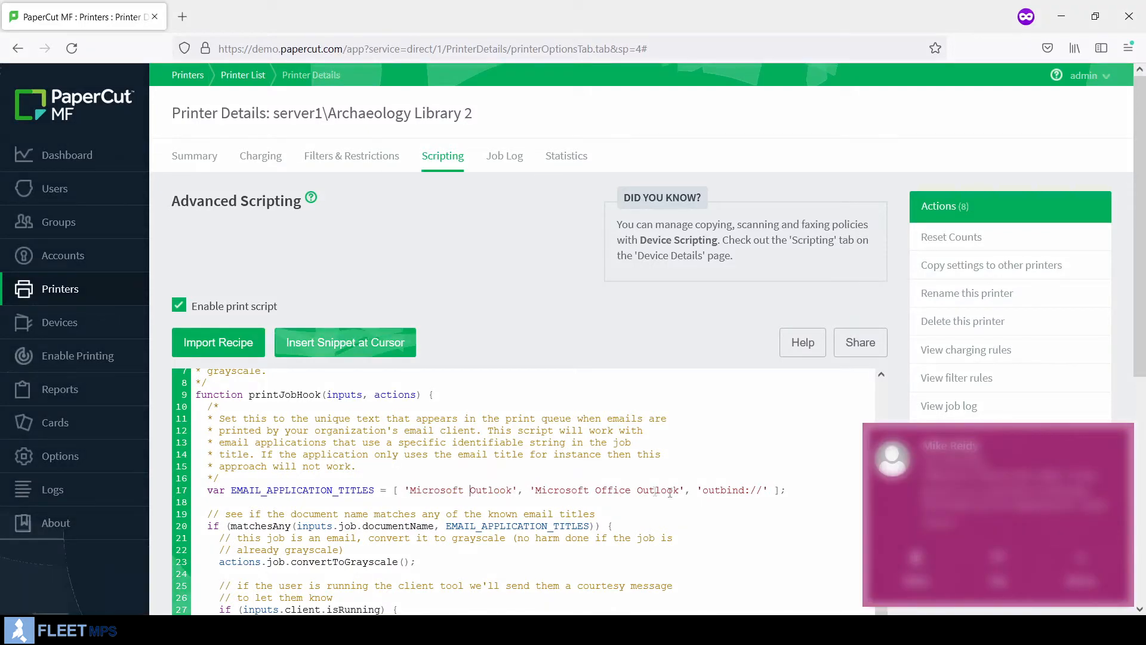
{"action": "double_click", "coordinate": [729, 490]}
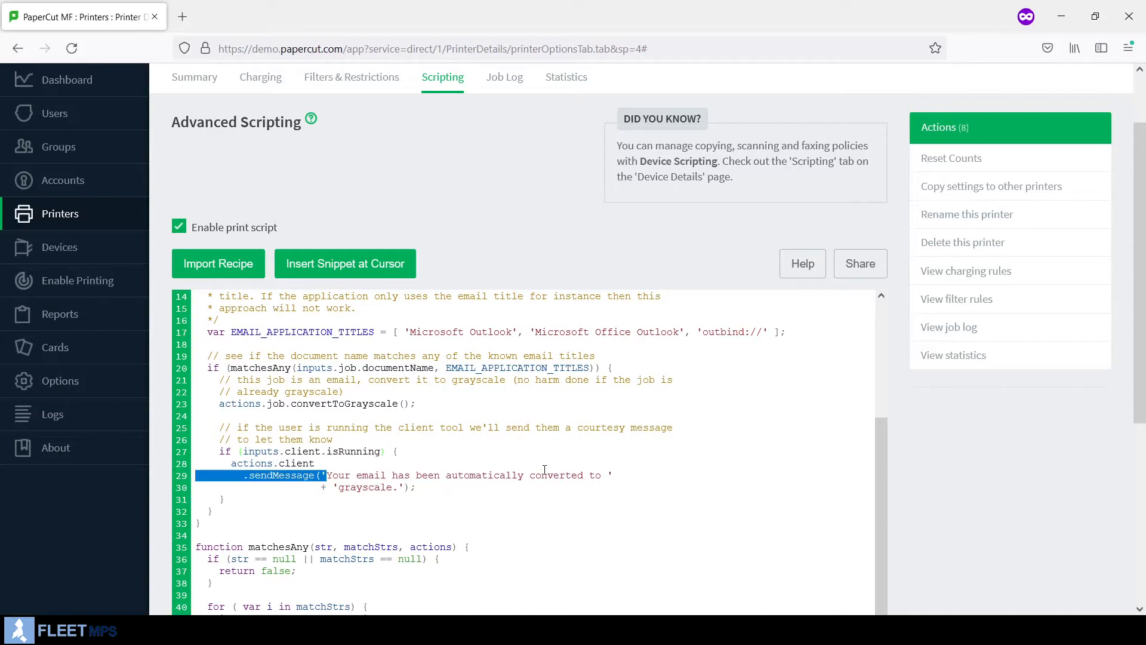
{"action": "double_click", "coordinate": [370, 487]}
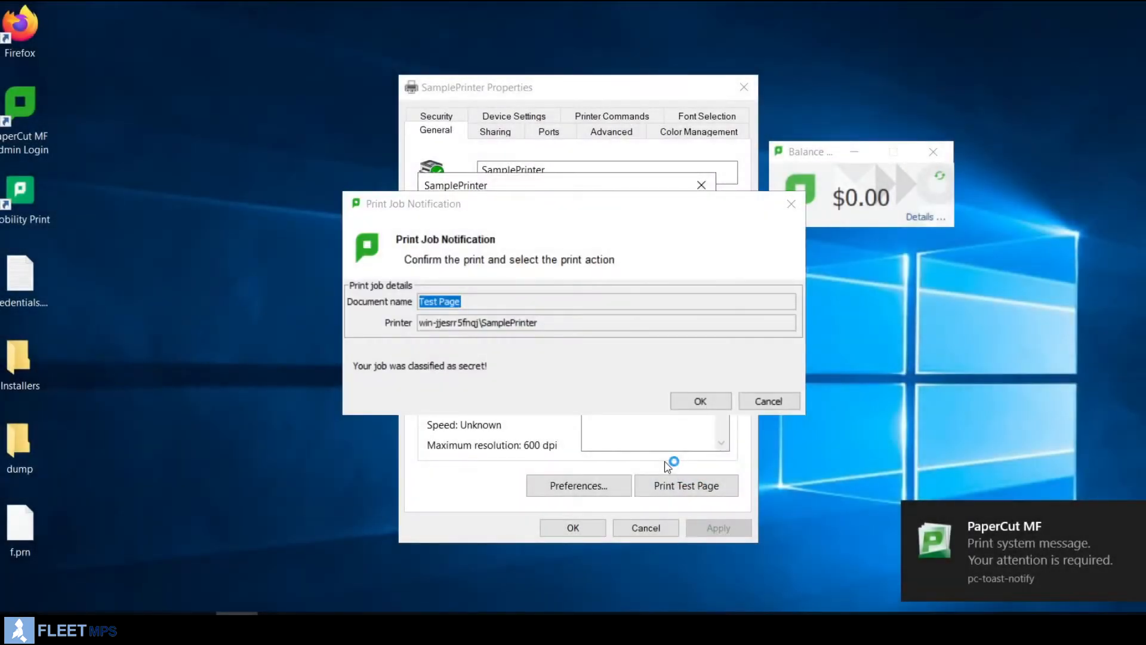
- Move the Print Job Notification aside and select the full printer queue name
{"action": "left_click_drag", "start_coordinate": [413, 203], "coordinate": [297, 175]}
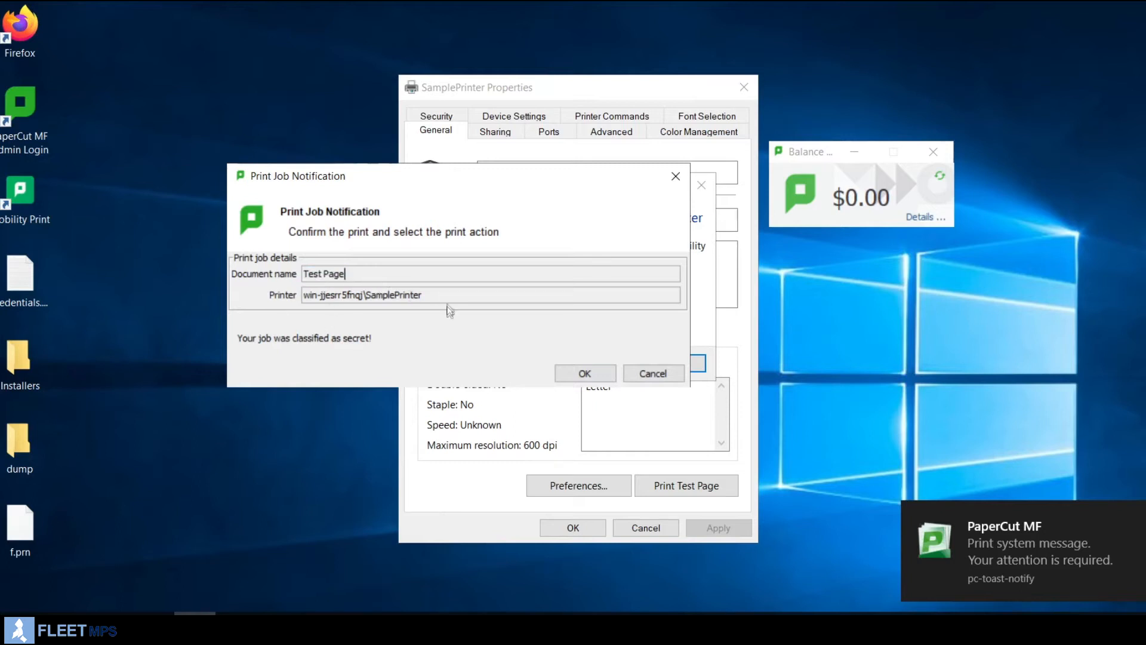
{"action": "triple_click", "coordinate": [362, 294]}
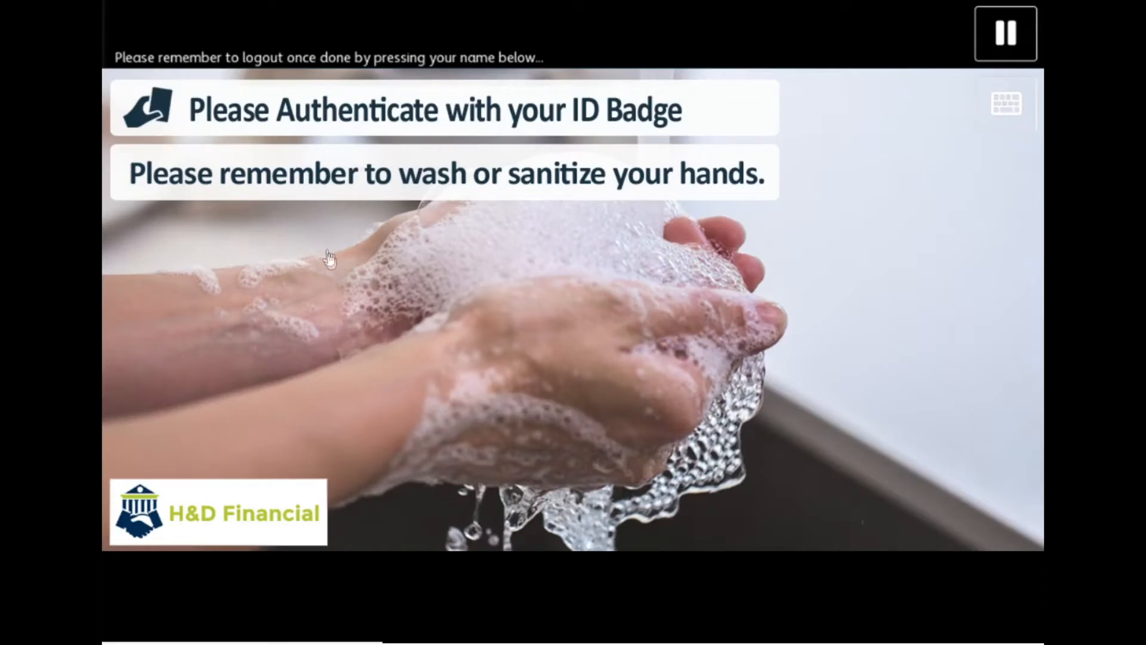
{"action": "mouse_move", "coordinate": [511, 339]}
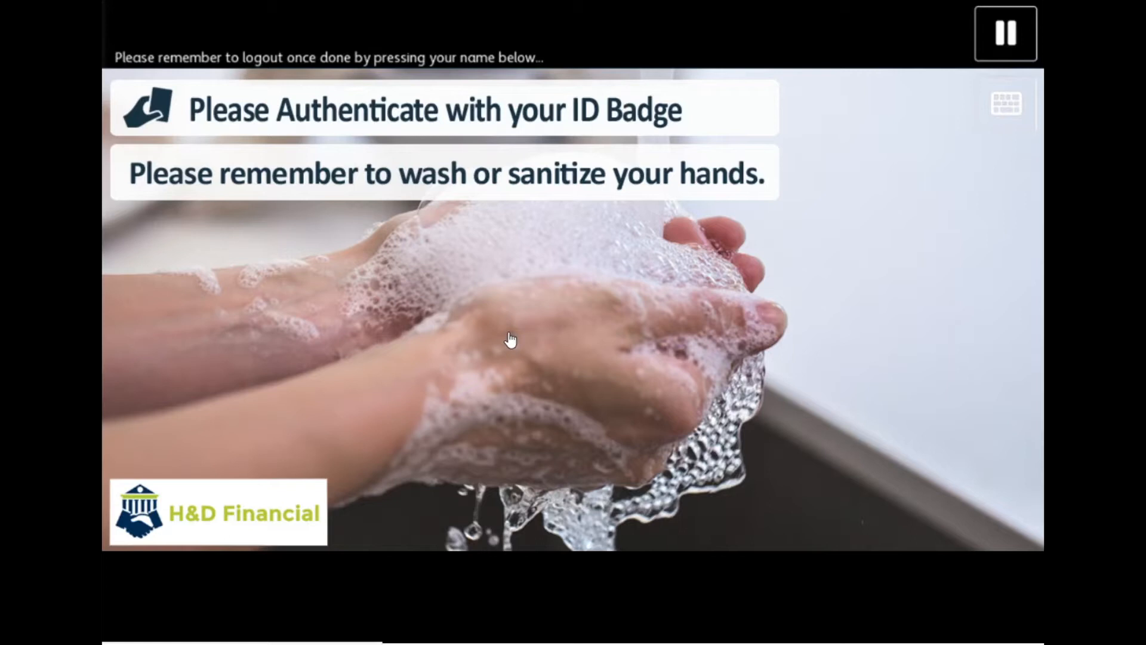
{"action": "mouse_move", "coordinate": [580, 324]}
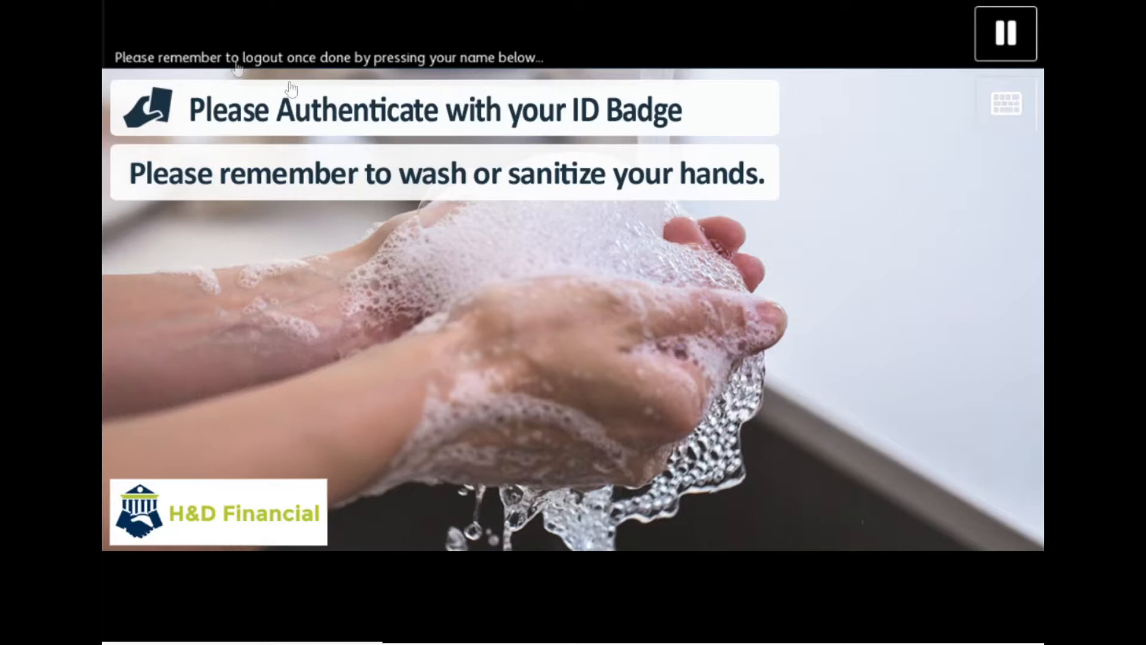
{"action": "mouse_move", "coordinate": [520, 299]}
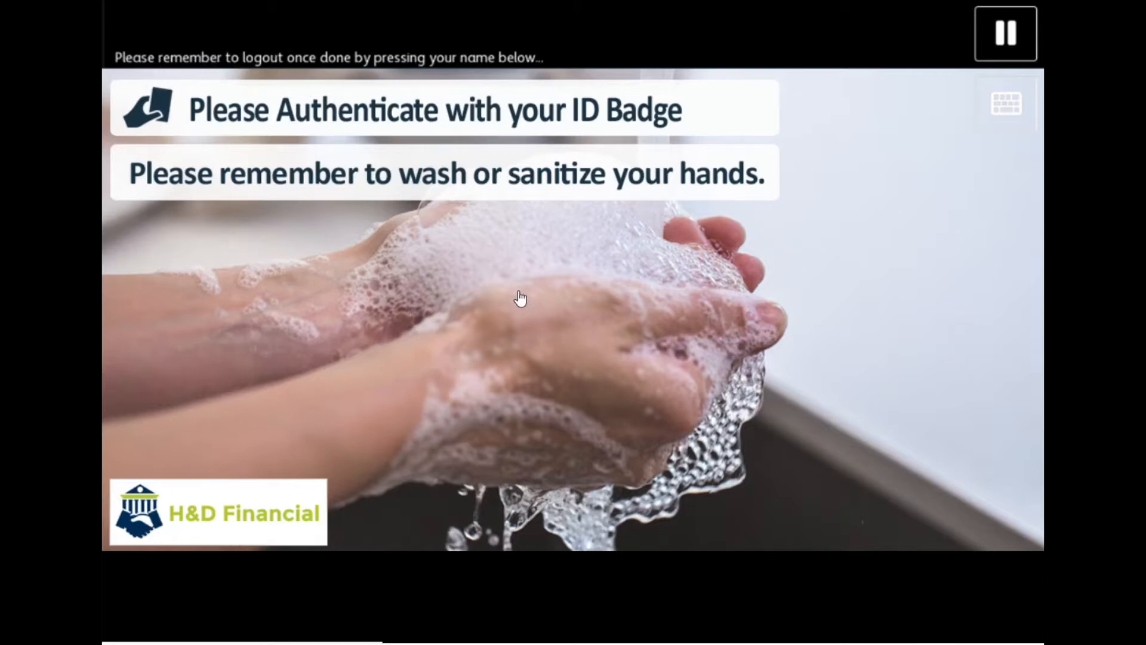
{"action": "mouse_move", "coordinate": [677, 232]}
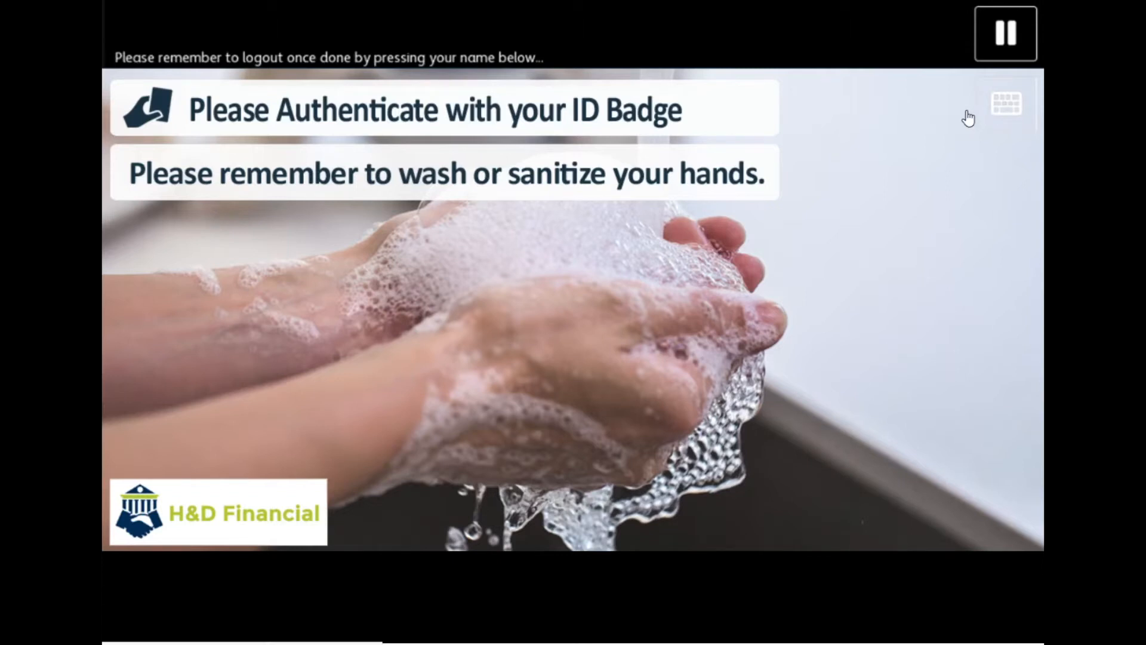
{"action": "mouse_move", "coordinate": [975, 124]}
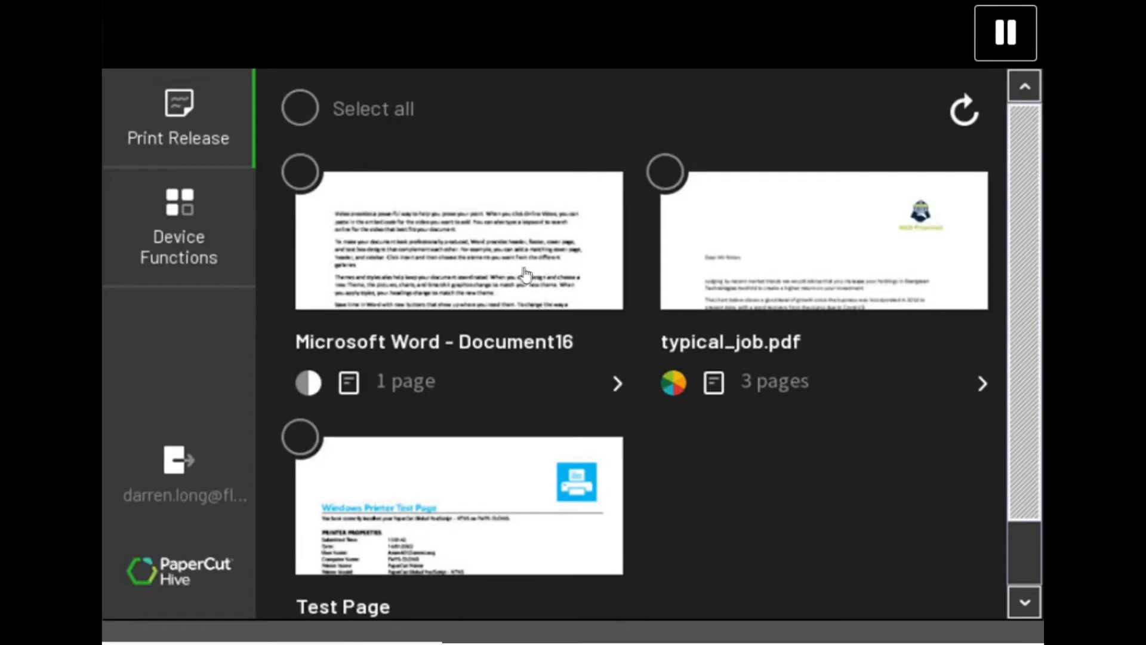
{"action": "mouse_move", "coordinate": [525, 310]}
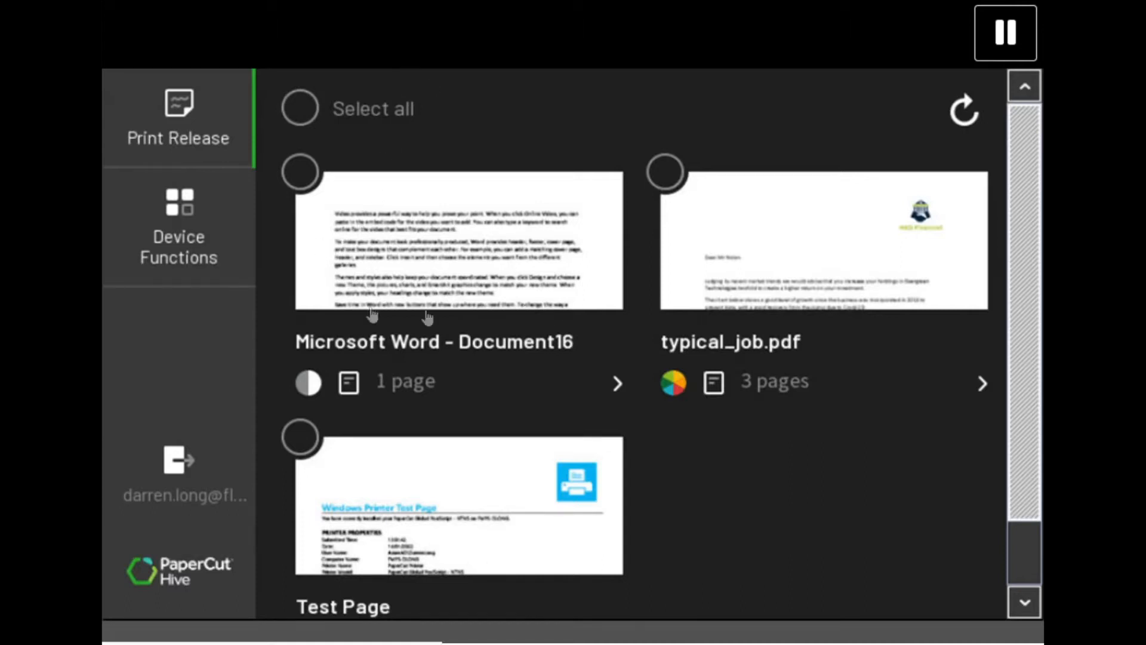
{"action": "mouse_move", "coordinate": [431, 186]}
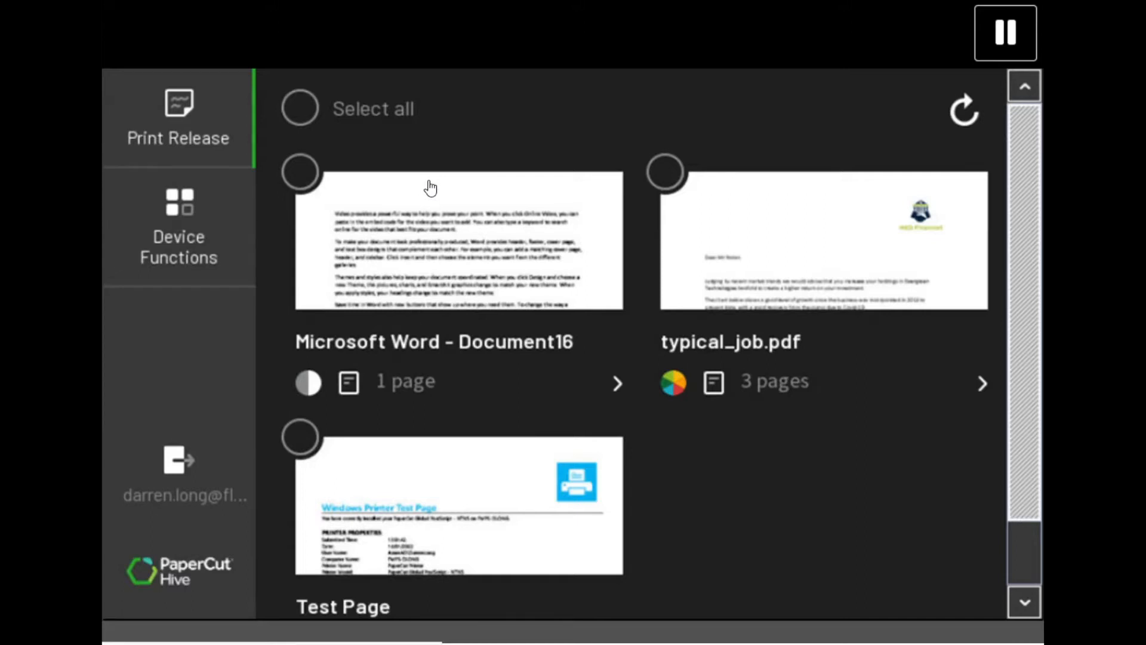
{"action": "mouse_move", "coordinate": [643, 397]}
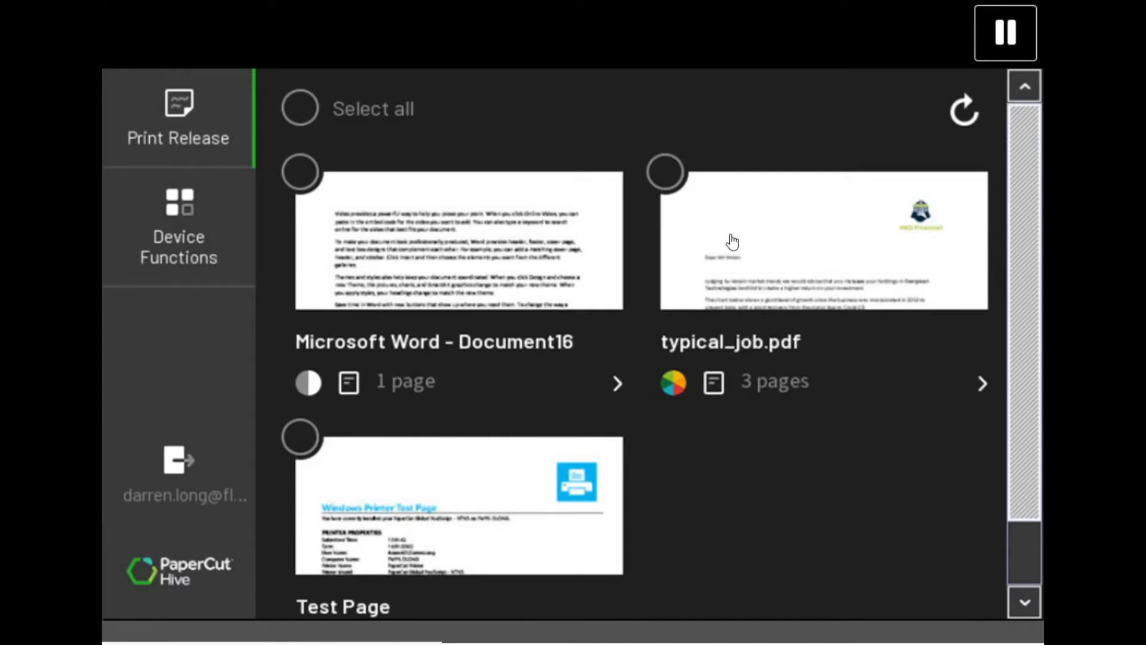
- Select typical_job.pdf and all held jobs, then release the three jobs to print
{"action": "left_click", "coordinate": [299, 108]}
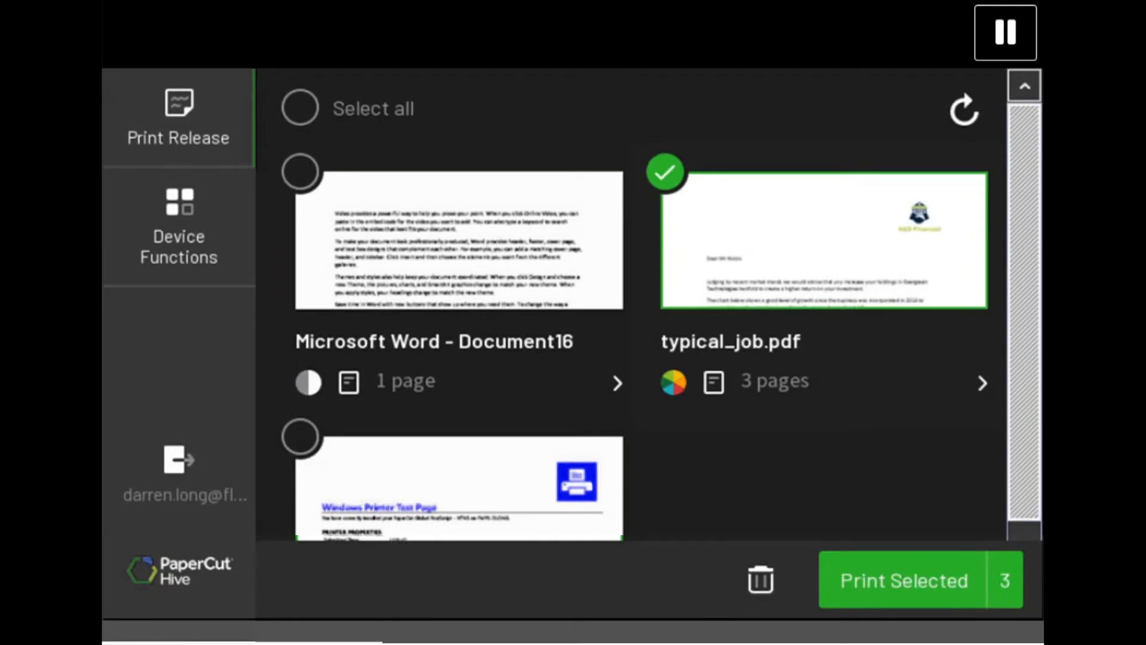
{"action": "left_click", "coordinate": [298, 108]}
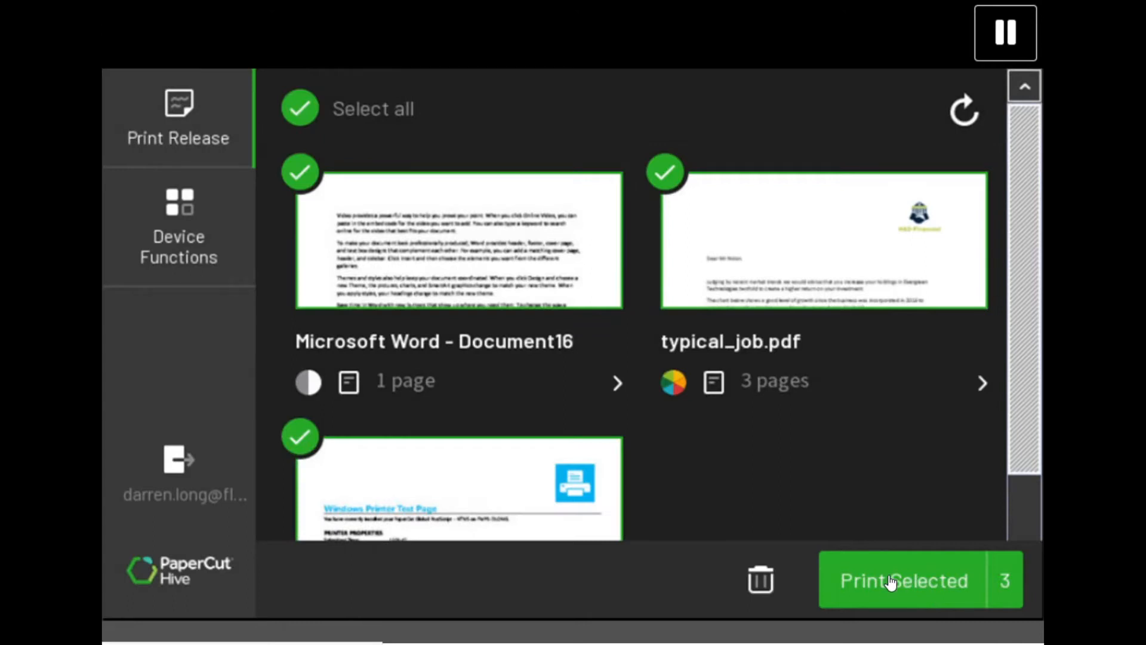
{"action": "left_click", "coordinate": [905, 579]}
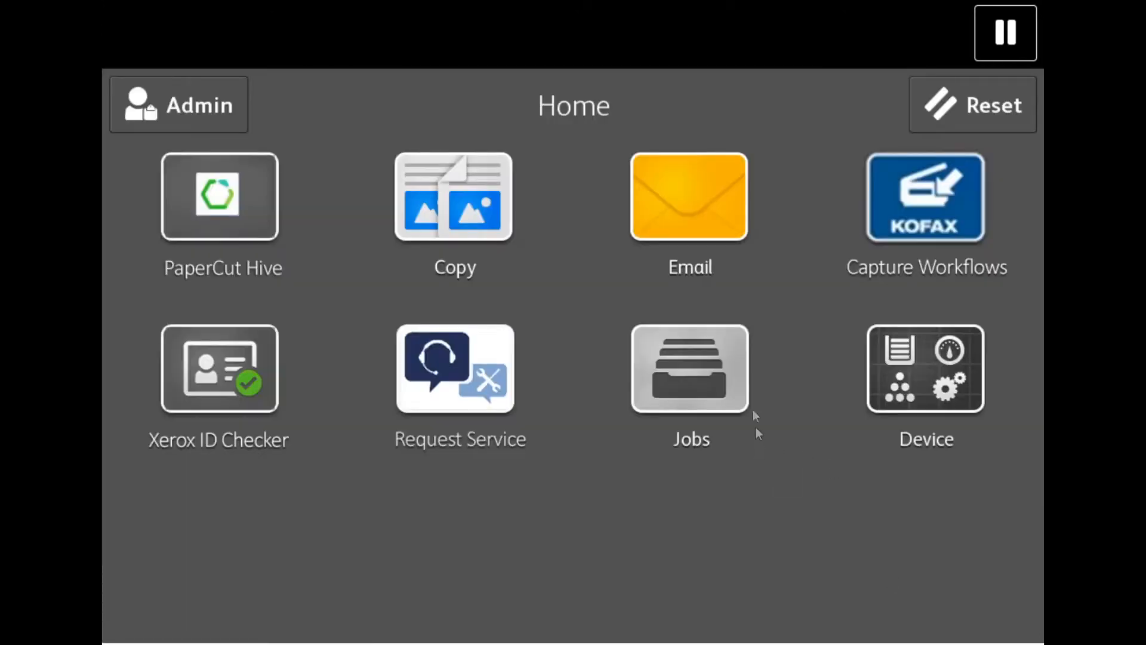
- Open the Email scan app and scroll through its 2-sided, 200 dpi and PDF defaults
{"action": "left_click", "coordinate": [687, 196]}
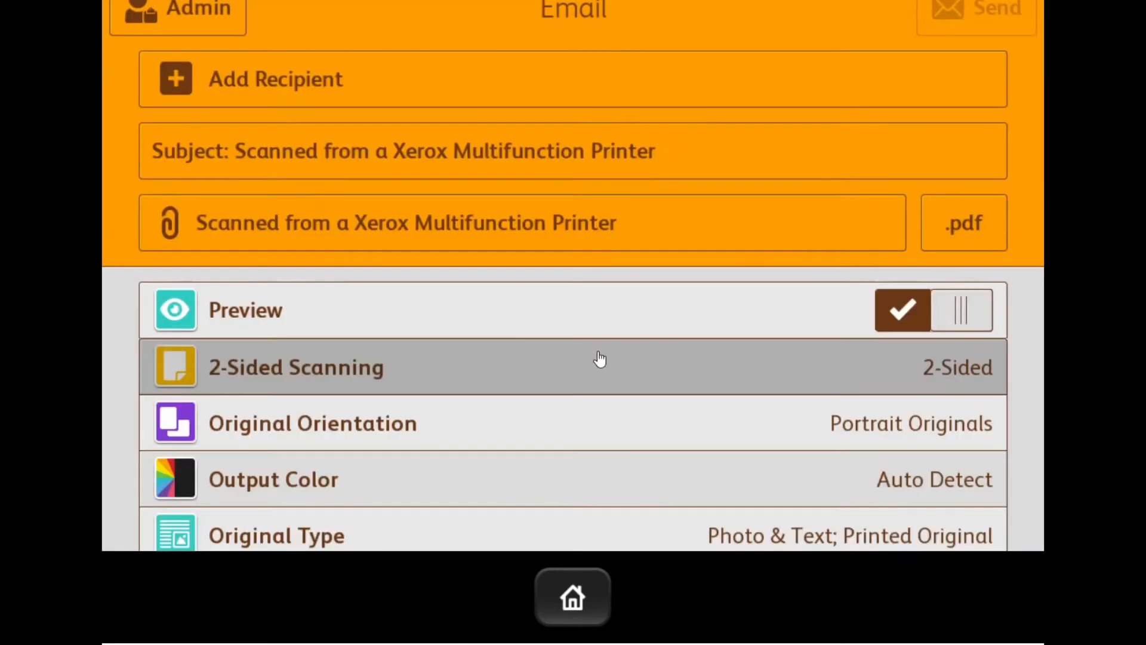
{"action": "mouse_move", "coordinate": [592, 344]}
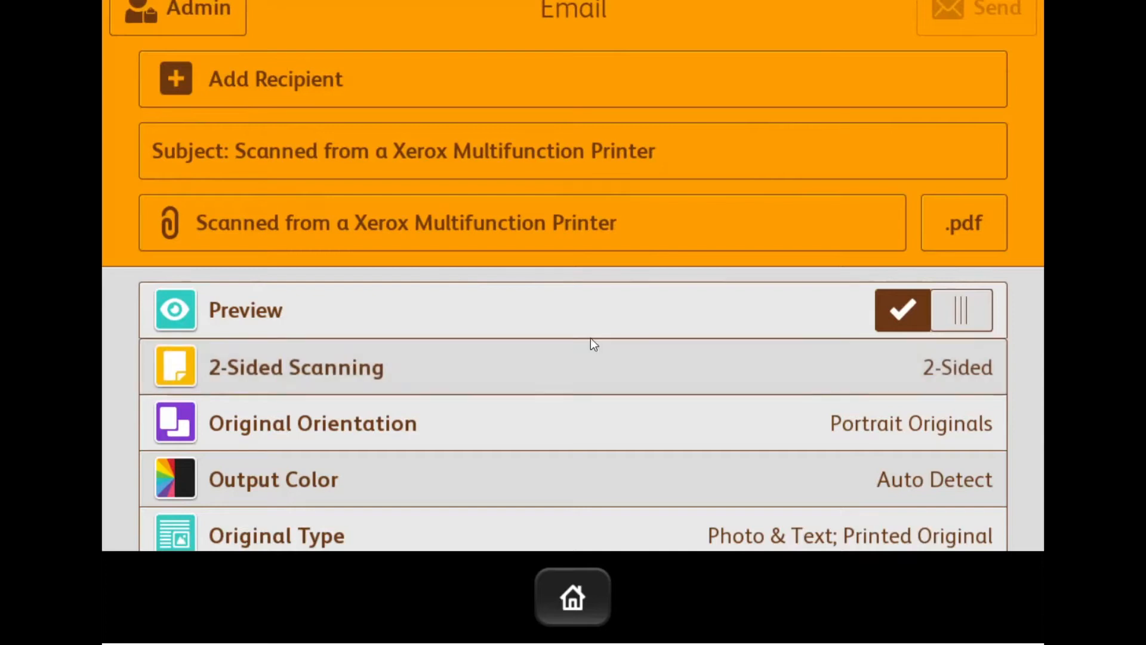
{"action": "mouse_move", "coordinate": [567, 323]}
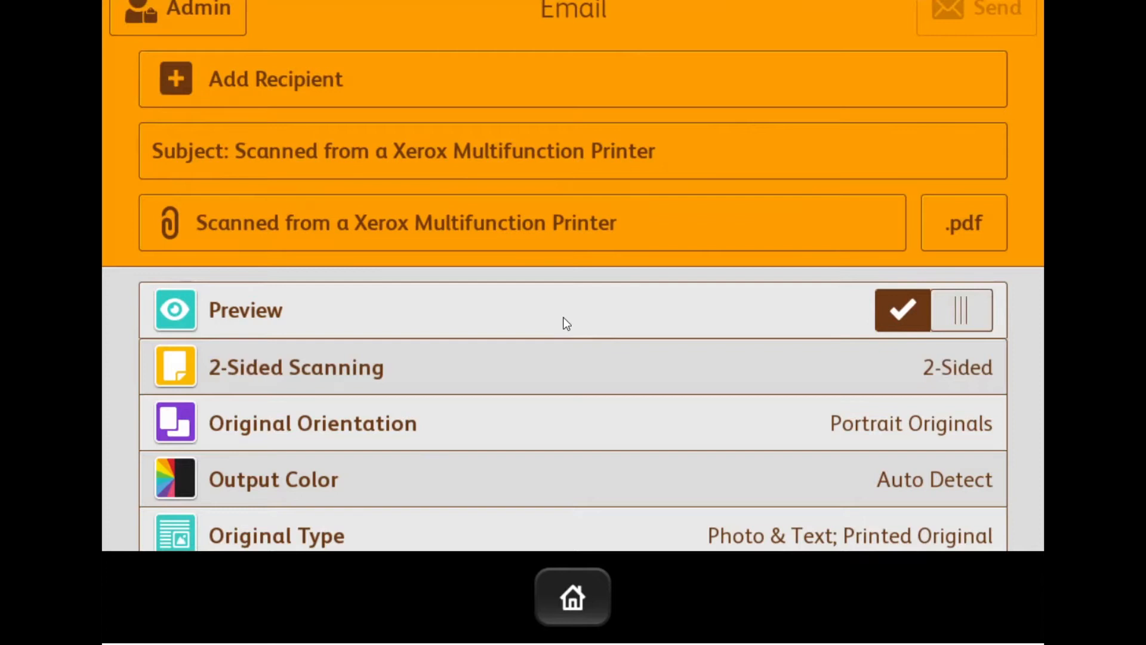
{"action": "scroll", "scroll_direction": "down", "scroll_amount": 3}
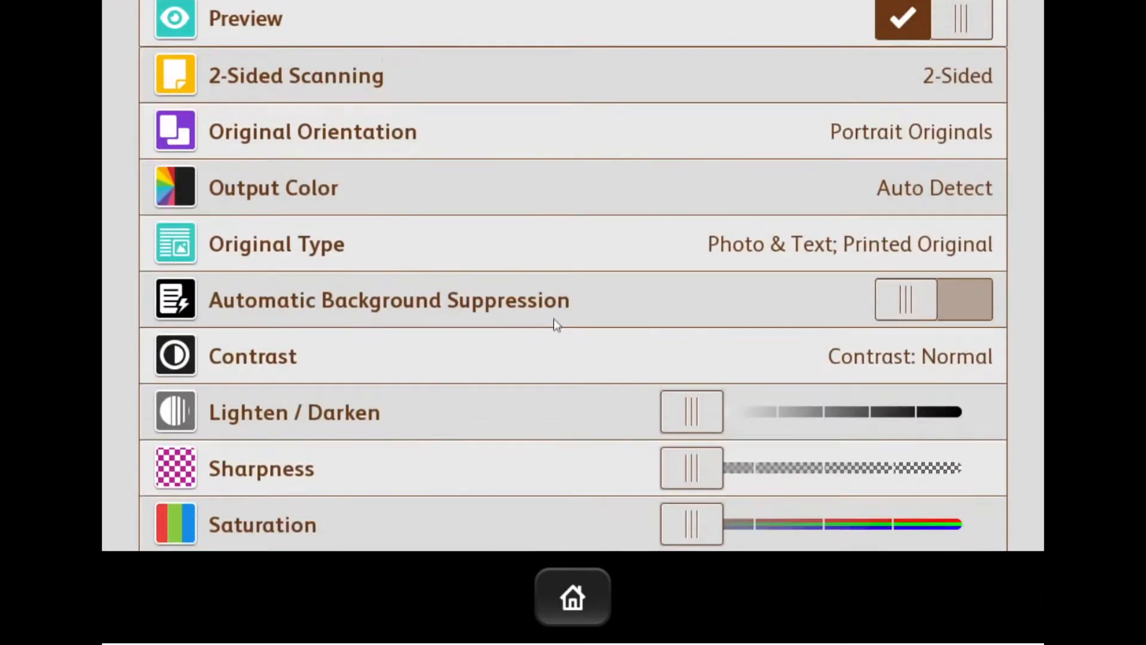
{"action": "scroll", "scroll_direction": "down", "scroll_amount": 3}
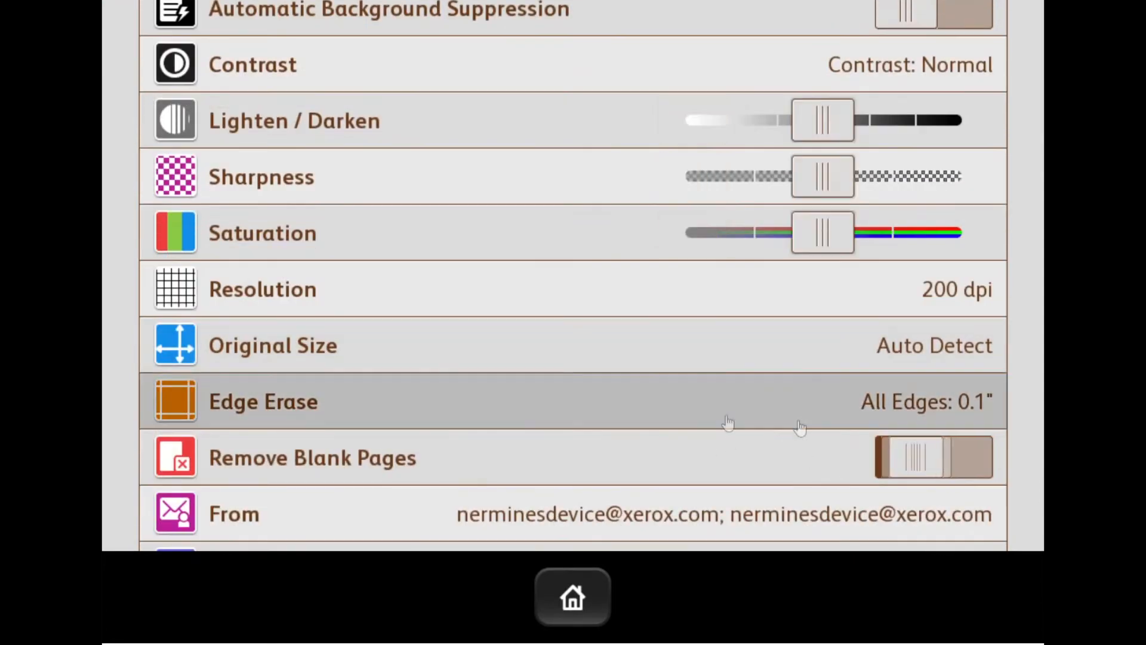
{"action": "scroll", "scroll_direction": "down", "scroll_amount": 3}
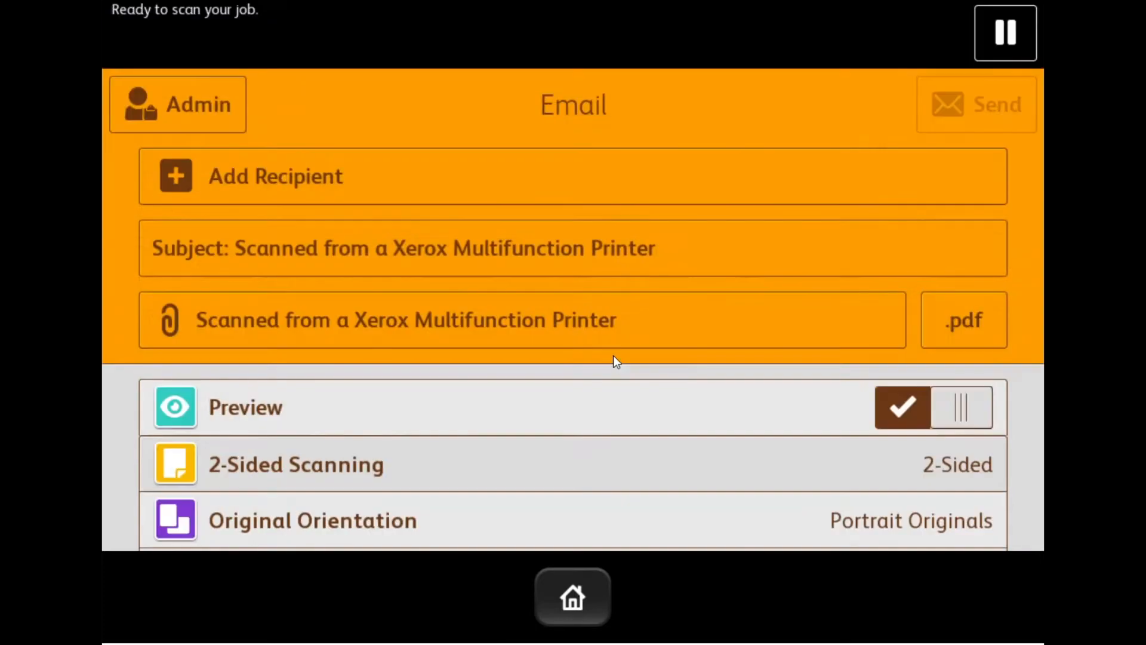
{"action": "scroll", "scroll_direction": "down", "scroll_amount": 3}
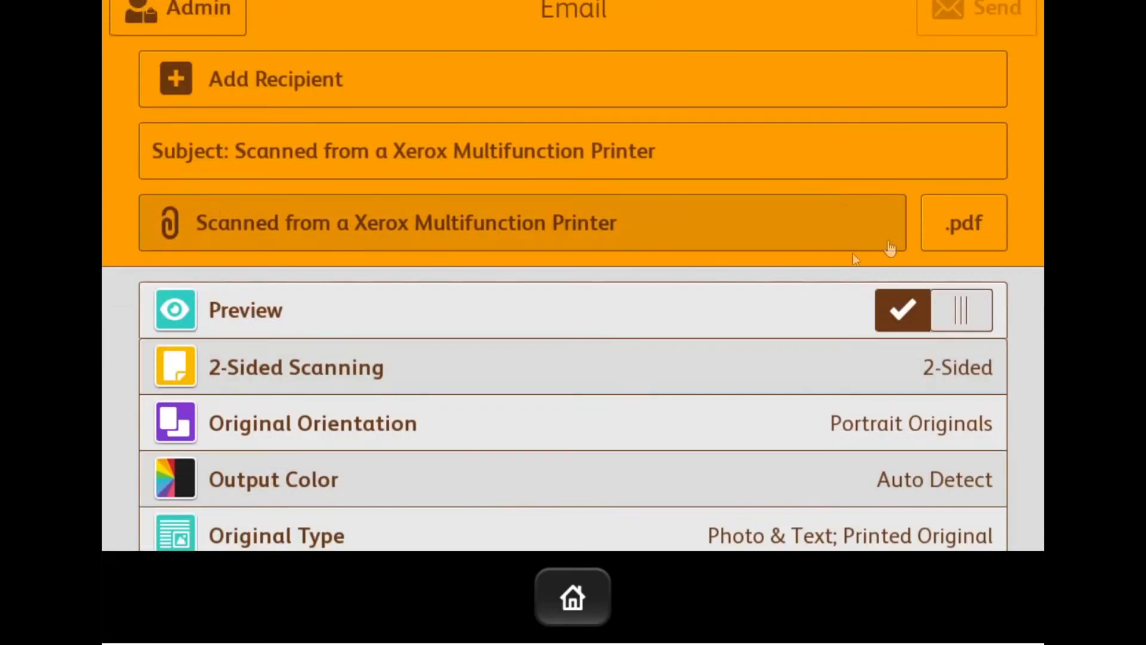
- Set the scan's PDF format to searchable, password-encrypted, one file per page
{"action": "left_click", "coordinate": [962, 222]}
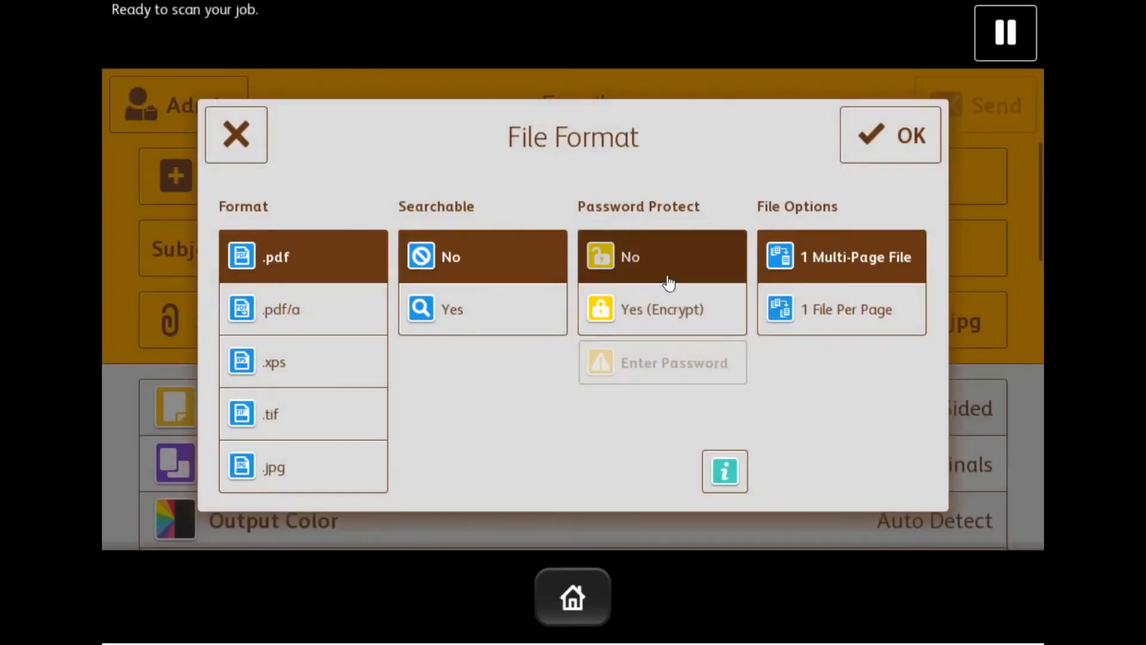
{"action": "left_click", "coordinate": [452, 308]}
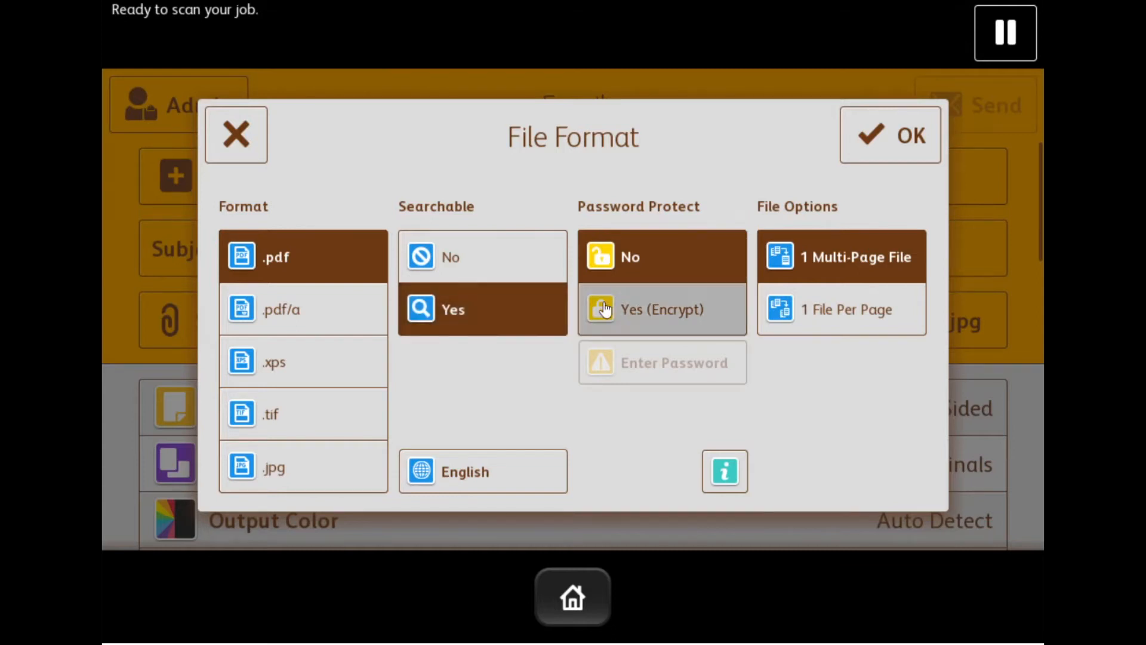
{"action": "left_click", "coordinate": [660, 308]}
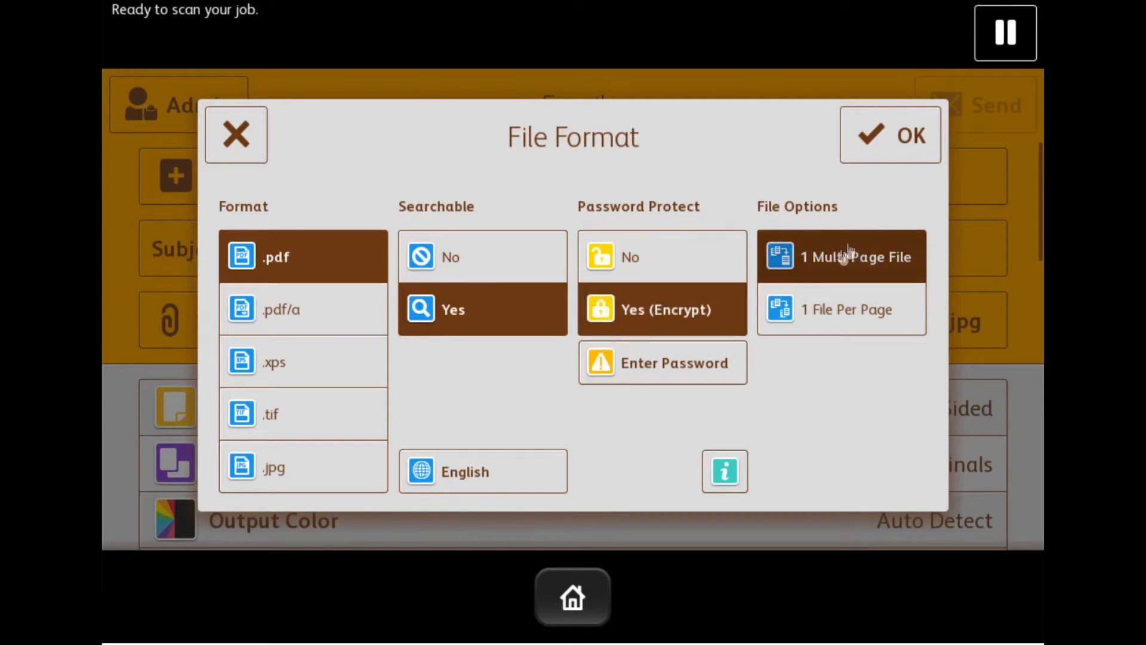
{"action": "left_click", "coordinate": [841, 309]}
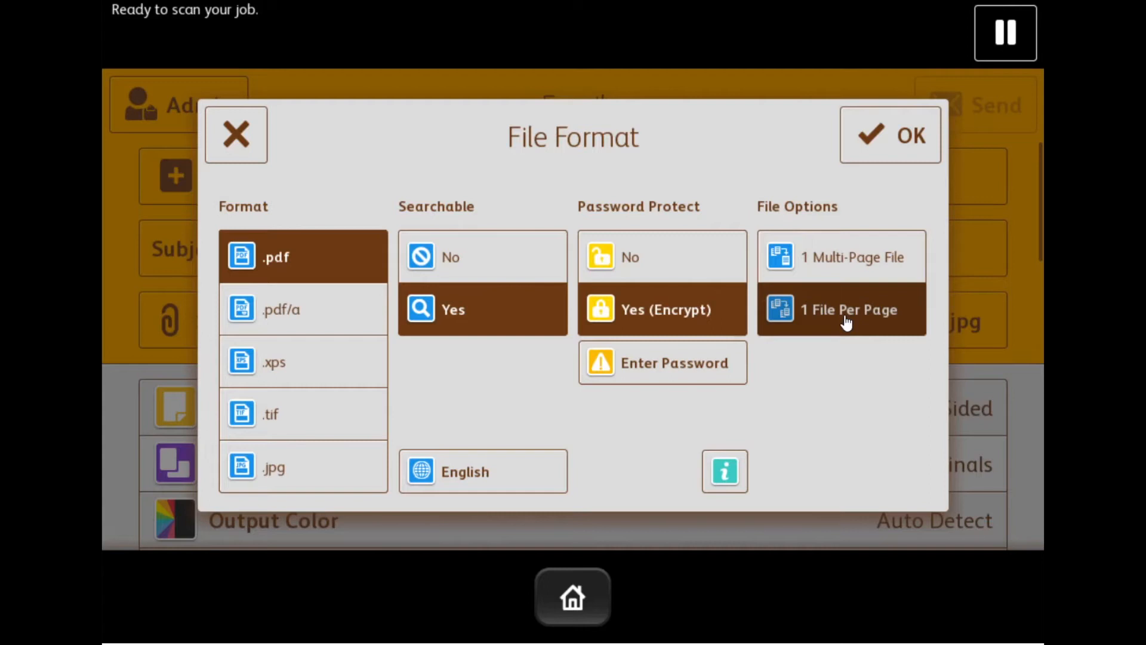
{"action": "mouse_move", "coordinate": [833, 313]}
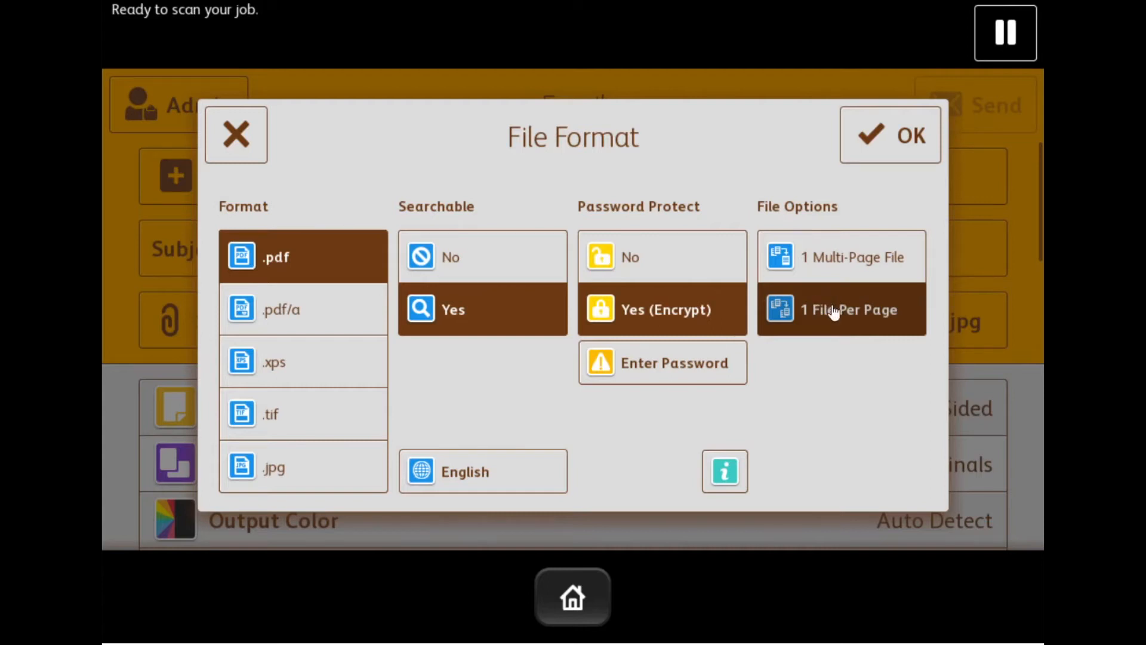
{"action": "mouse_move", "coordinate": [813, 315]}
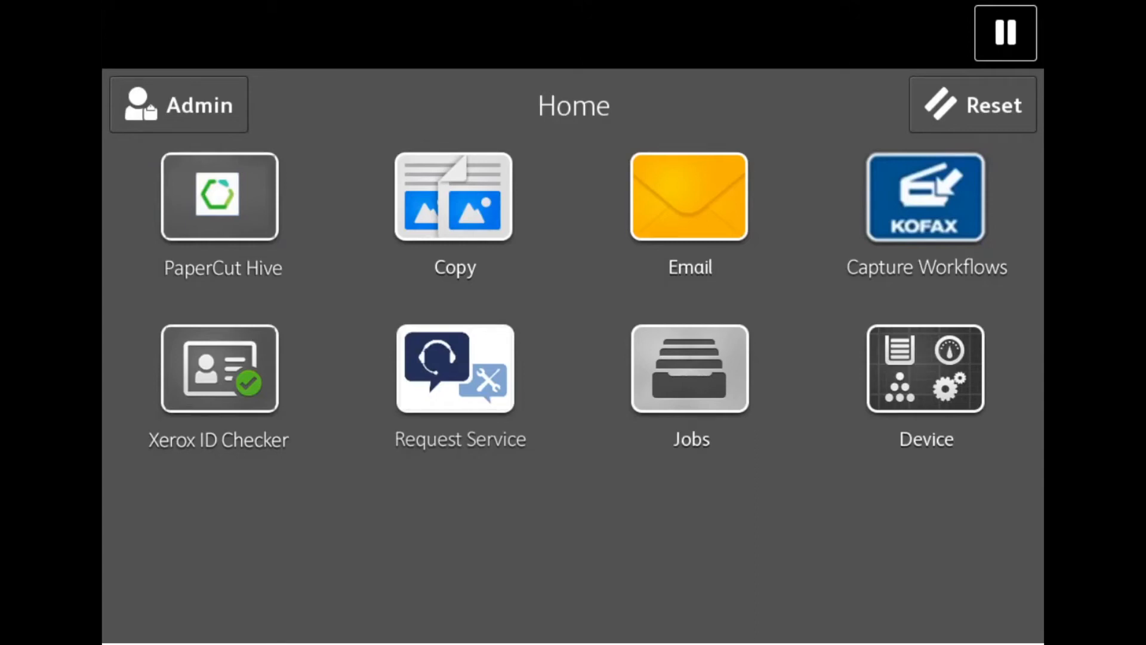
{"action": "mouse_move", "coordinate": [574, 316]}
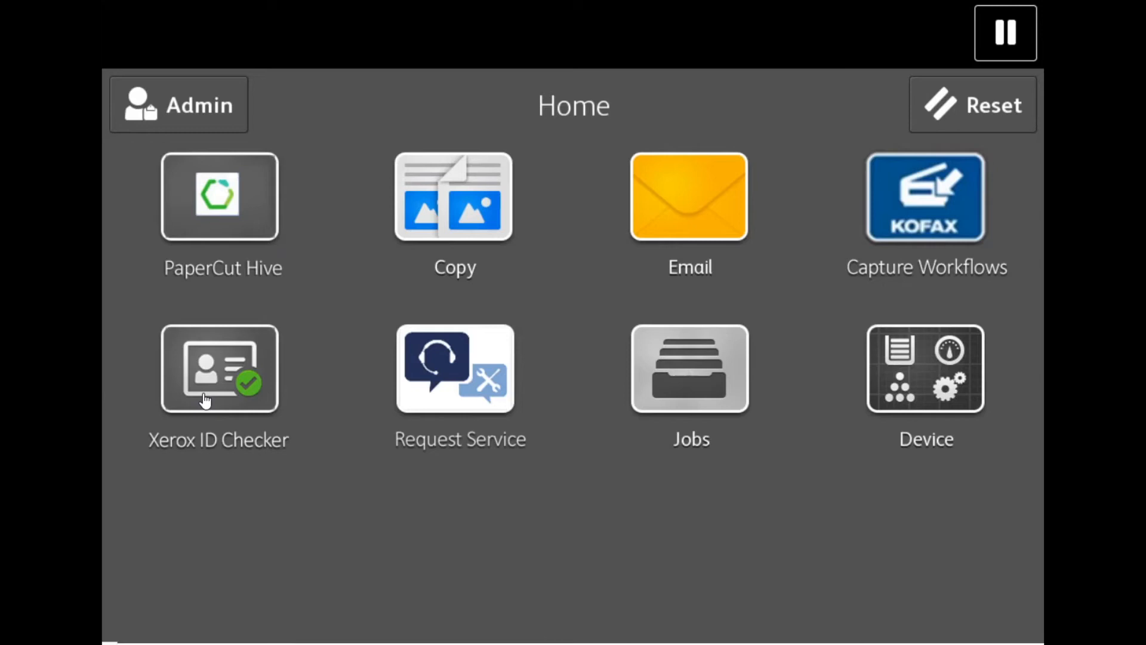
{"action": "mouse_move", "coordinate": [489, 384]}
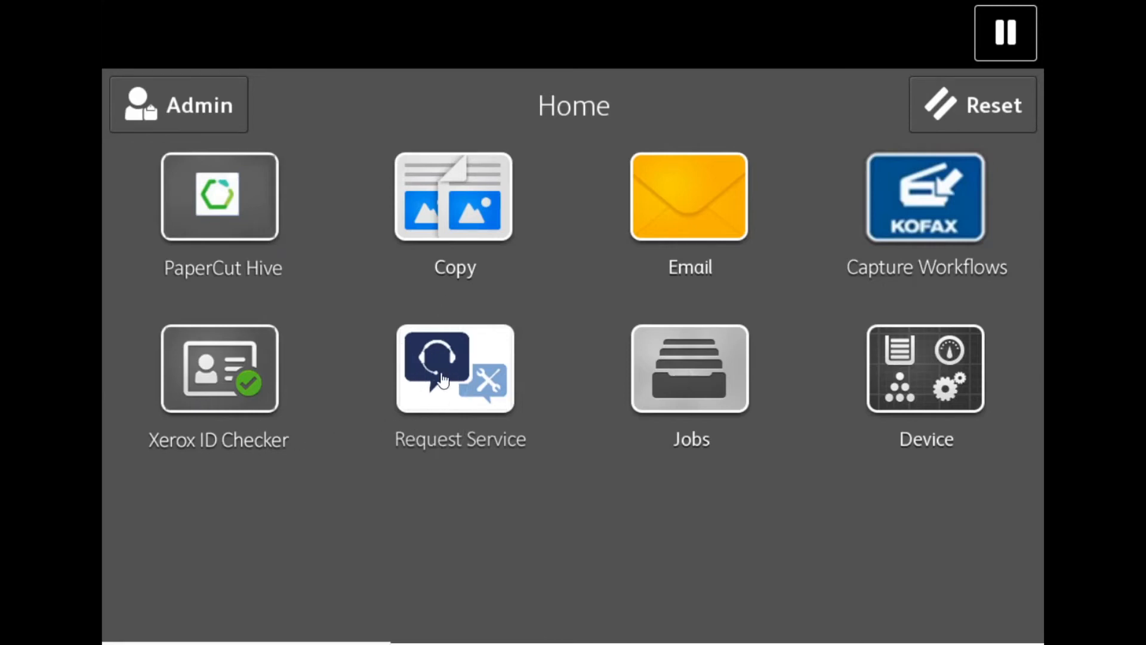
{"action": "left_click", "coordinate": [454, 368]}
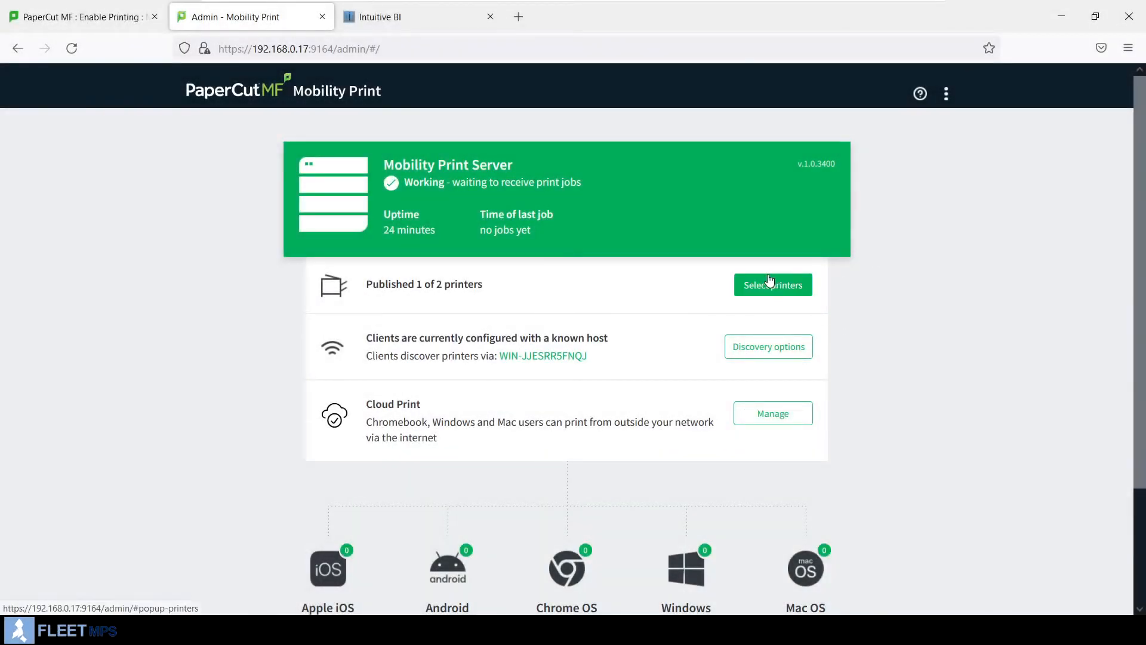
{"action": "left_click", "coordinate": [772, 284]}
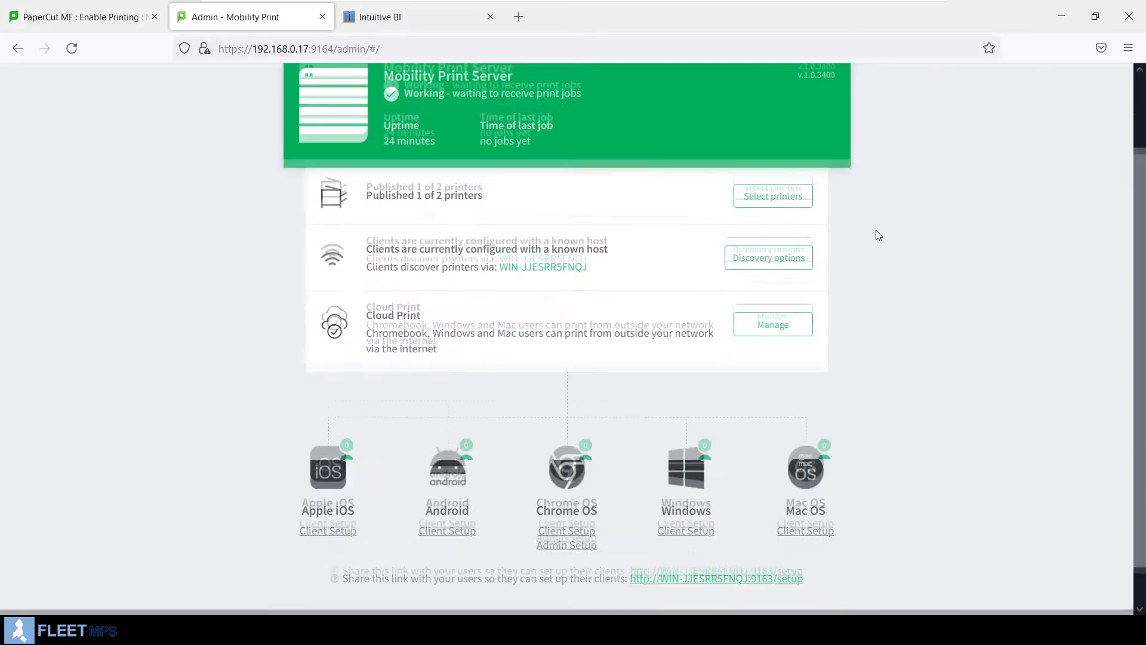
{"action": "scroll", "scroll_direction": "down", "scroll_amount": 3}
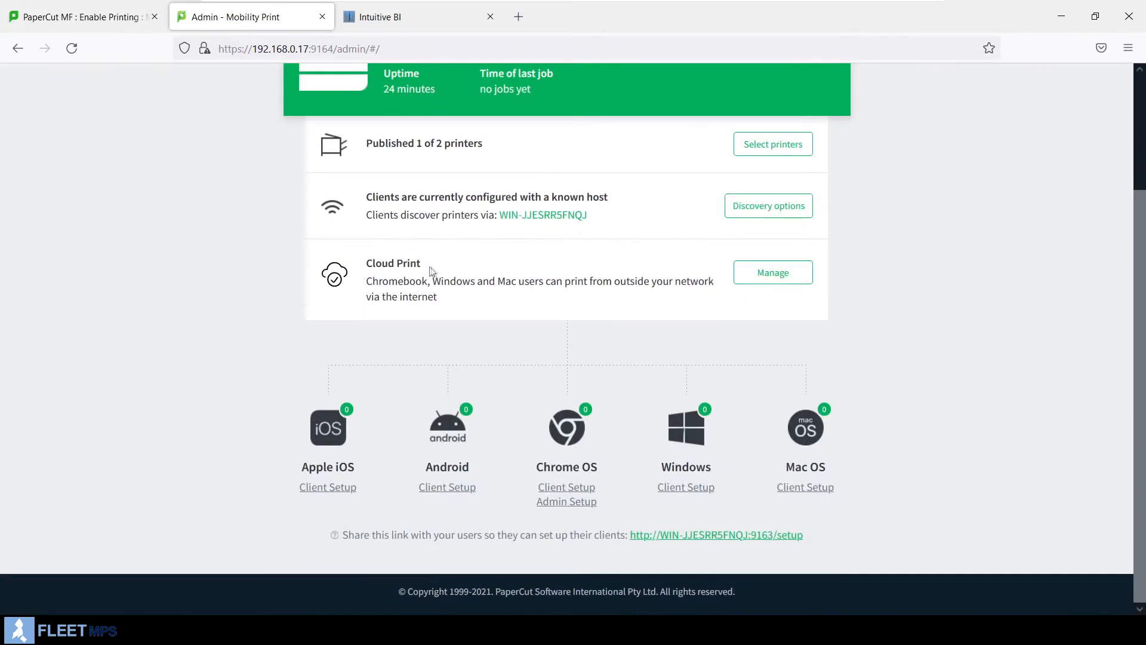
{"action": "mouse_move", "coordinate": [522, 492]}
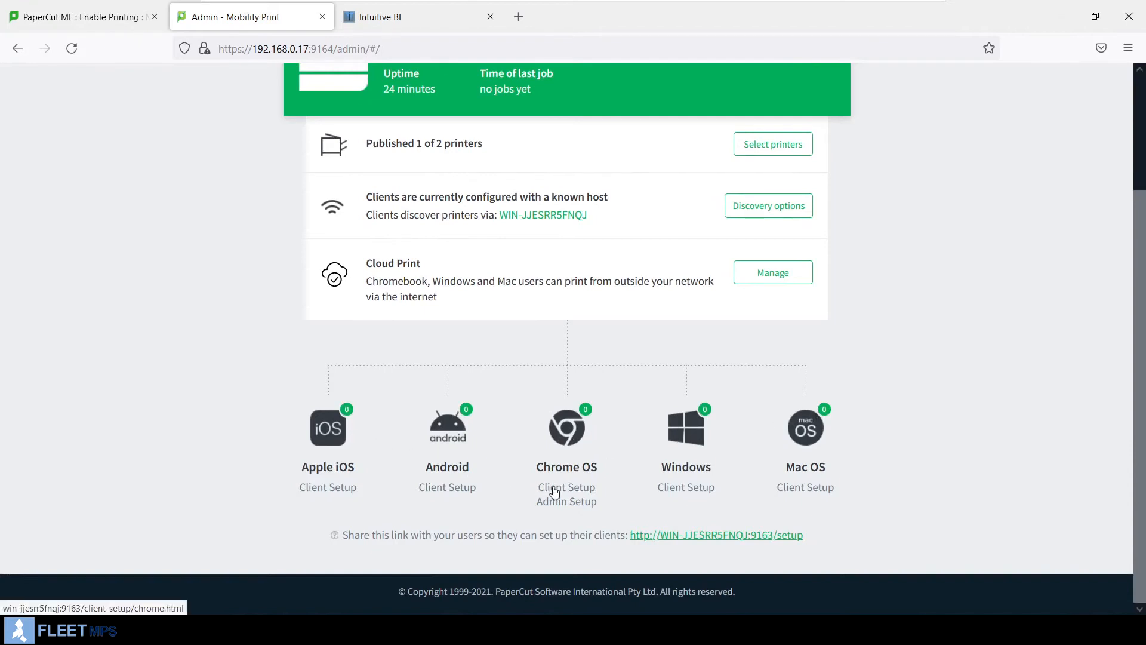
{"action": "left_click", "coordinate": [566, 487]}
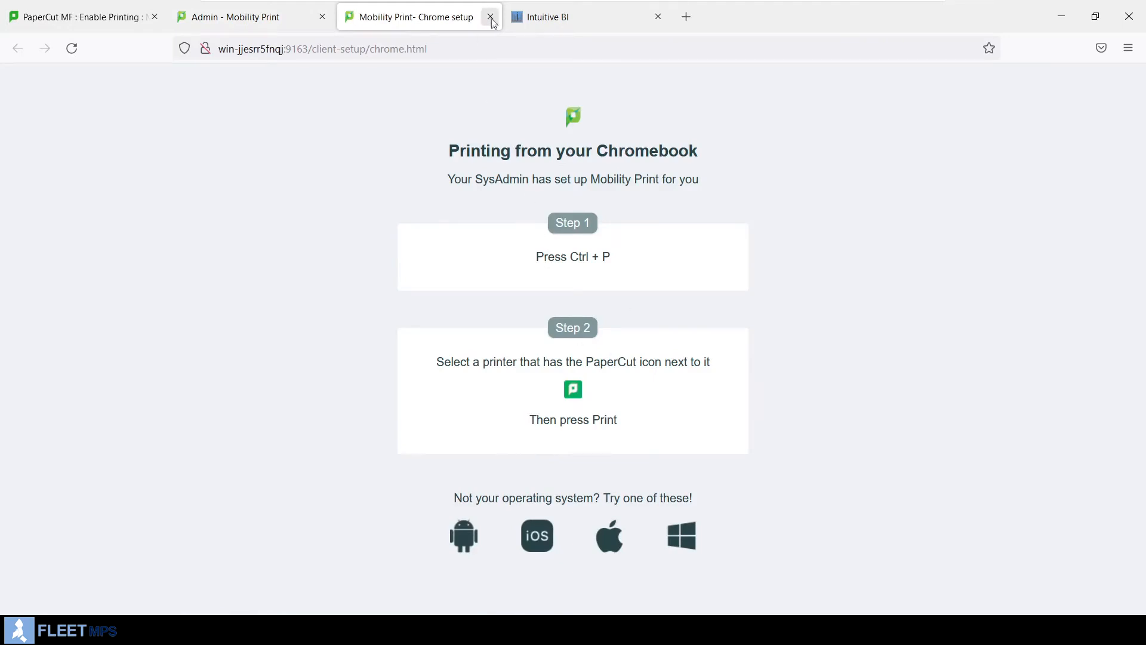
{"action": "left_click", "coordinate": [490, 17]}
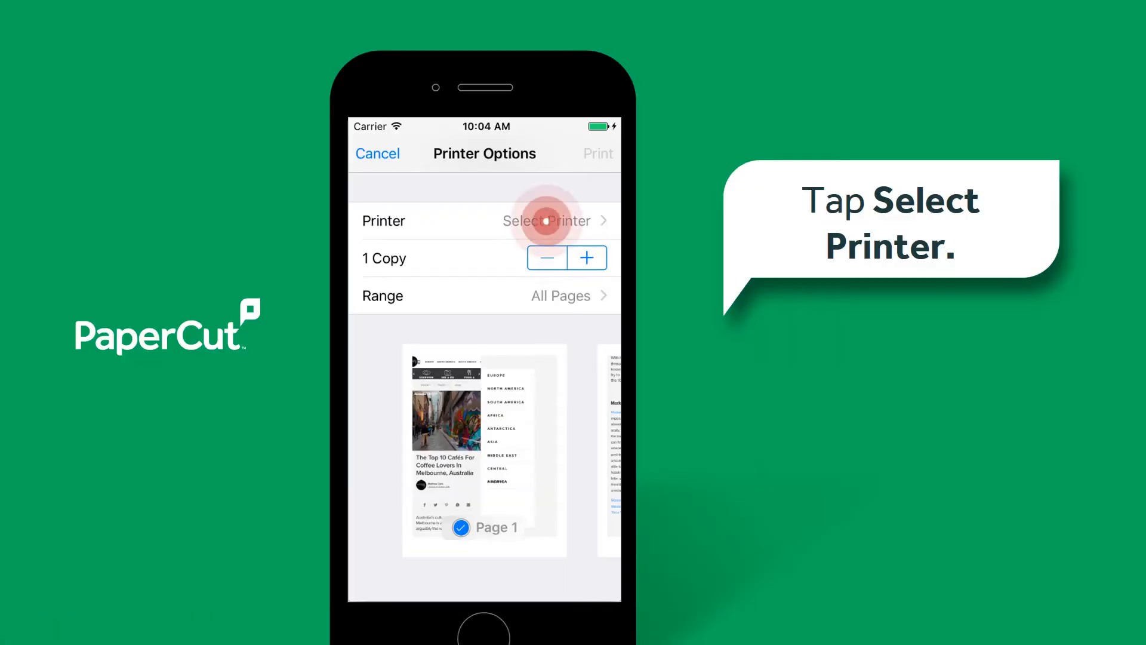
{"action": "left_click", "coordinate": [547, 221]}
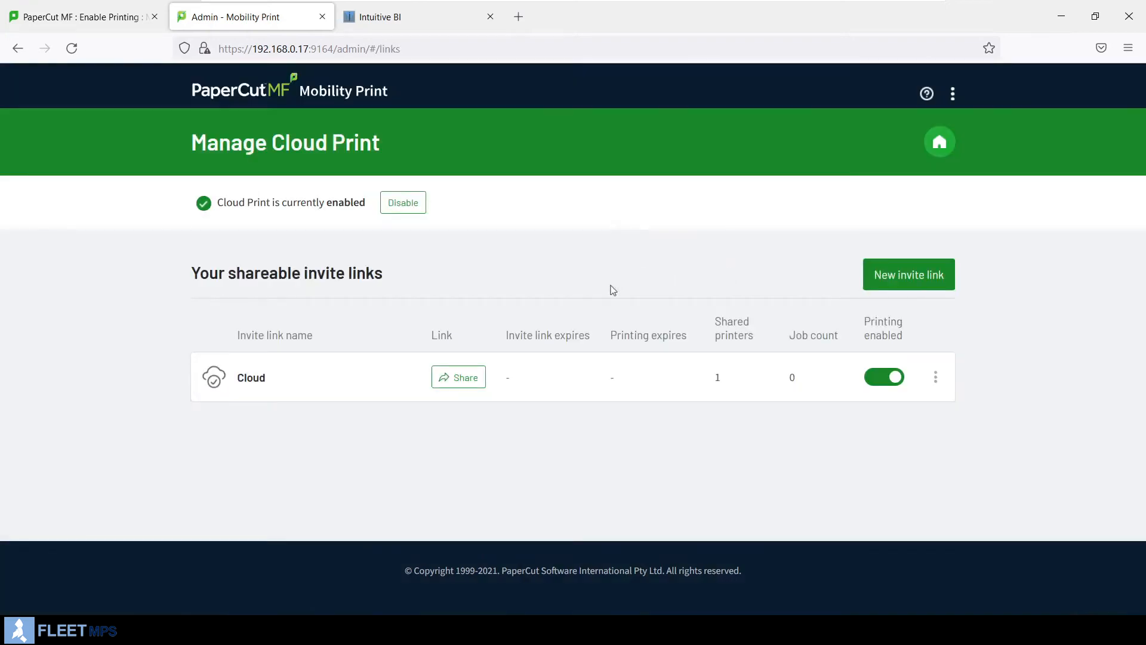
- Copy the Cloud invite link from its Share dialog
{"action": "left_click", "coordinate": [458, 377]}
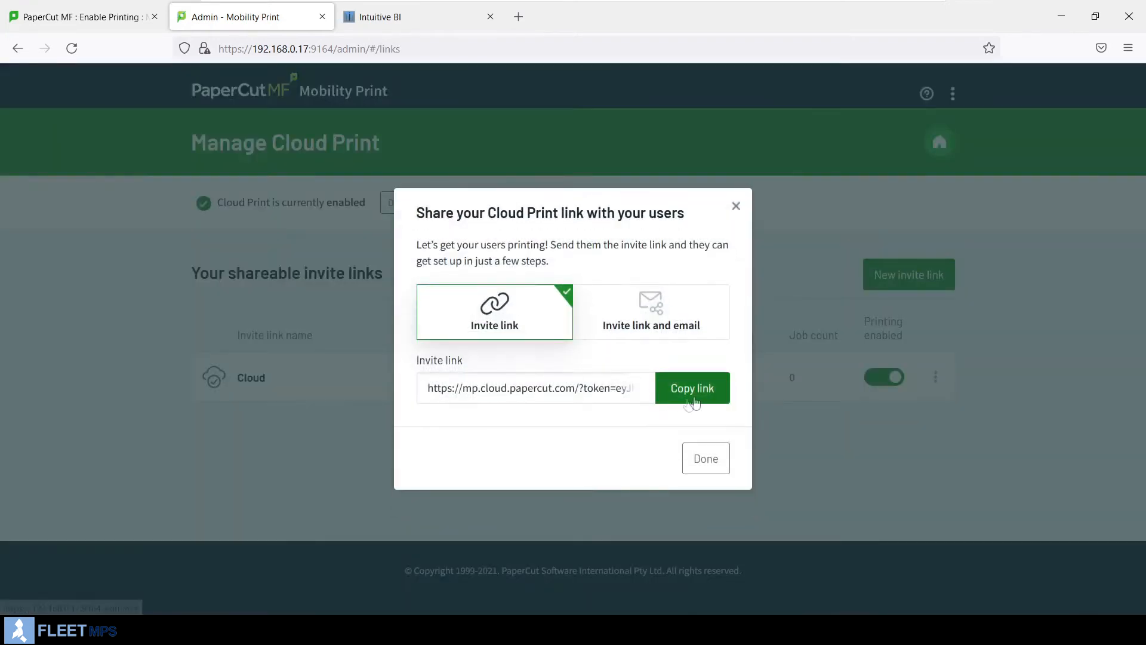
{"action": "left_click", "coordinate": [704, 459]}
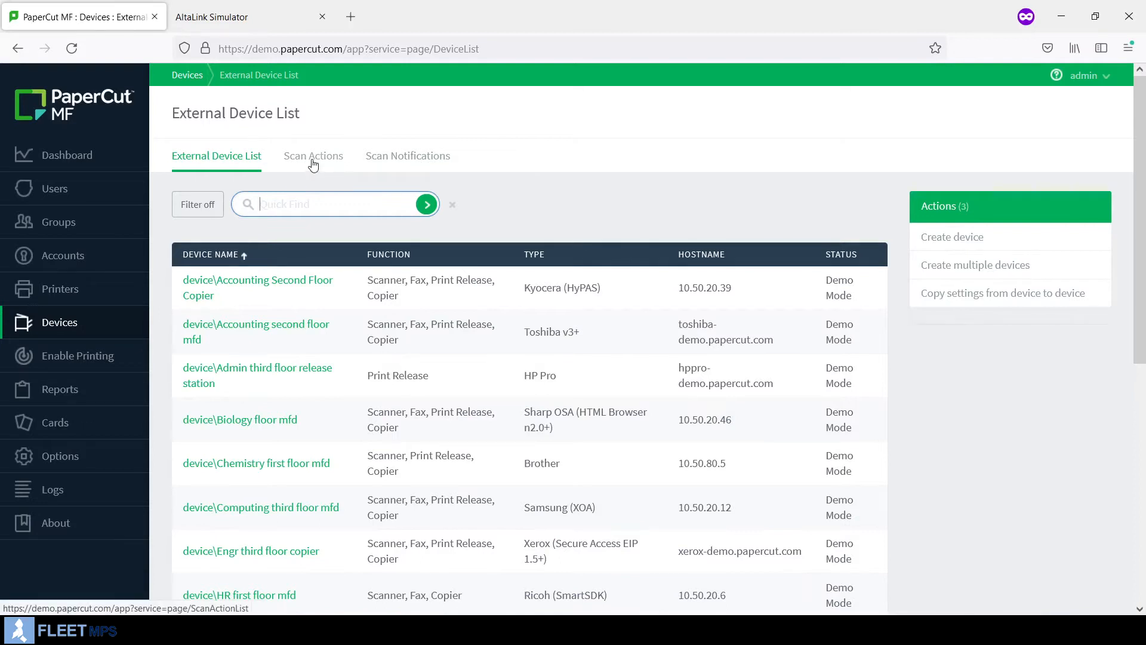
{"action": "left_click", "coordinate": [313, 156]}
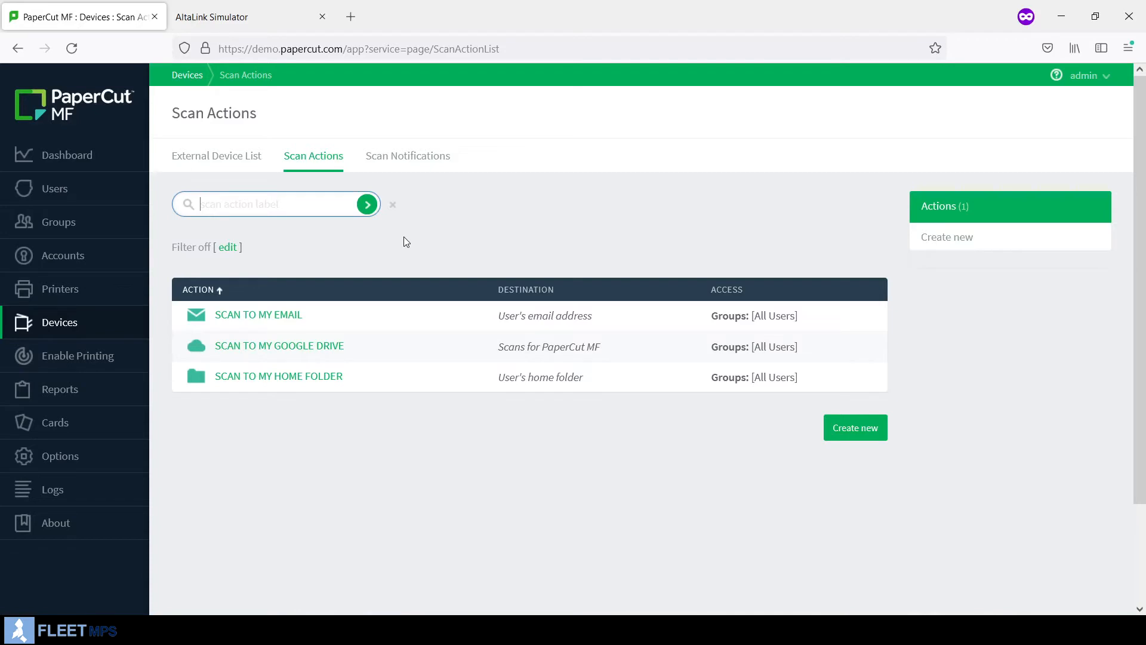
{"action": "mouse_move", "coordinate": [430, 188]}
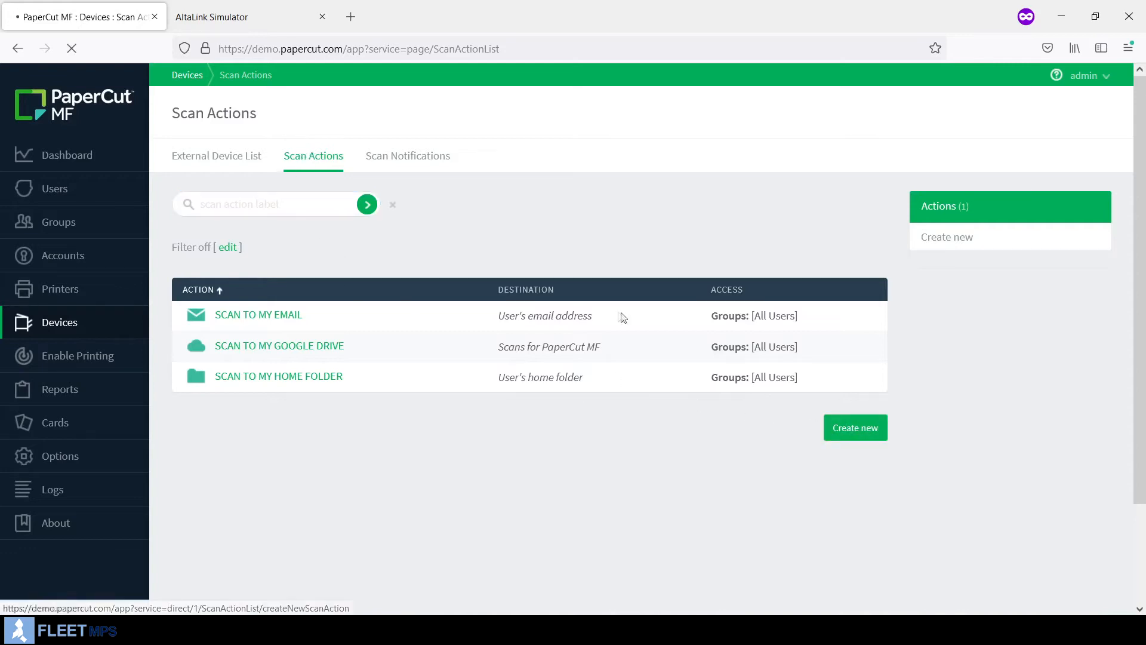
{"action": "left_click", "coordinate": [854, 426]}
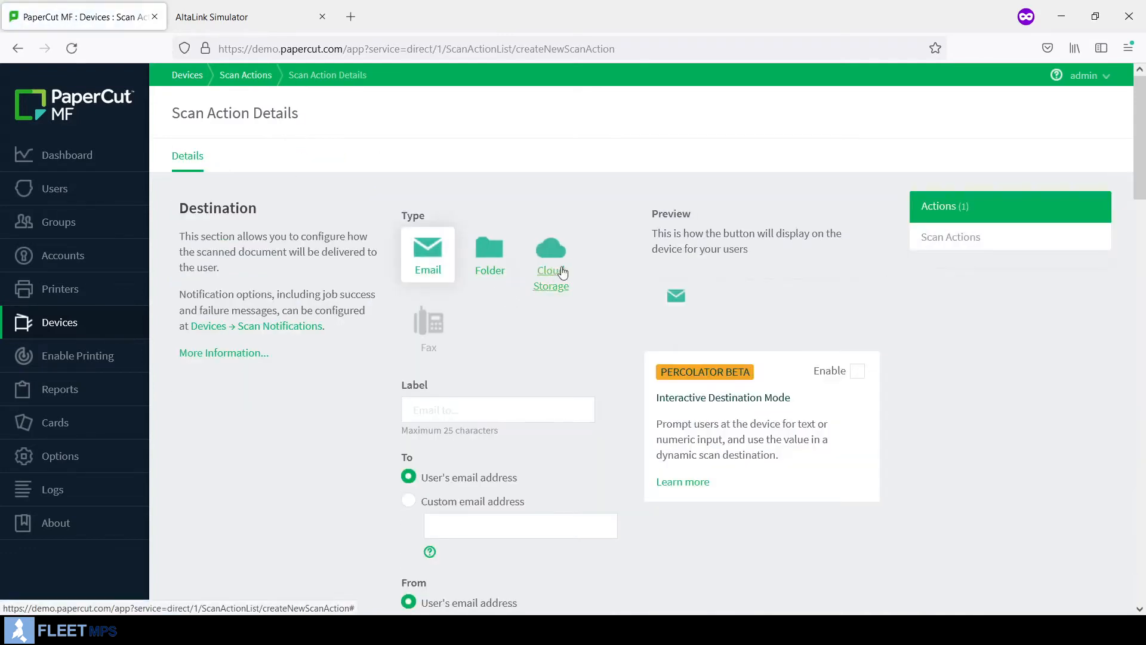
{"action": "left_click", "coordinate": [550, 255]}
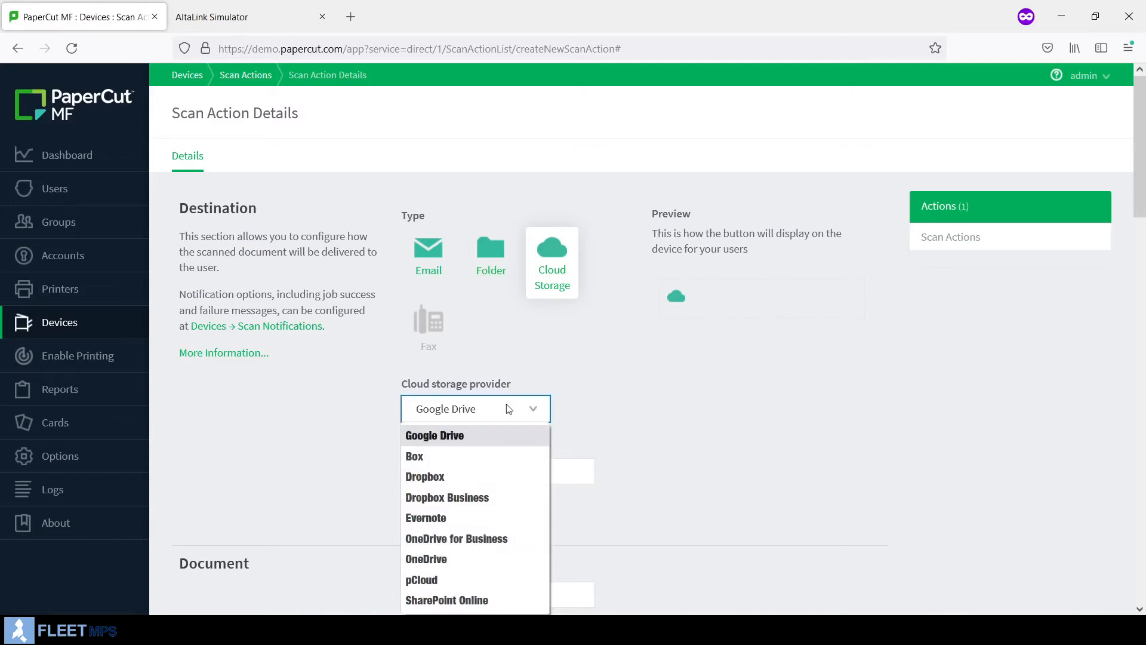
{"action": "mouse_move", "coordinate": [467, 599]}
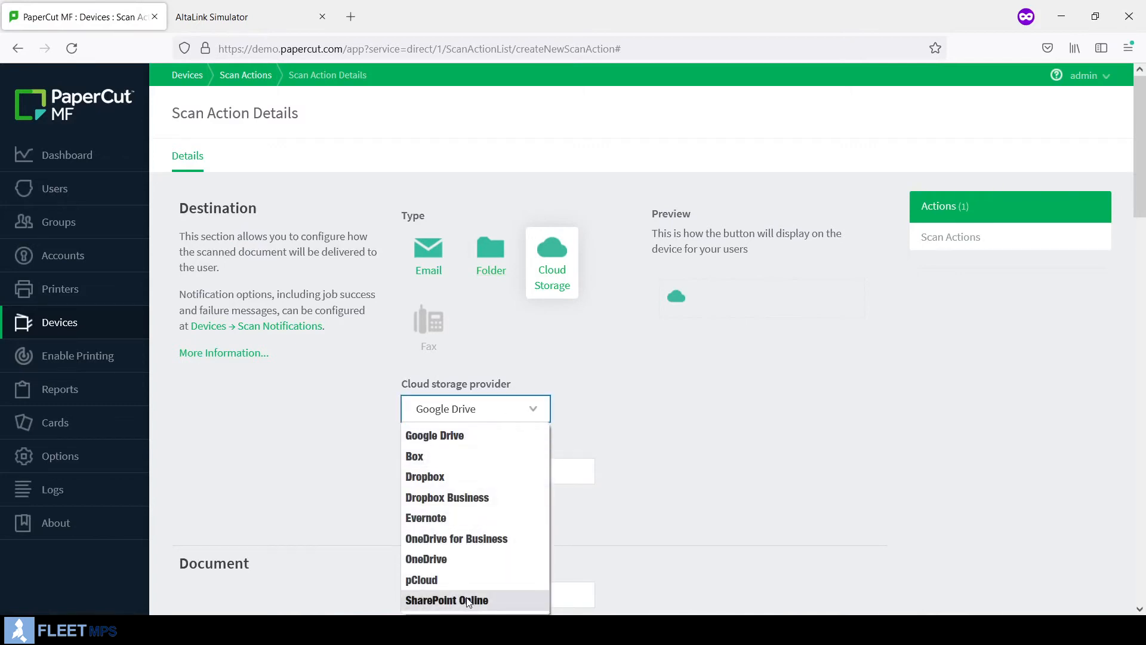
{"action": "left_click", "coordinate": [490, 248]}
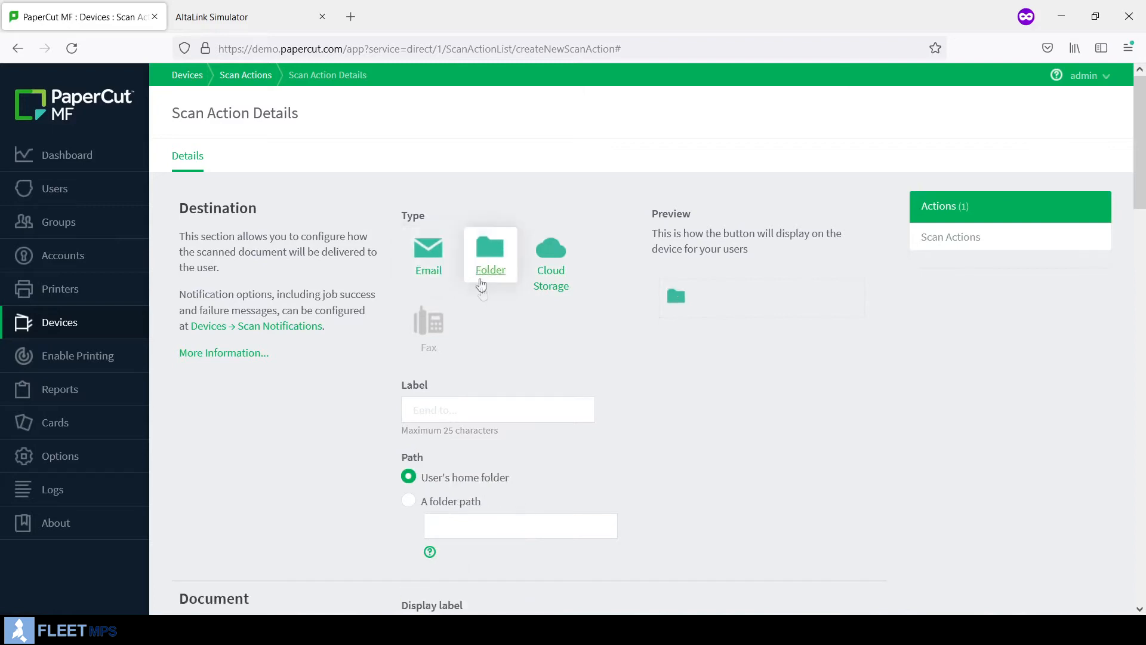
{"action": "scroll", "scroll_direction": "down", "scroll_amount": 3}
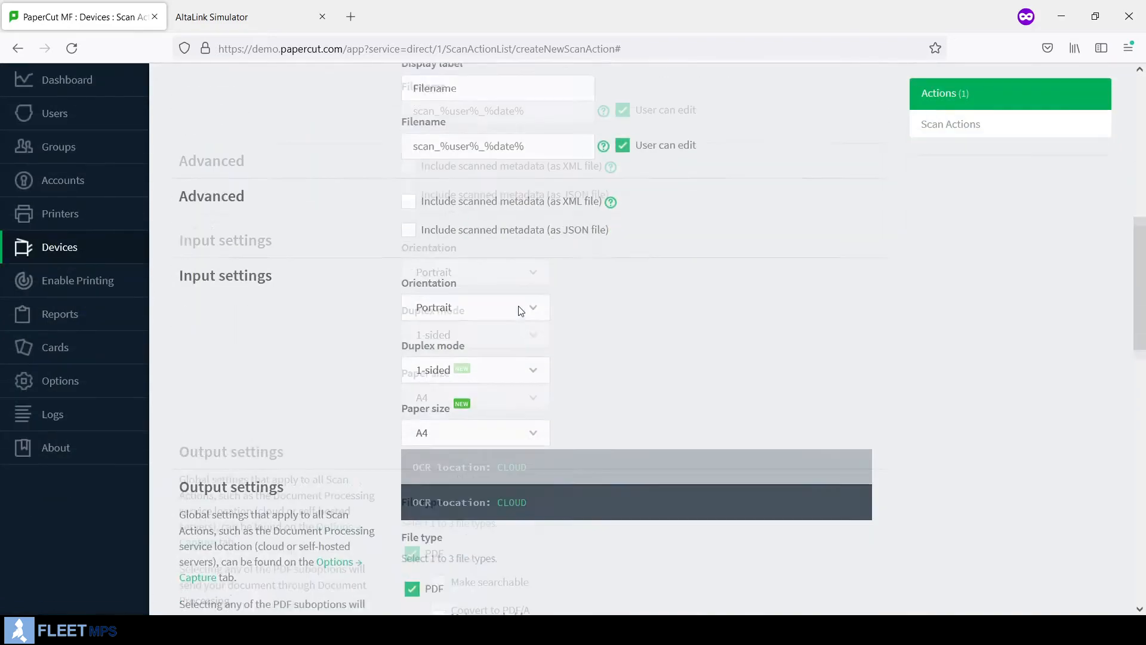
{"action": "scroll", "scroll_direction": "down", "scroll_amount": 3}
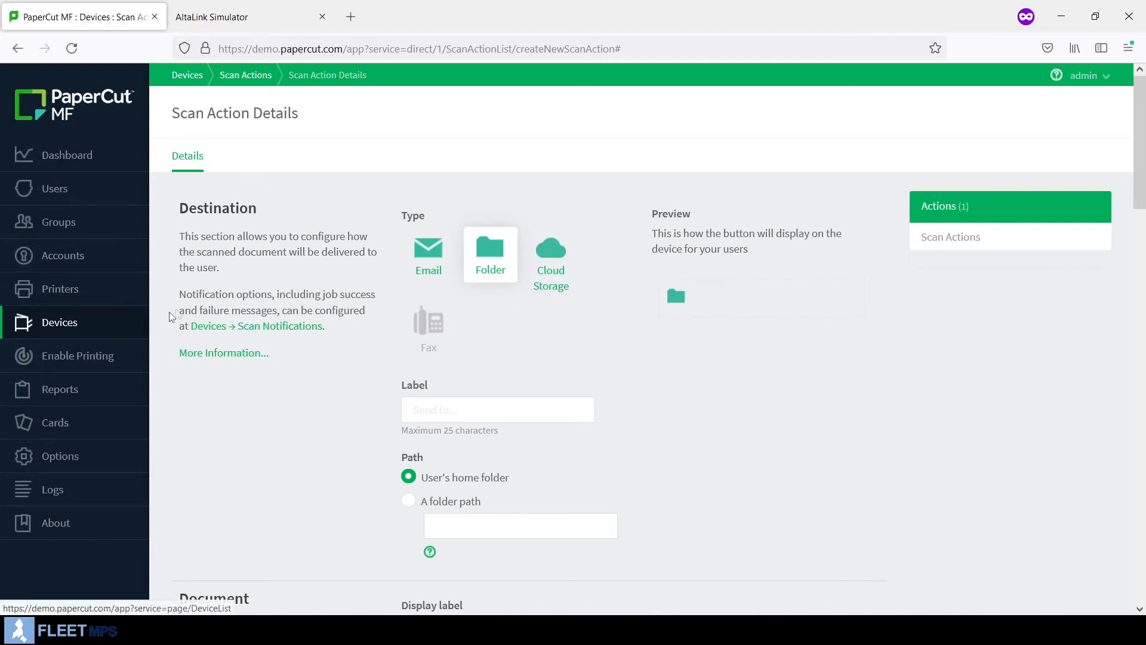
{"action": "mouse_move", "coordinate": [485, 243]}
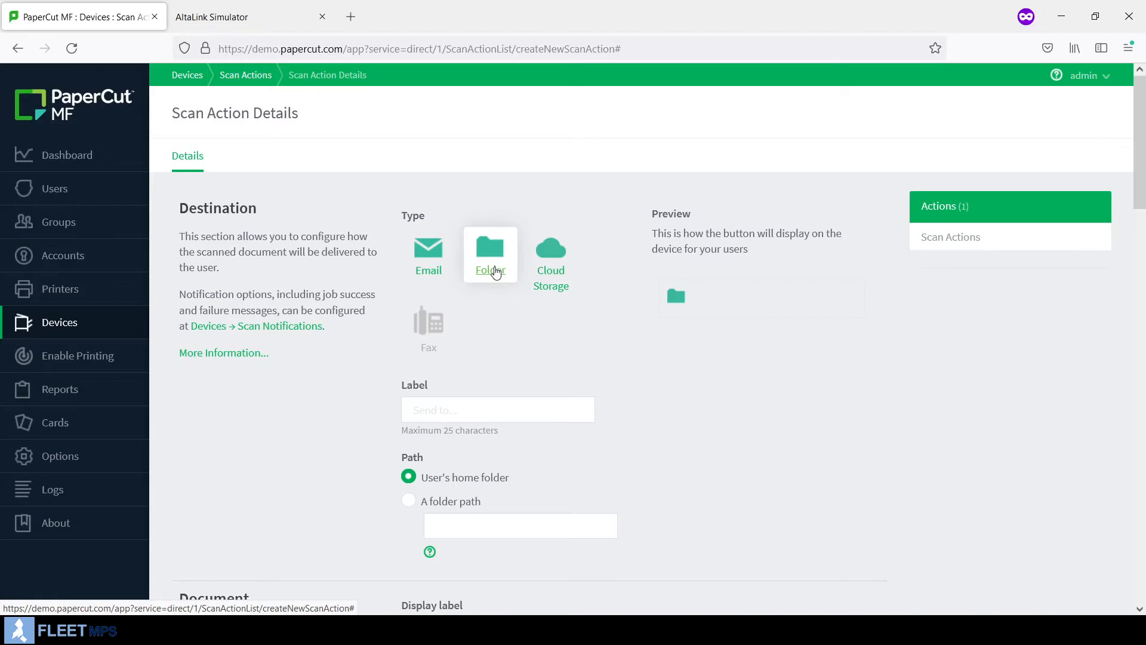
{"action": "mouse_move", "coordinate": [176, 310]}
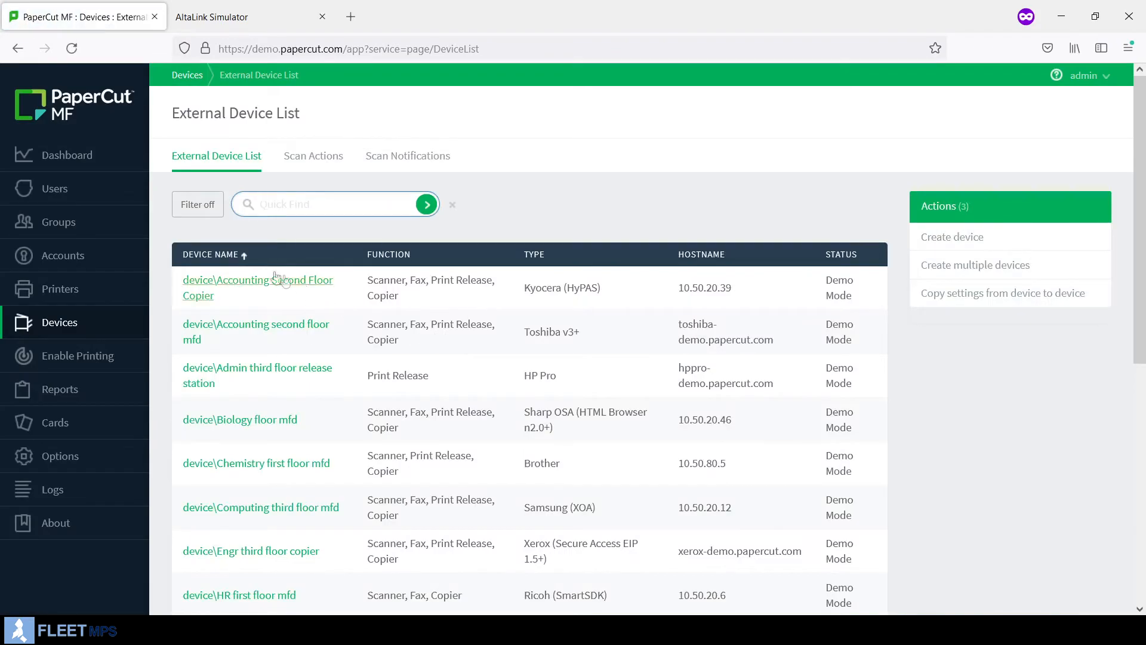
{"action": "left_click", "coordinate": [256, 279]}
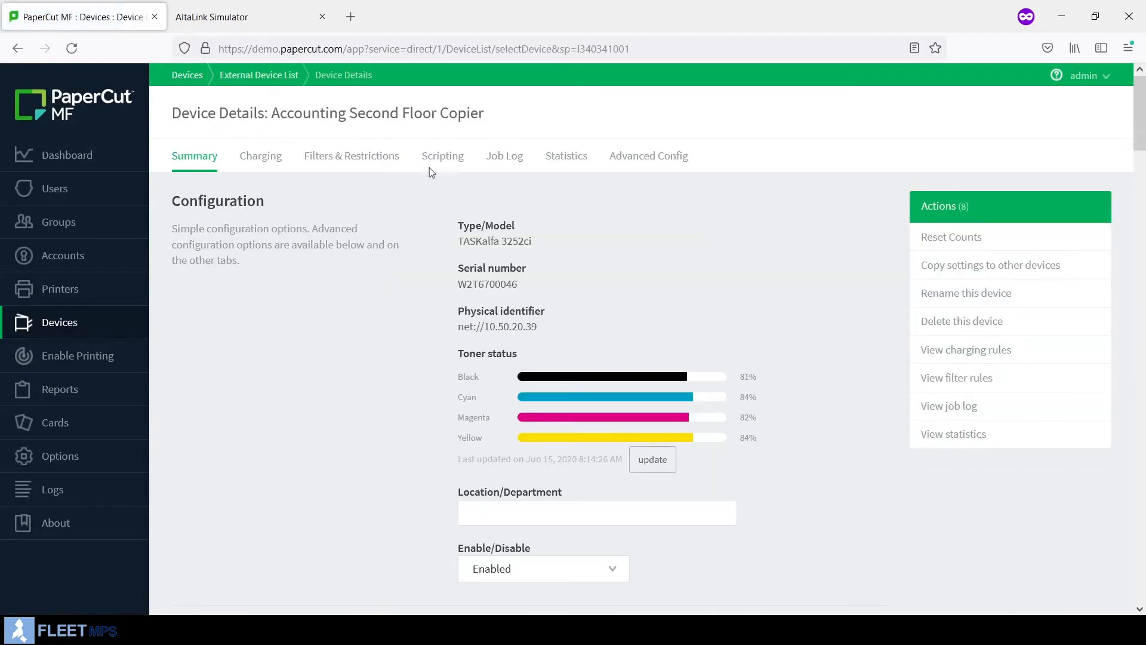
{"action": "left_click", "coordinate": [442, 156]}
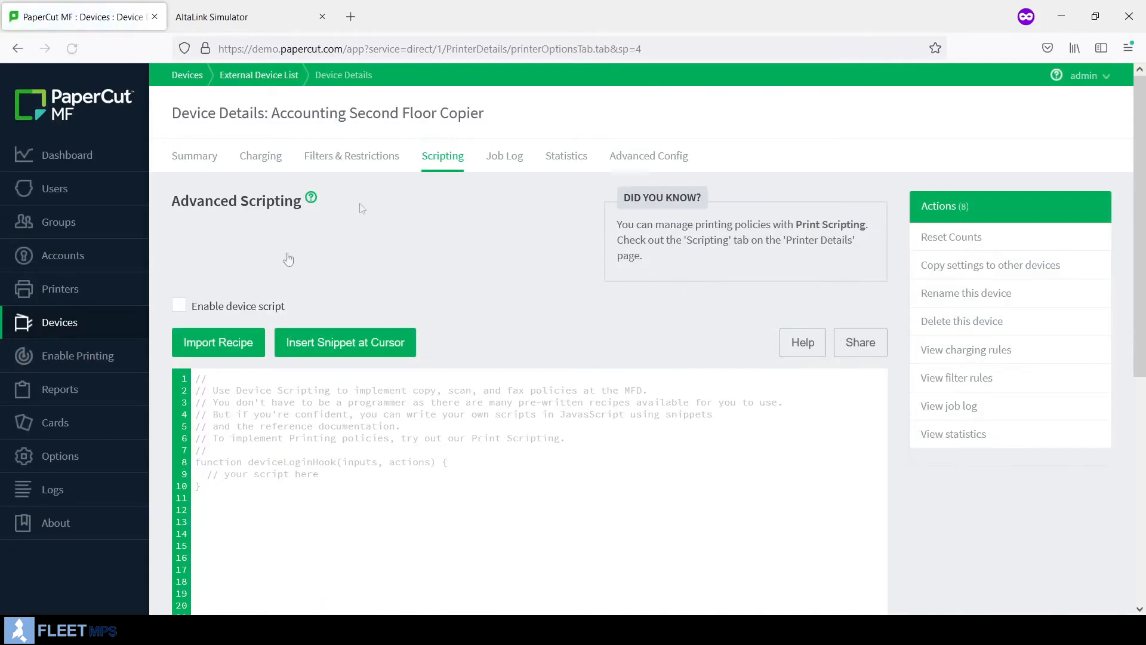
{"action": "left_click", "coordinate": [179, 306]}
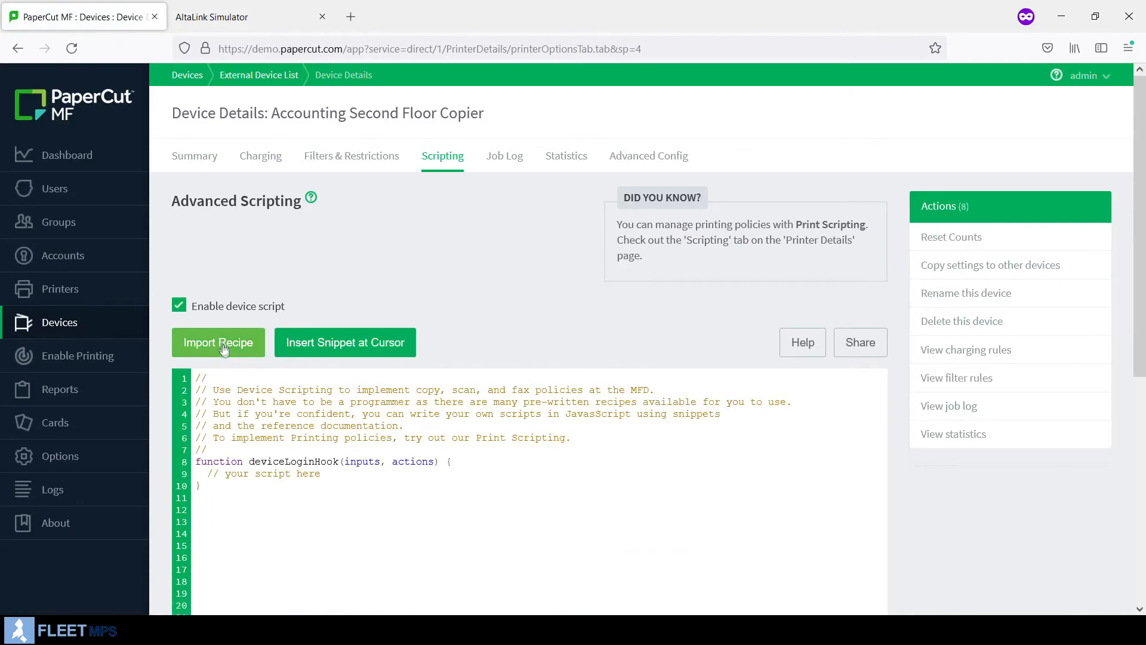
{"action": "left_click", "coordinate": [218, 342]}
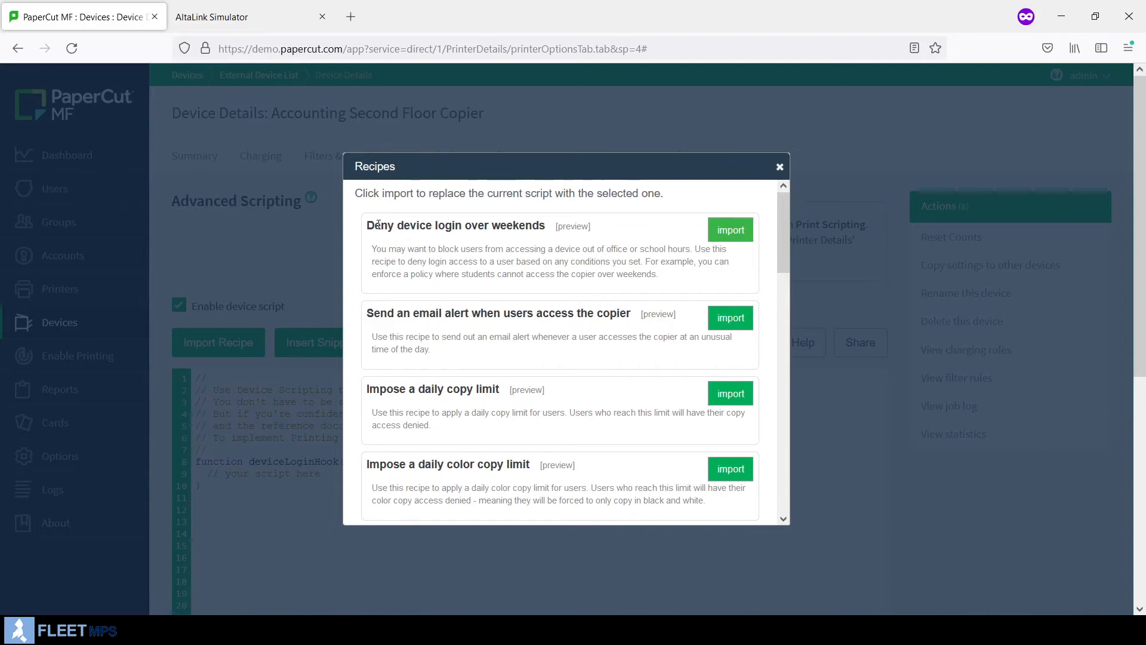
{"action": "double_click", "coordinate": [455, 225]}
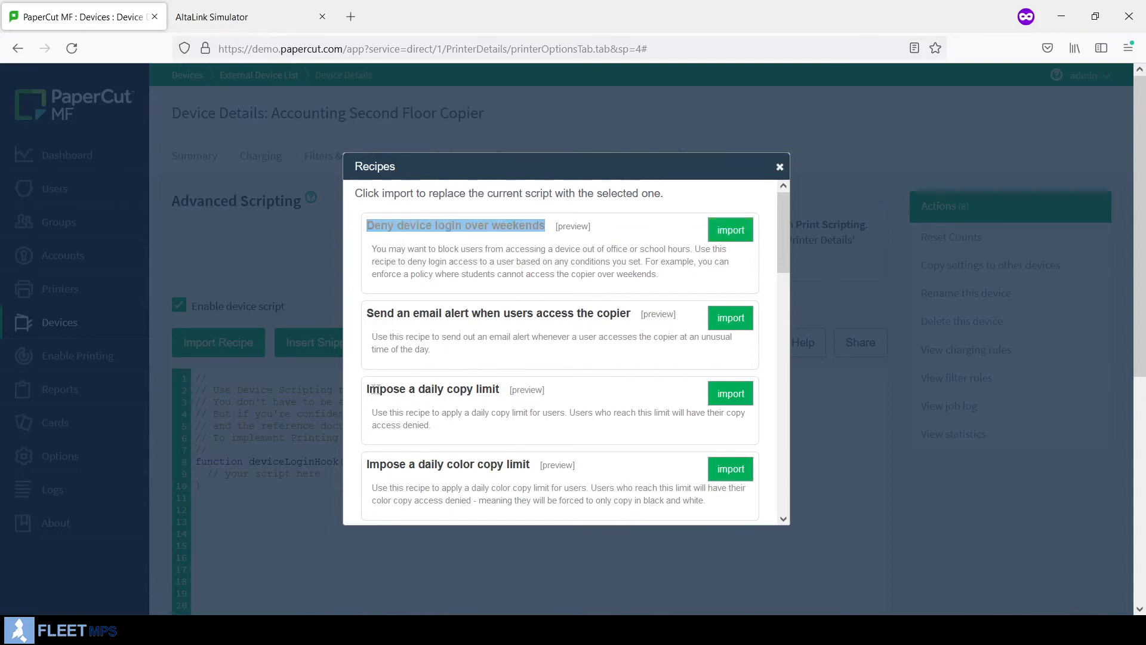
{"action": "left_click", "coordinate": [432, 388]}
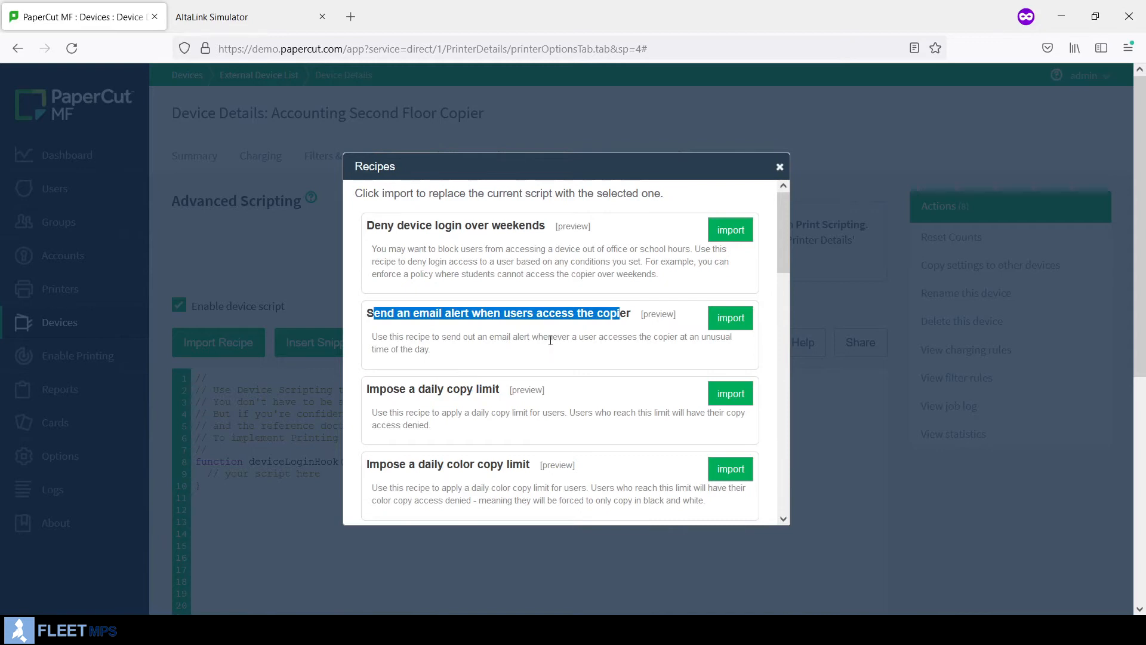
{"action": "mouse_move", "coordinate": [697, 286]}
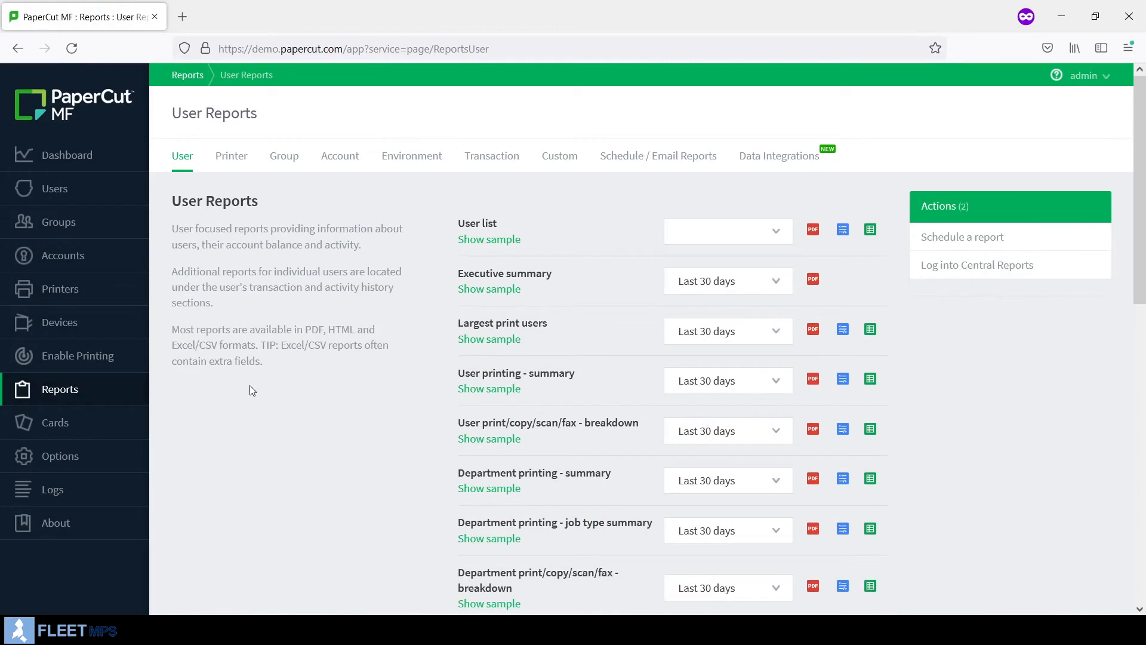
{"action": "mouse_move", "coordinate": [489, 338]}
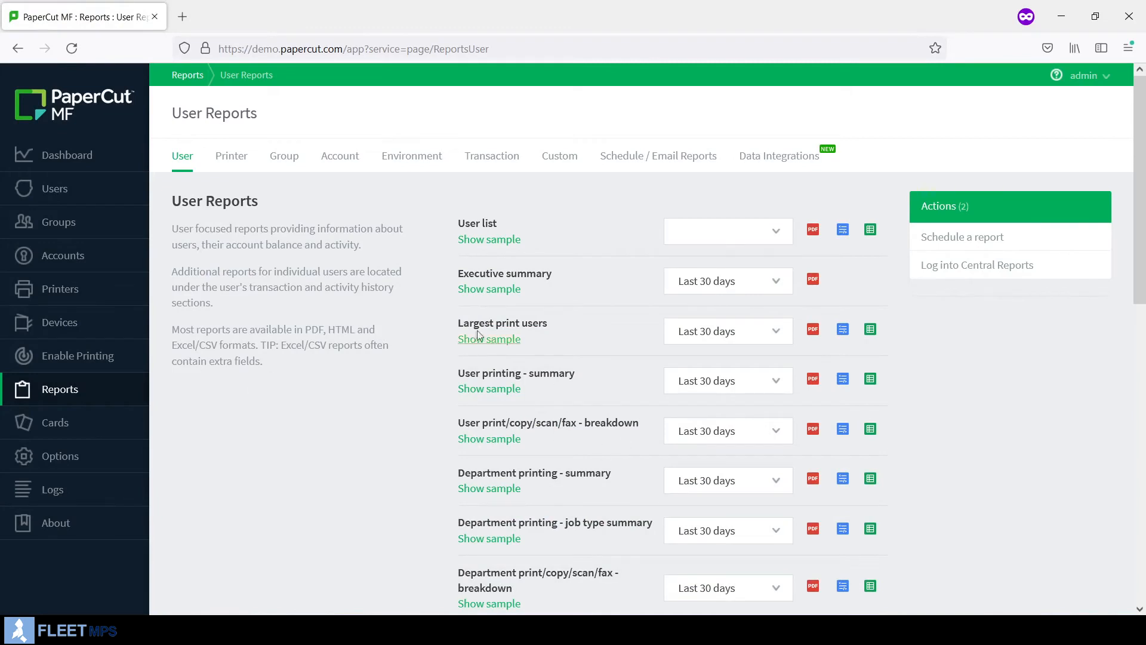
{"action": "mouse_move", "coordinate": [835, 405]}
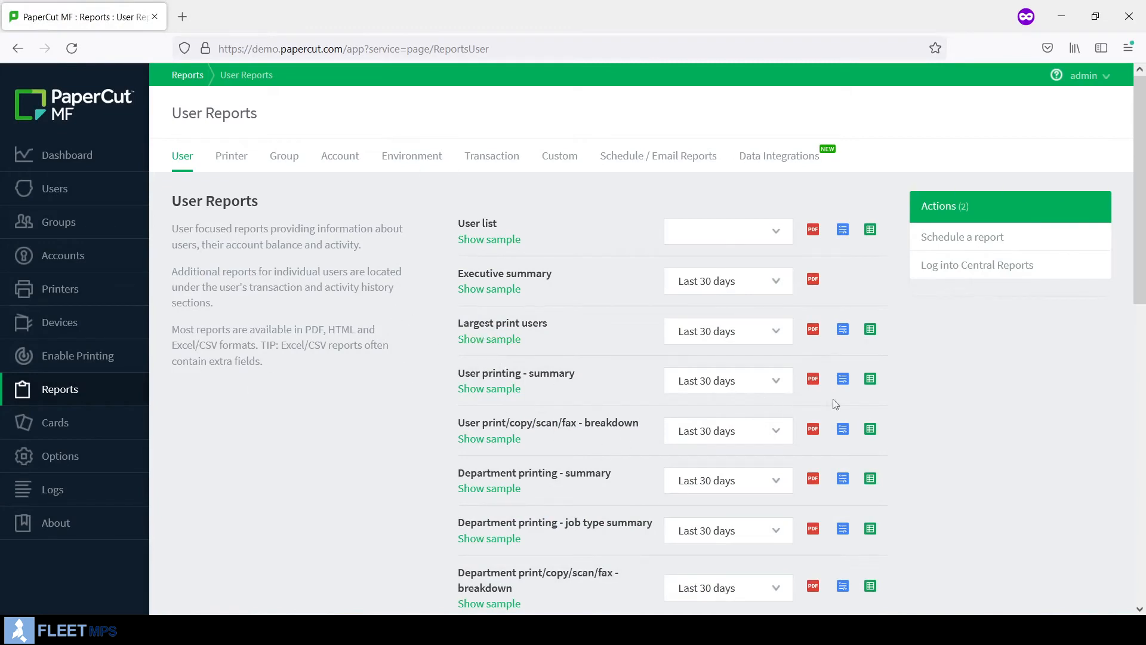
- View the User printing summary report, then switch to the Group reports list
{"action": "left_click", "coordinate": [842, 378]}
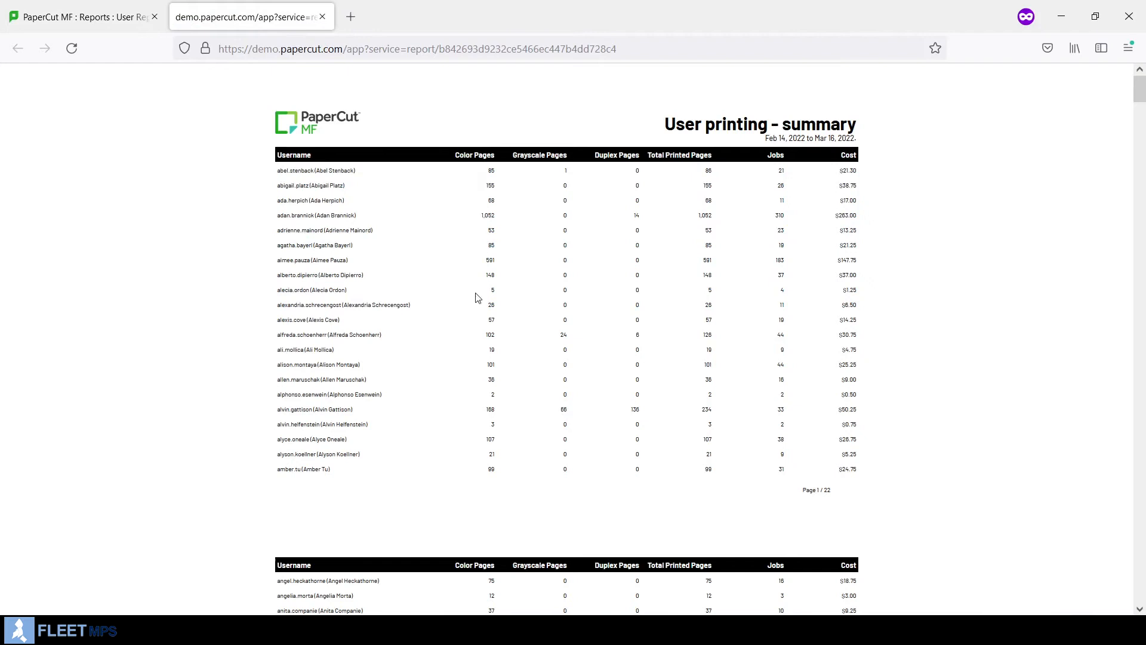
{"action": "mouse_move", "coordinate": [556, 308]}
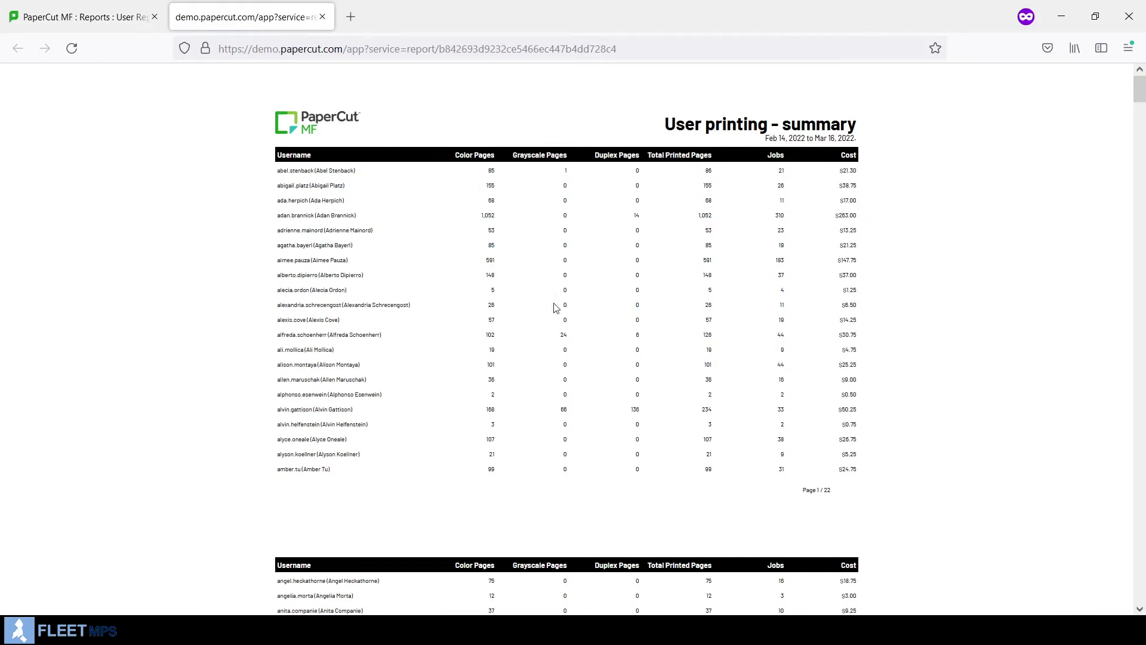
{"action": "mouse_move", "coordinate": [795, 191]}
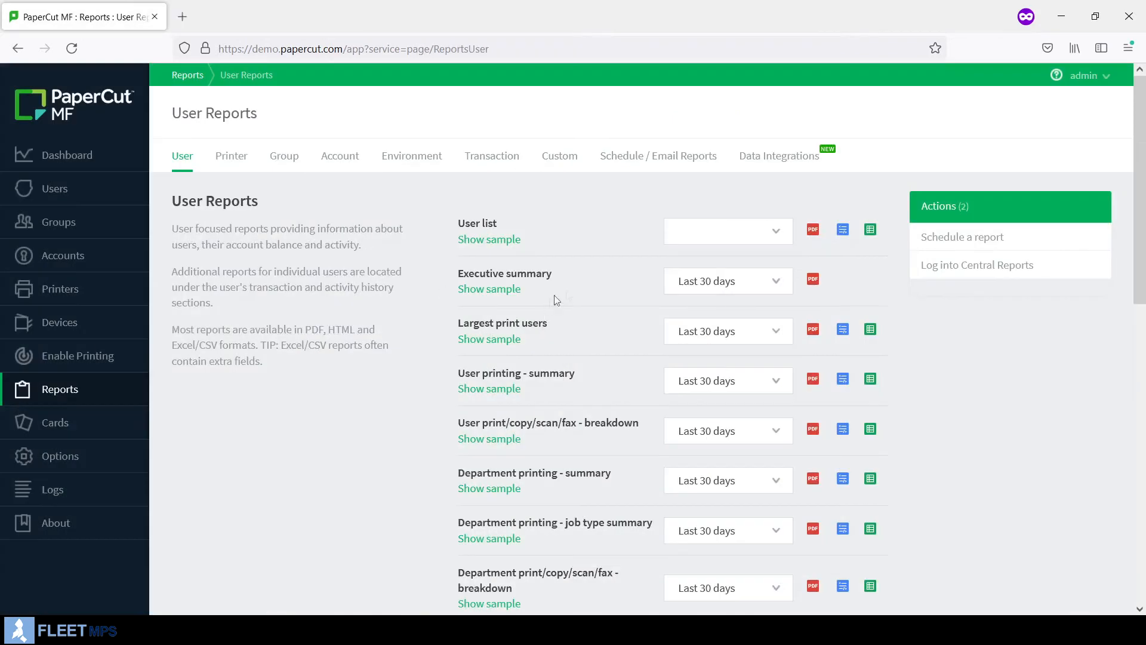
{"action": "mouse_move", "coordinate": [532, 301]}
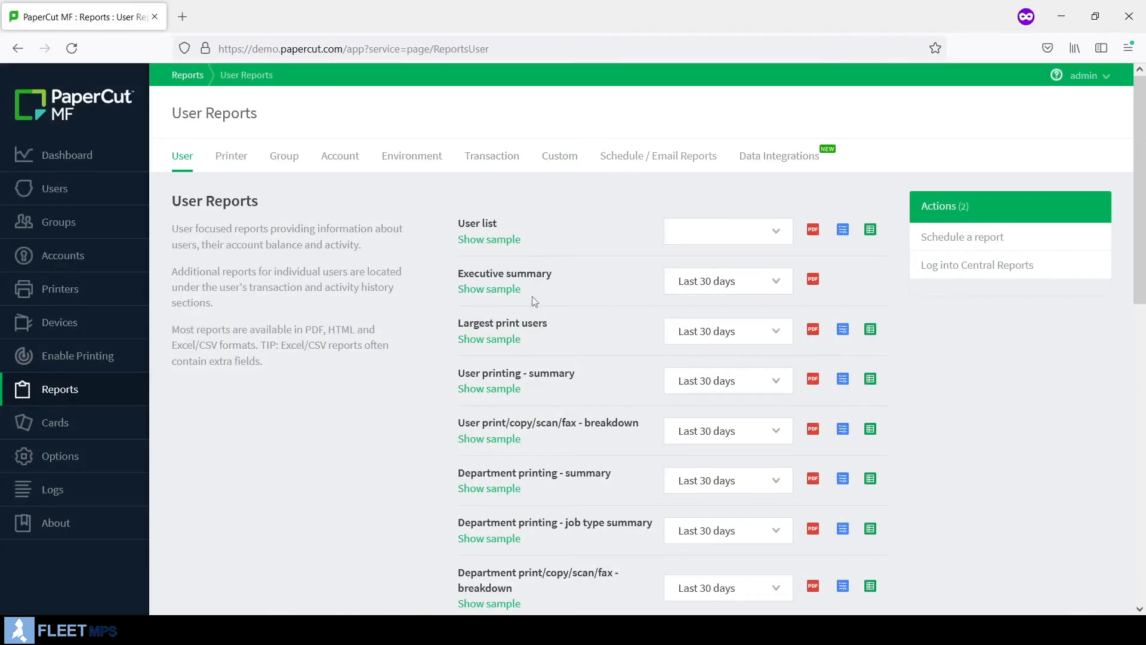
{"action": "mouse_move", "coordinate": [489, 339]}
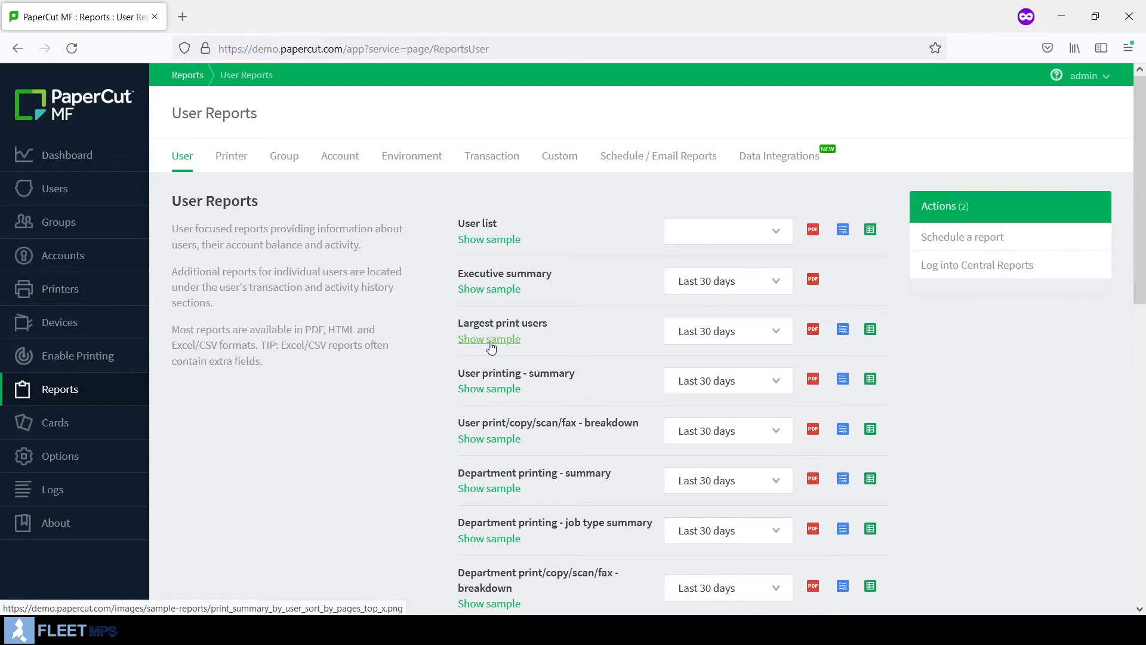
{"action": "mouse_move", "coordinate": [479, 364]}
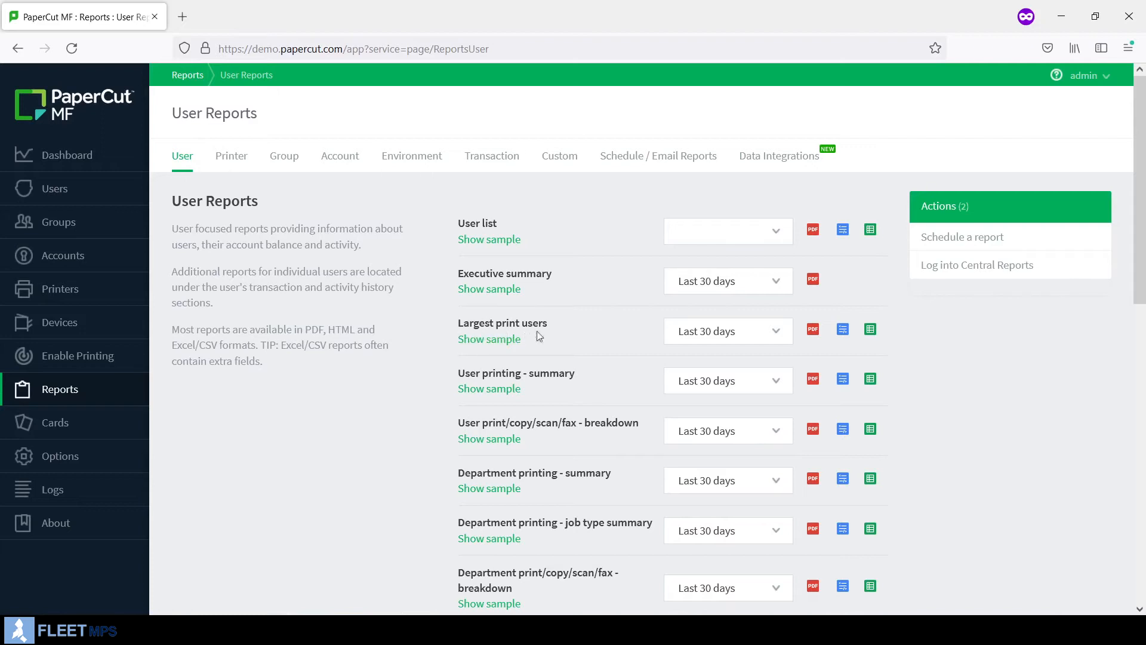
{"action": "mouse_move", "coordinate": [834, 345]}
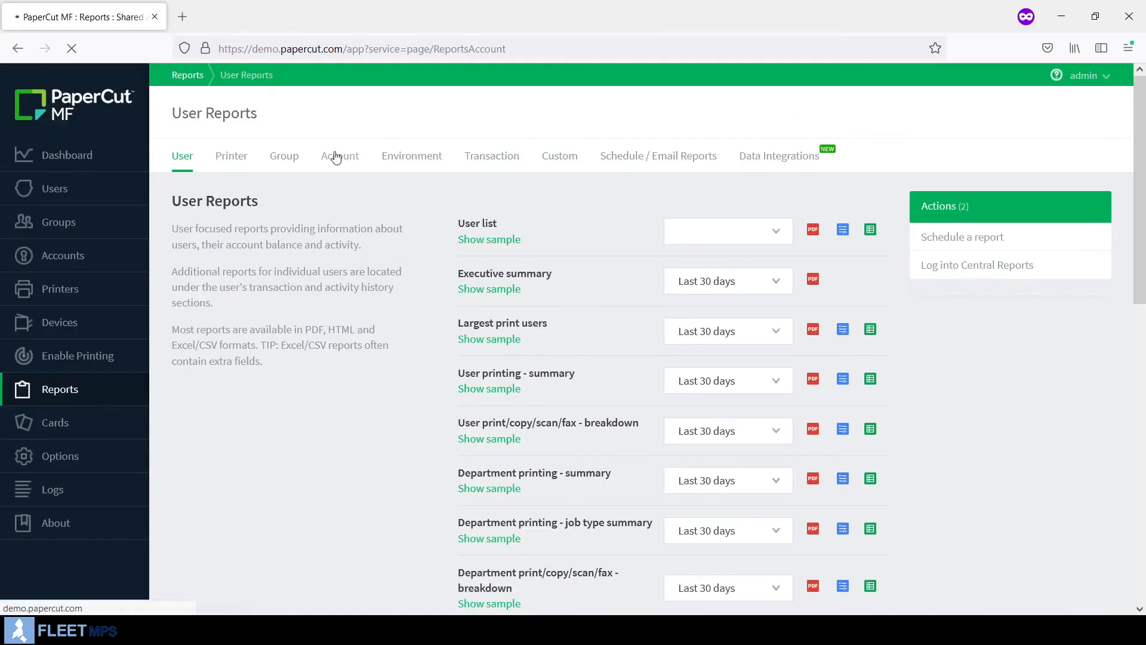
{"action": "left_click", "coordinate": [284, 156]}
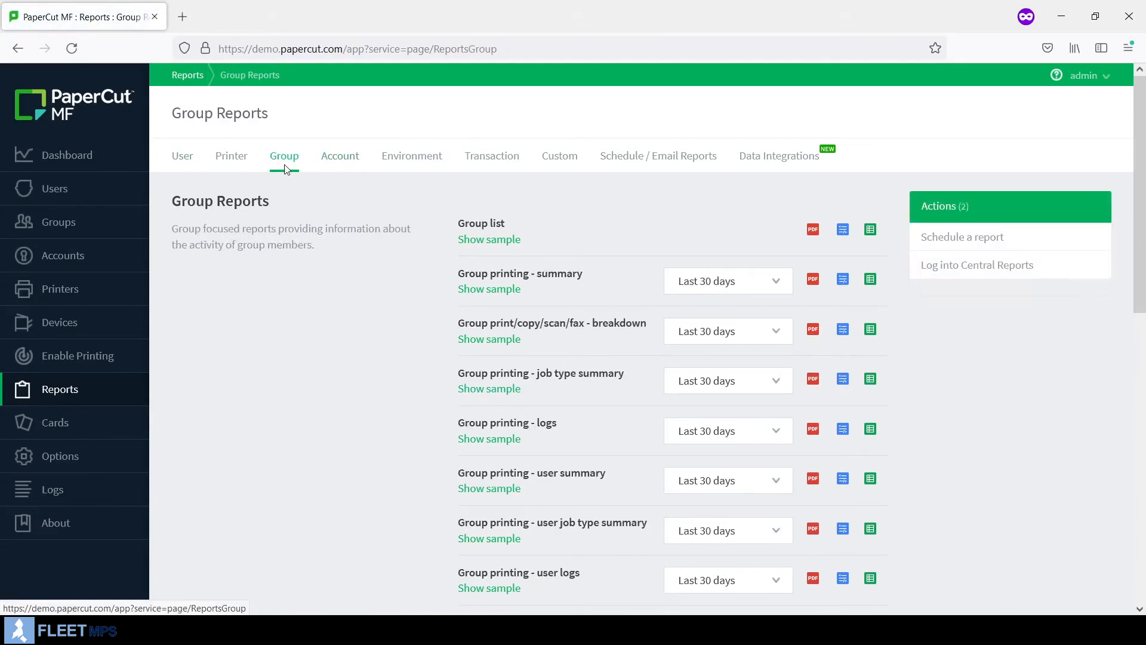
{"action": "mouse_move", "coordinate": [485, 316]}
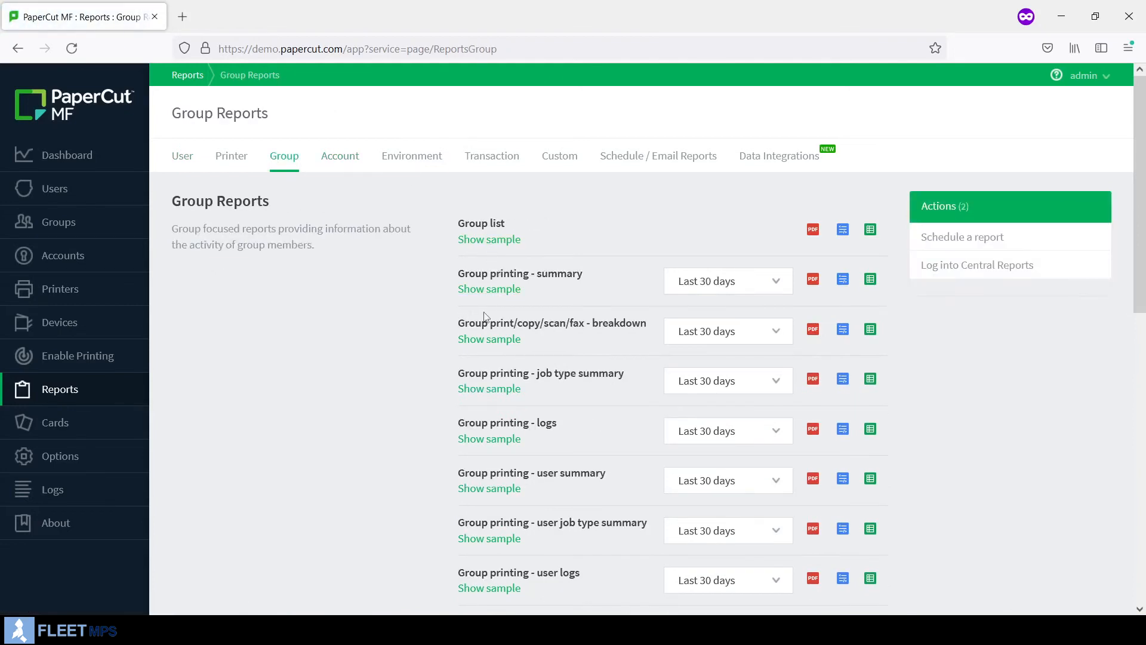
{"action": "mouse_move", "coordinate": [597, 460]}
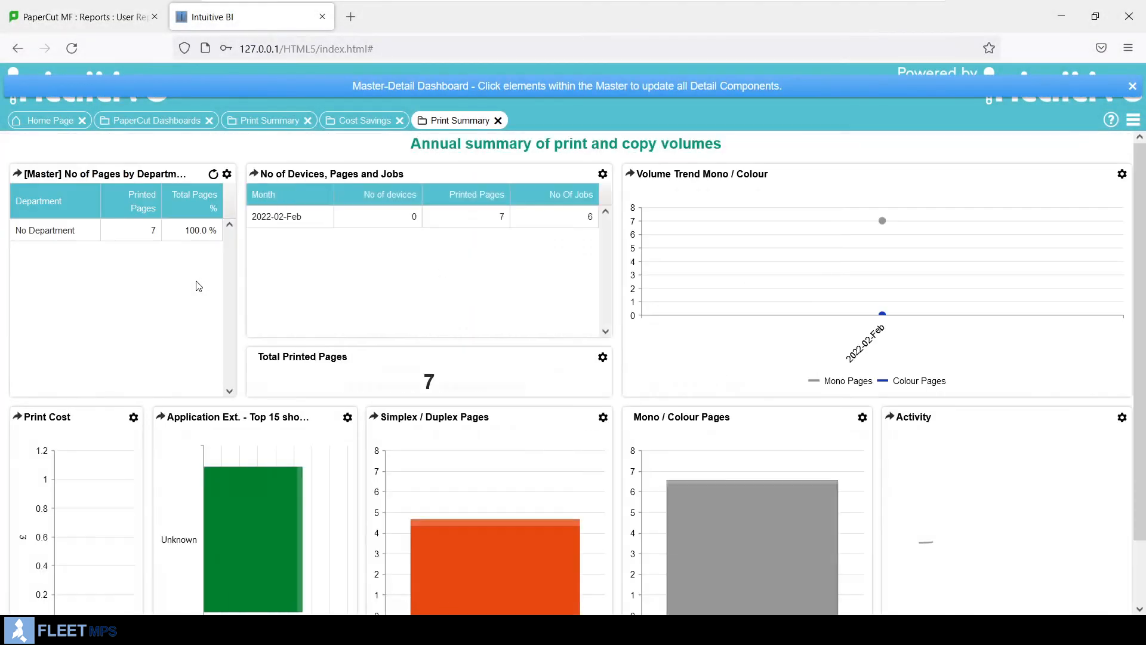
- Show and close the mono versus colour volume drilldown on the Print Summary dashboard
{"action": "scroll", "scroll_direction": "down", "scroll_amount": 3}
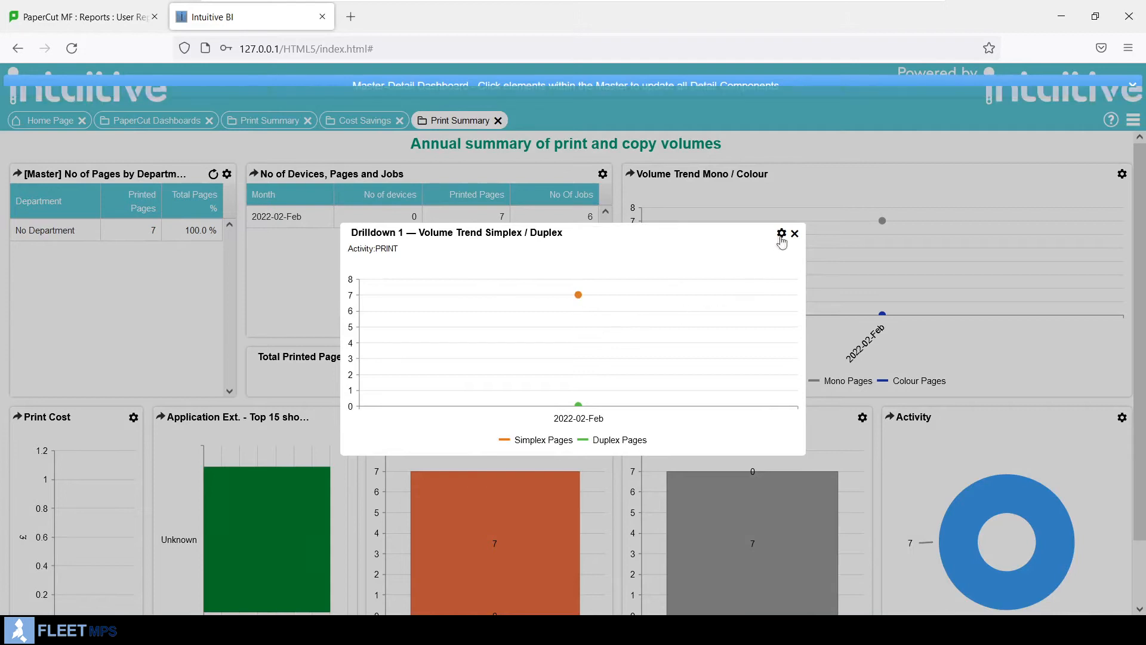
{"action": "left_click", "coordinate": [793, 234]}
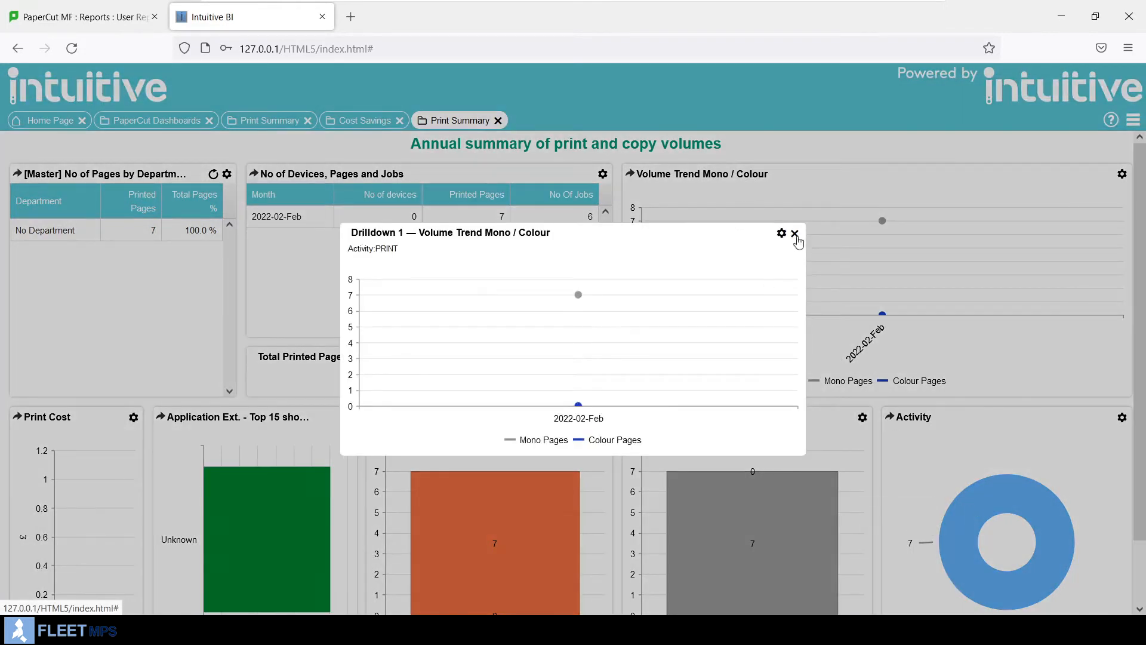
{"action": "left_click", "coordinate": [793, 234]}
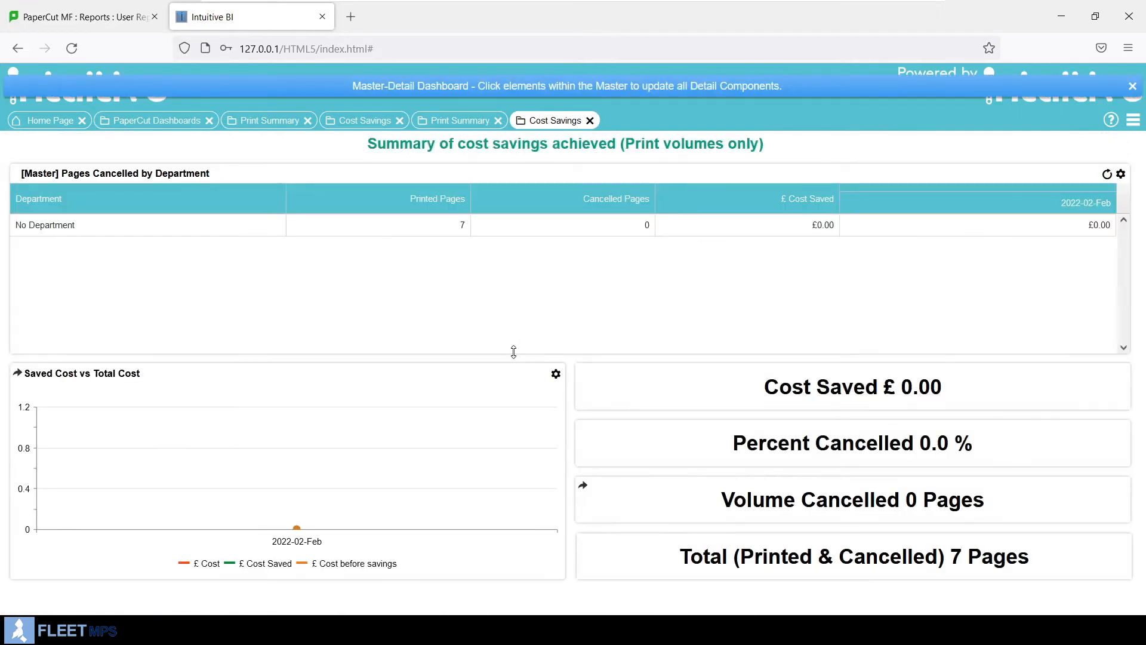
{"action": "mouse_move", "coordinate": [509, 323]}
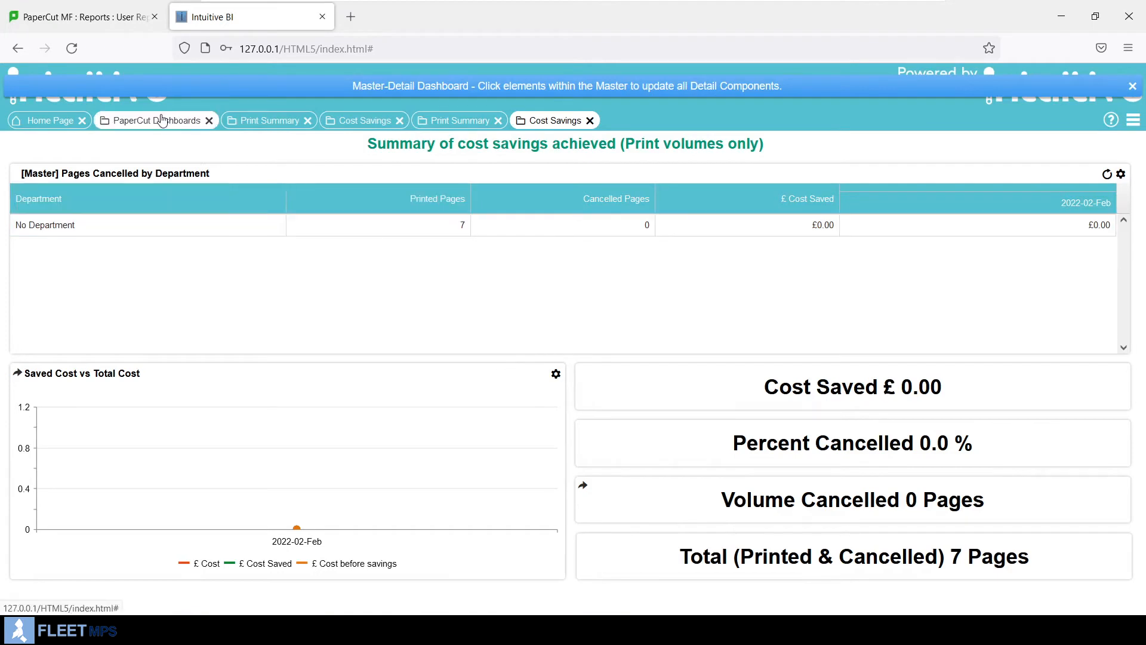
- Open the User Analysis dashboard and drill into user 1003's profile
{"action": "left_click", "coordinate": [149, 120]}
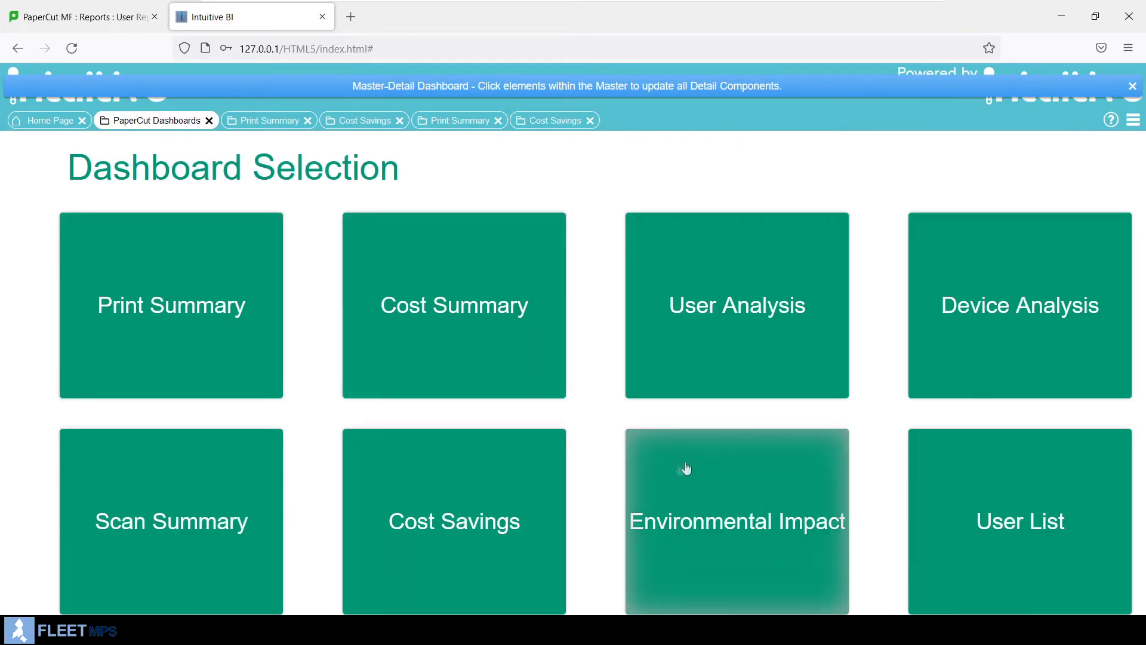
{"action": "left_click", "coordinate": [736, 521]}
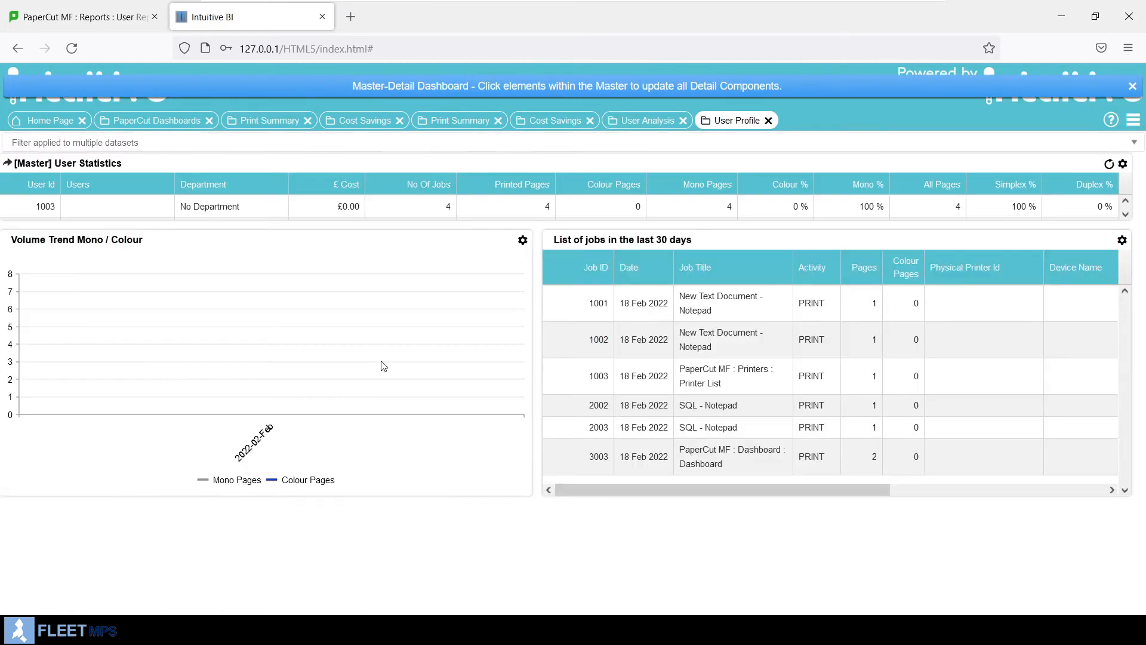
{"action": "left_click", "coordinate": [731, 456]}
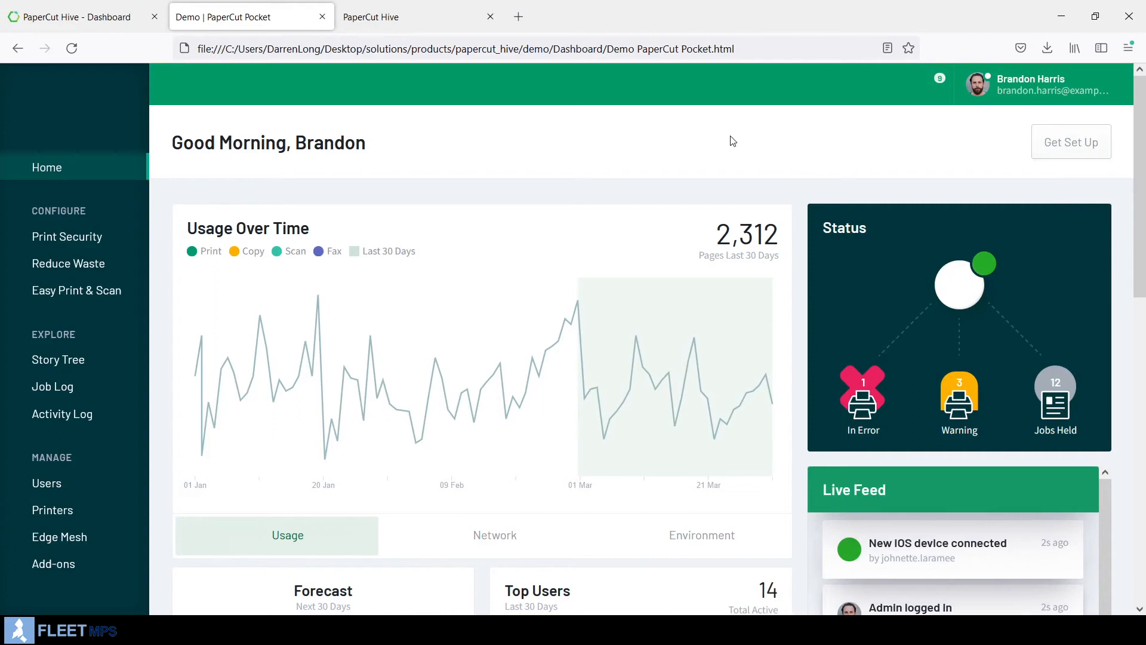
{"action": "mouse_move", "coordinate": [735, 130]}
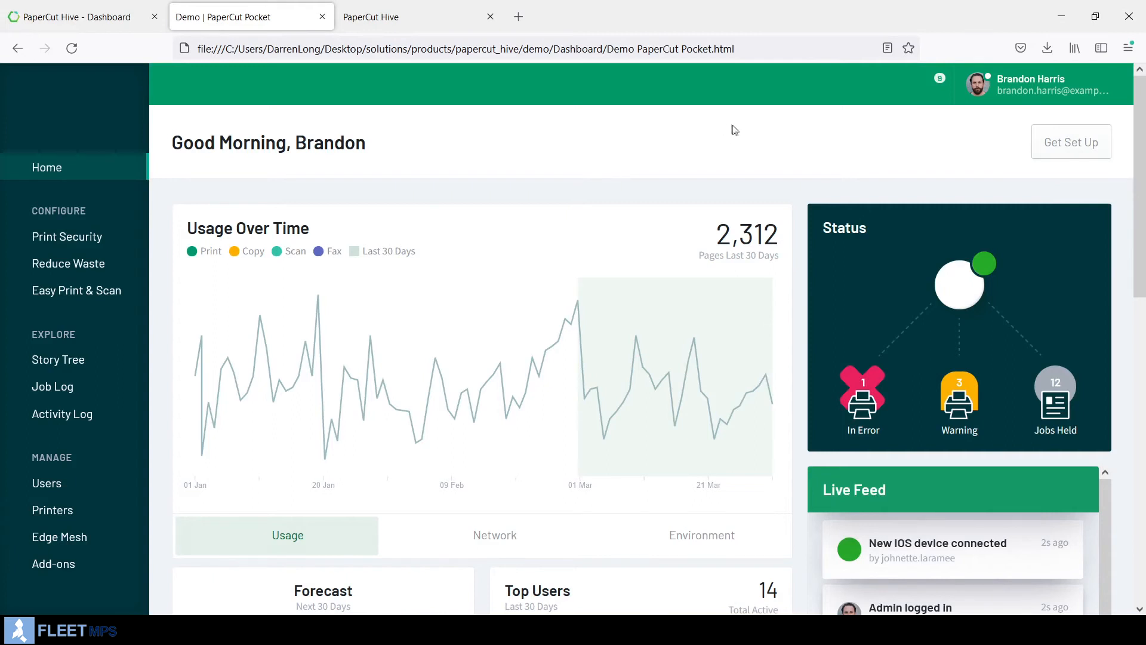
{"action": "mouse_move", "coordinate": [439, 284]}
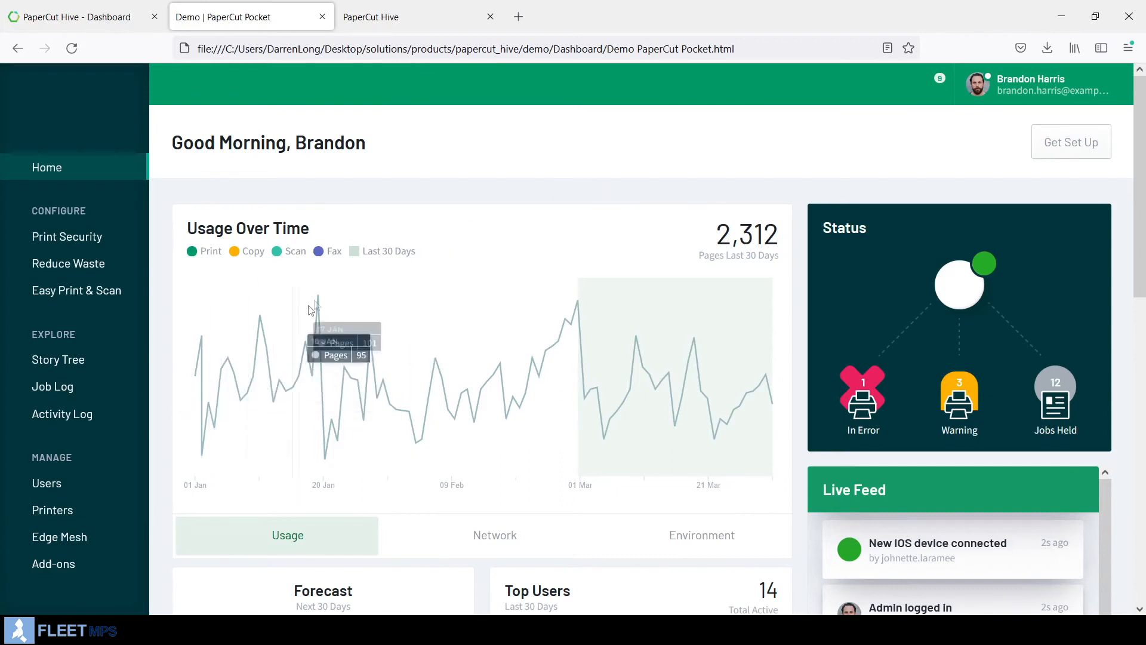
{"action": "scroll", "scroll_direction": "down", "scroll_amount": 3}
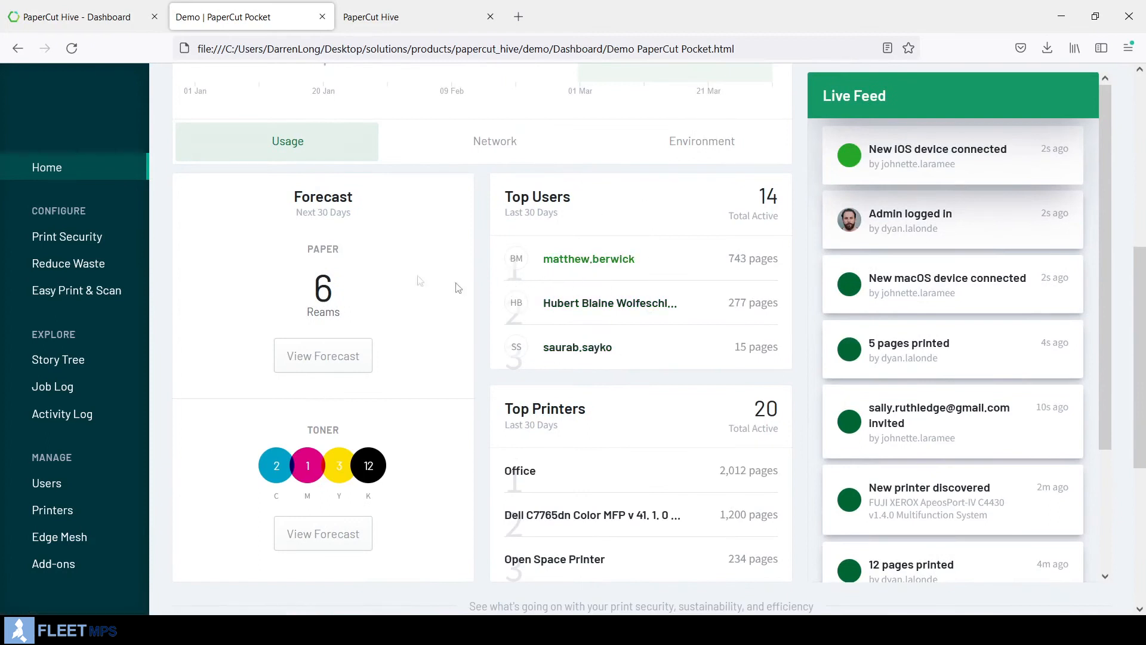
{"action": "mouse_move", "coordinate": [243, 430]}
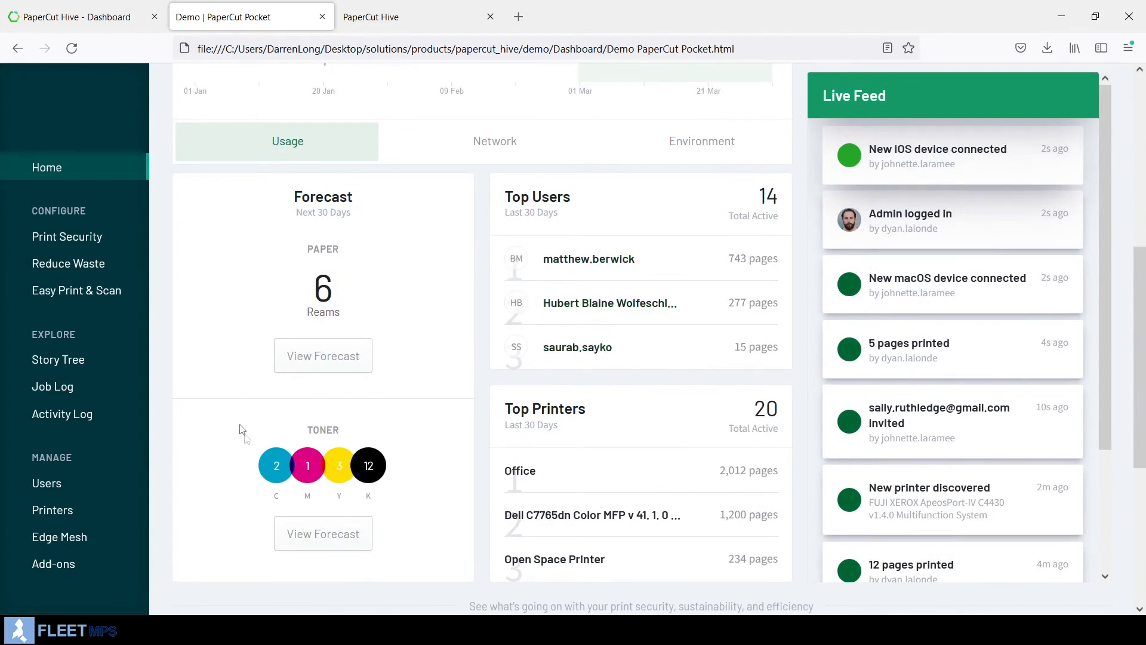
{"action": "mouse_move", "coordinate": [252, 436]}
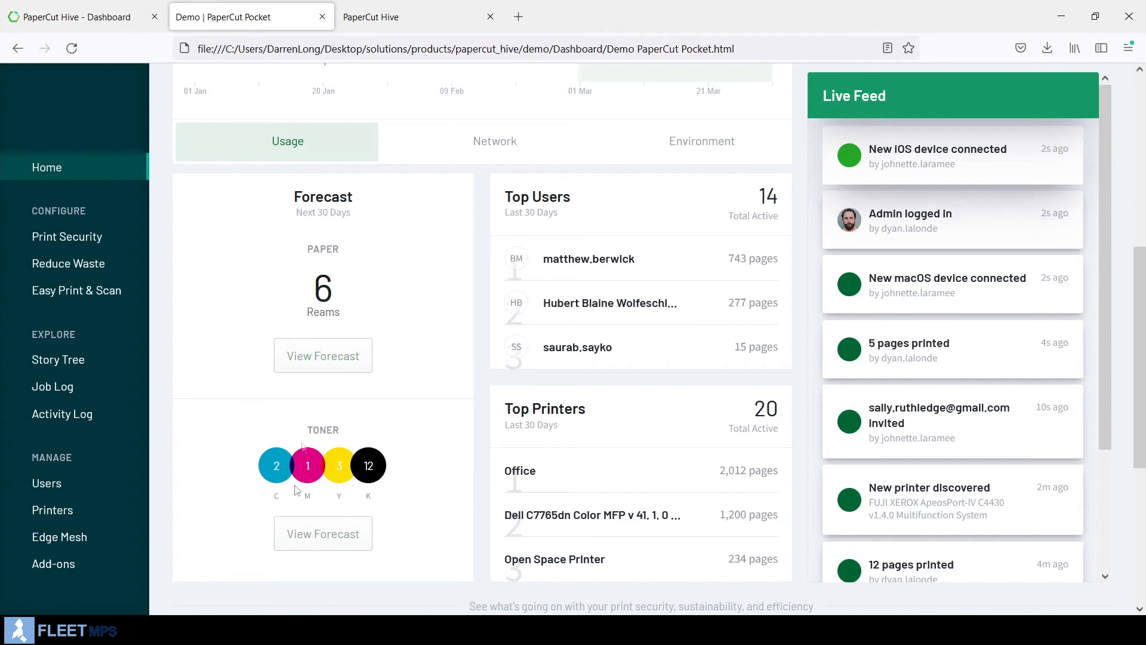
{"action": "scroll", "scroll_direction": "down", "scroll_amount": 3}
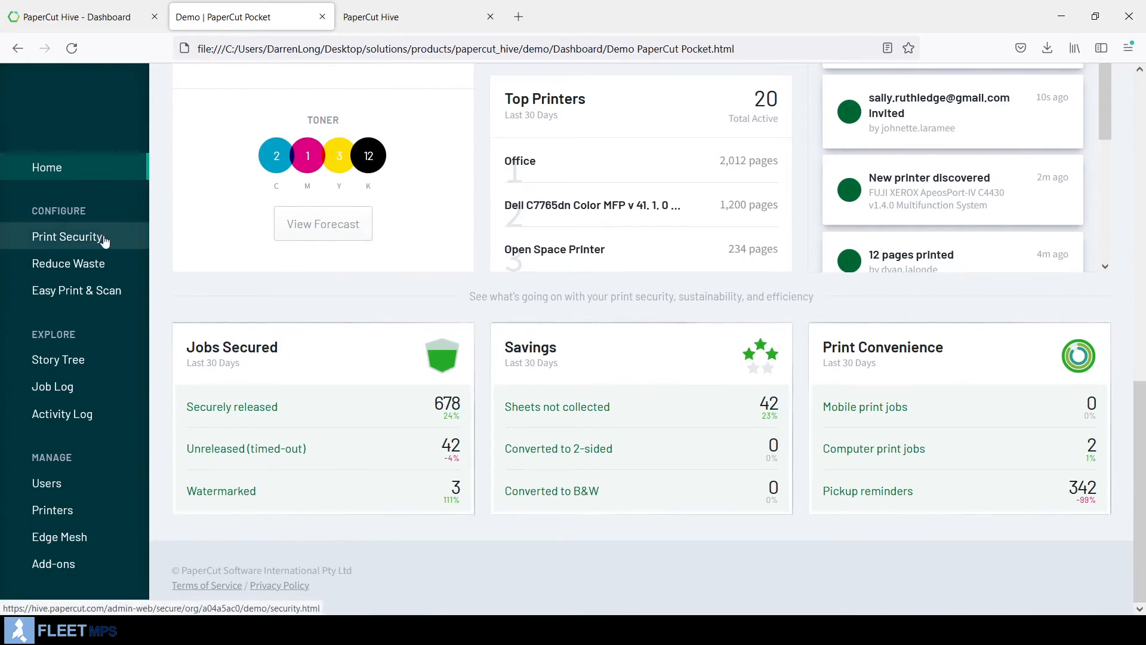
- Turn on Watermarking and Digital Signatures for printed jobs in Print Security
{"action": "left_click", "coordinate": [68, 236]}
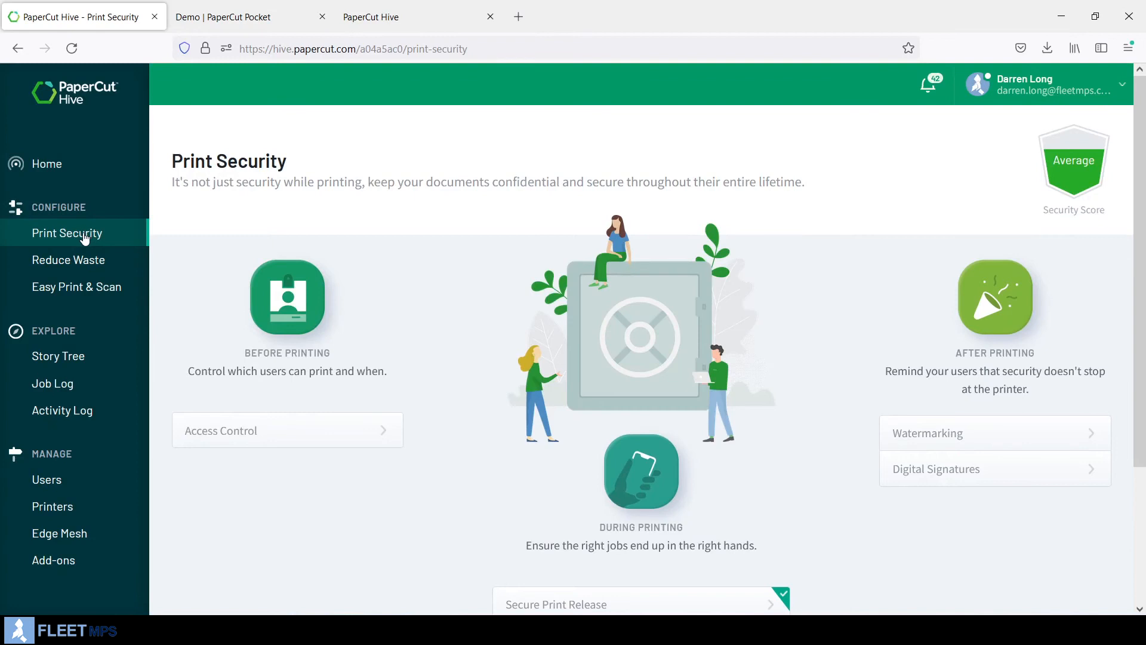
{"action": "scroll", "scroll_direction": "down", "scroll_amount": 3}
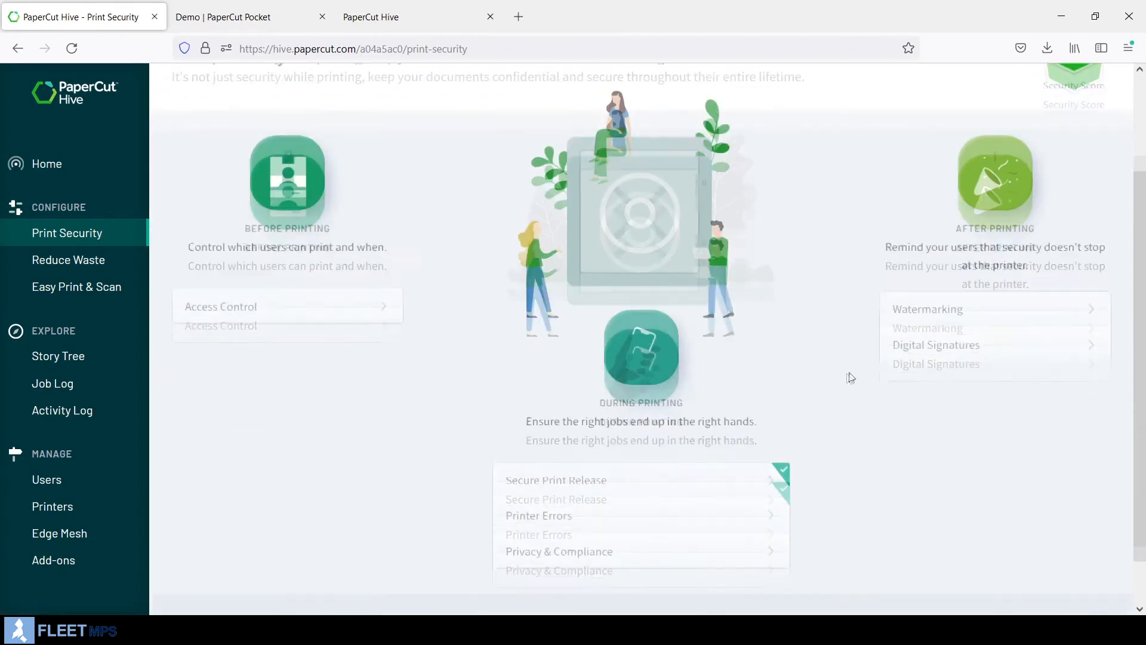
{"action": "left_click", "coordinate": [927, 309]}
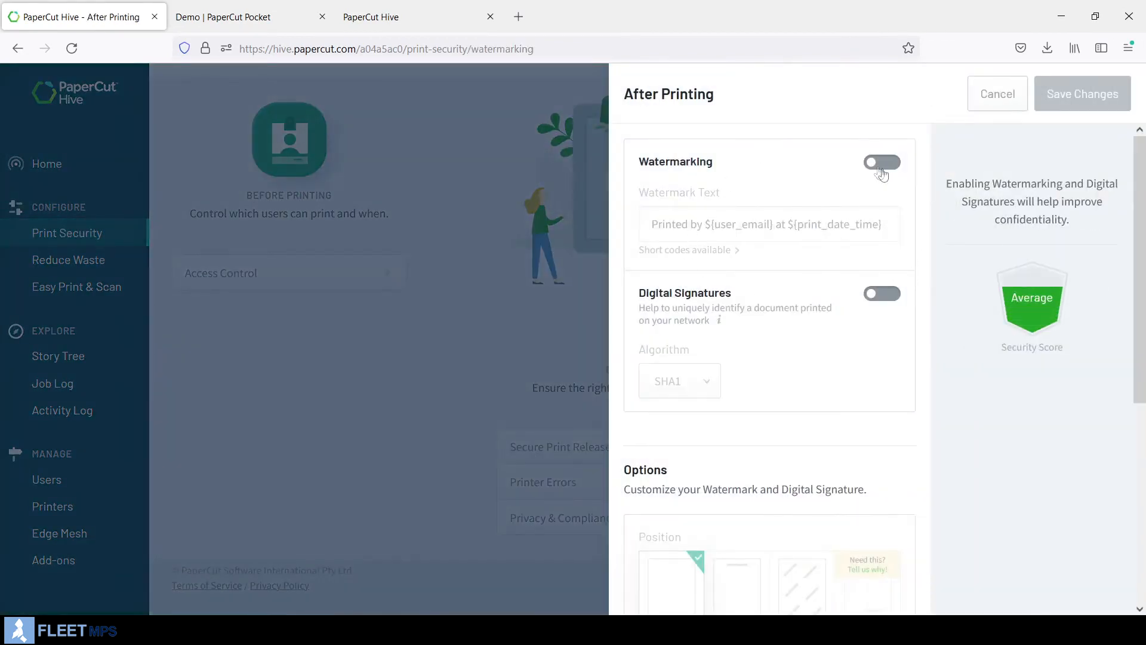
{"action": "left_click", "coordinate": [882, 161]}
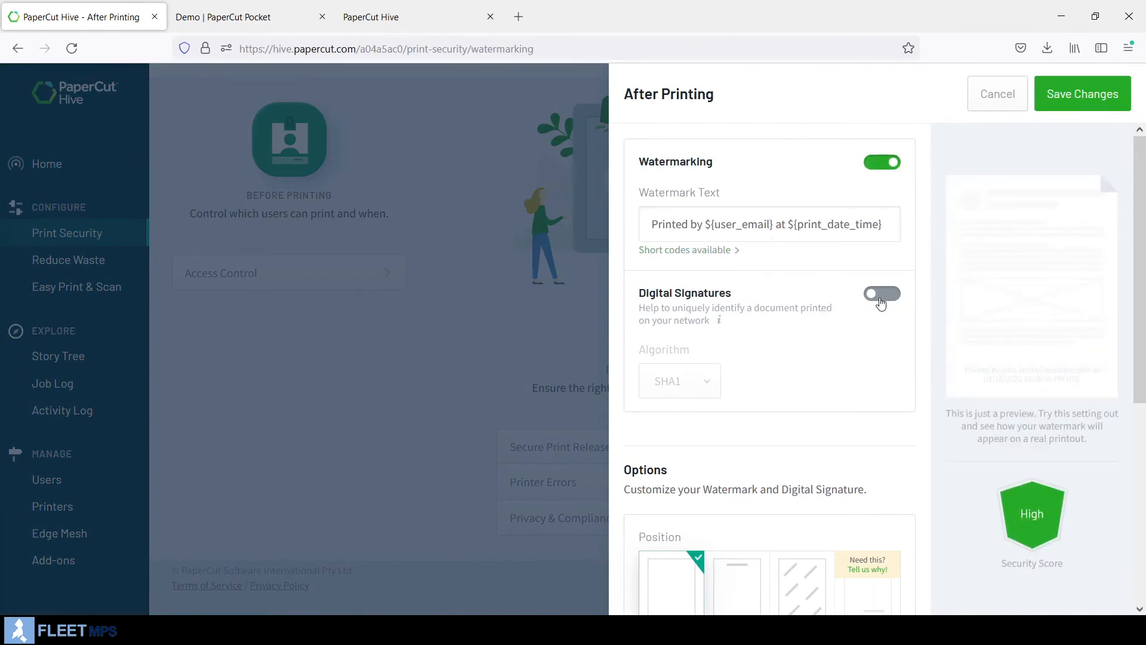
{"action": "left_click", "coordinate": [881, 294]}
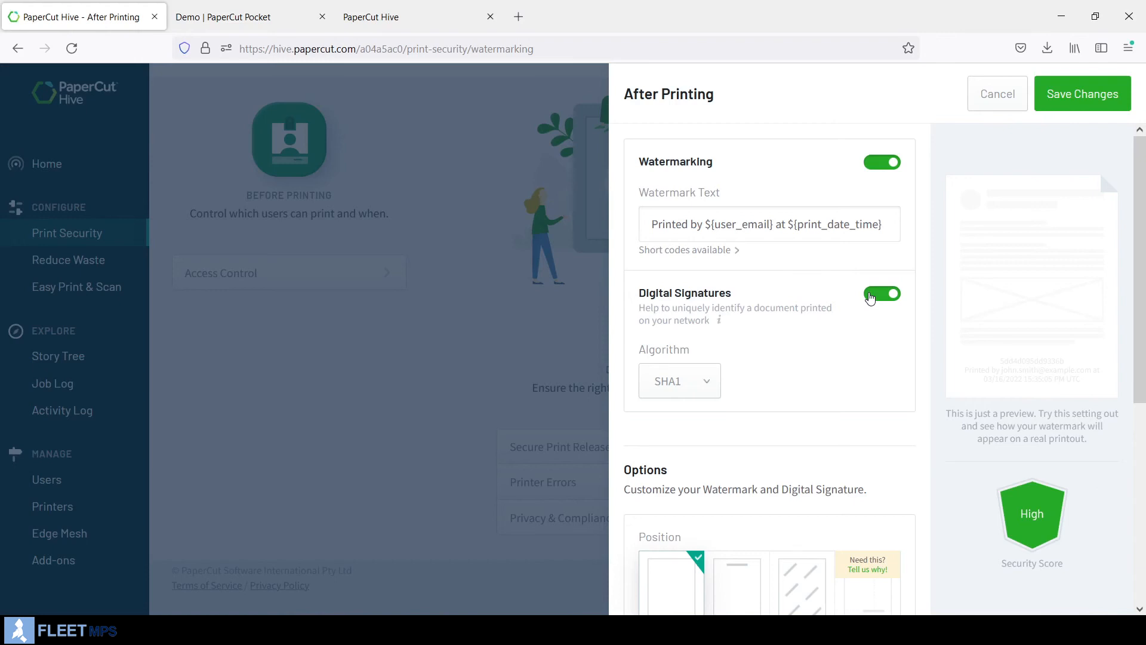
{"action": "left_click", "coordinate": [68, 260]}
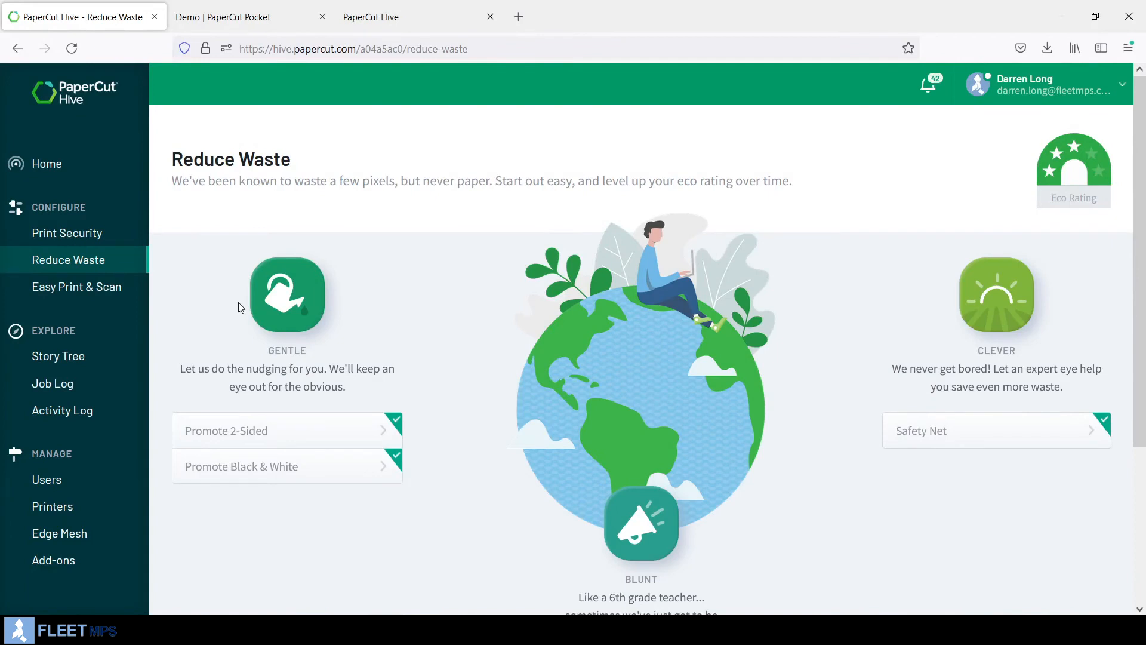
- Set the Promote 2-Sided prompt to 50% of jobs
{"action": "left_click", "coordinate": [286, 430]}
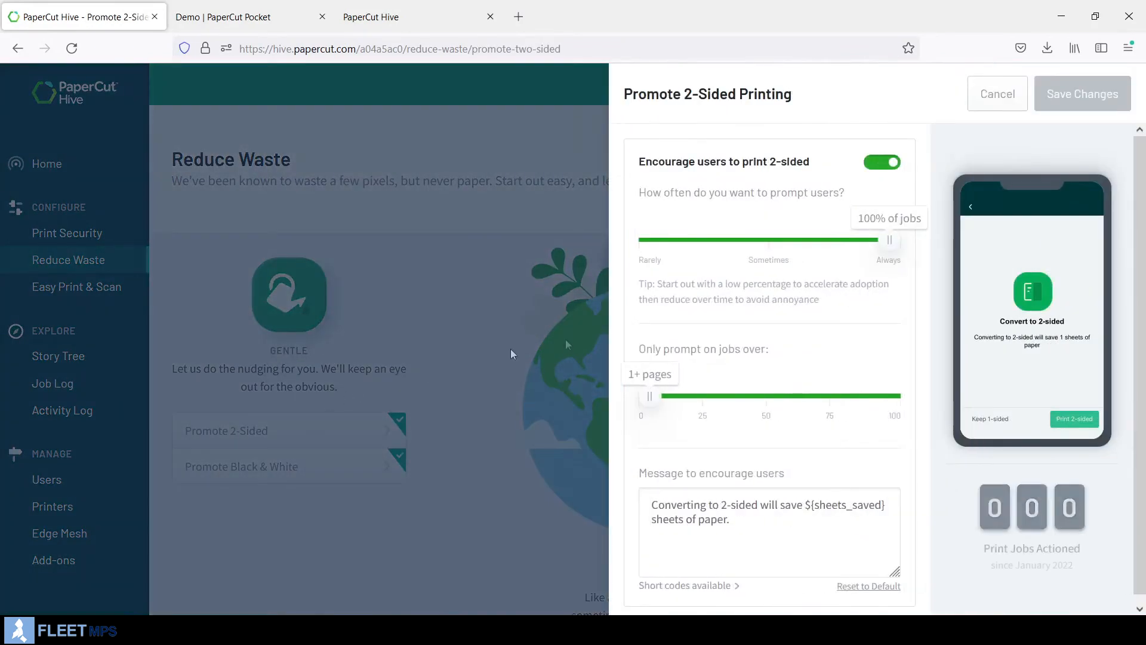
{"action": "left_click_drag", "start_coordinate": [889, 238], "coordinate": [843, 238]}
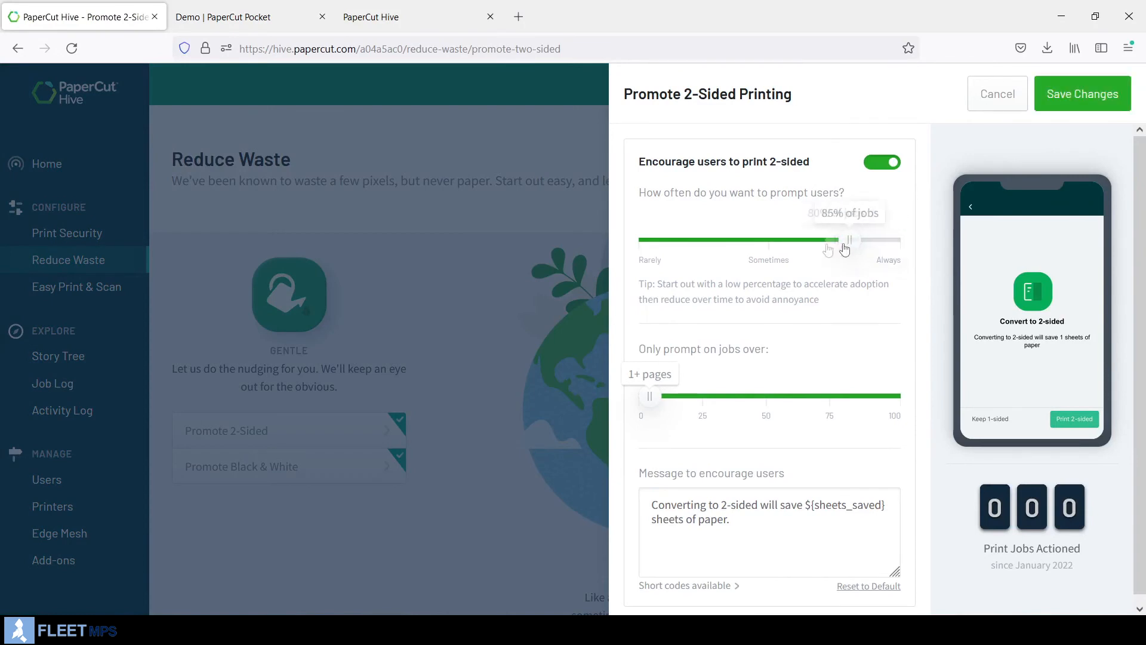
{"action": "left_click_drag", "start_coordinate": [846, 238], "coordinate": [758, 239]}
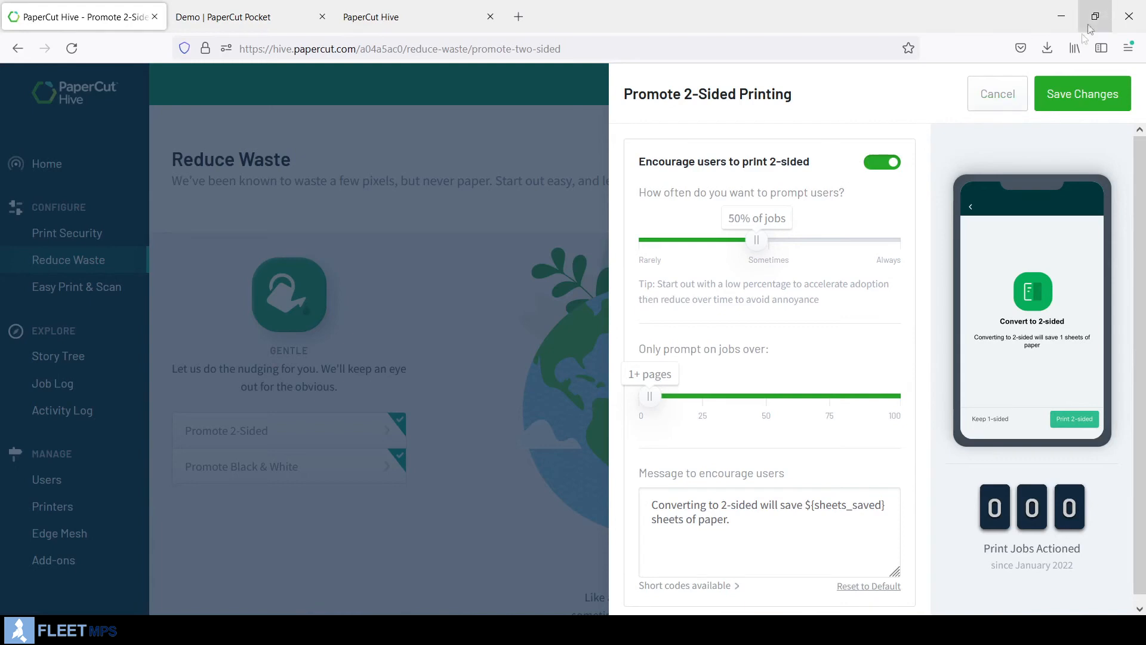
- Set Promote Black & White to prompt on 58% of jobs over 25 pages
{"action": "left_click", "coordinate": [241, 465]}
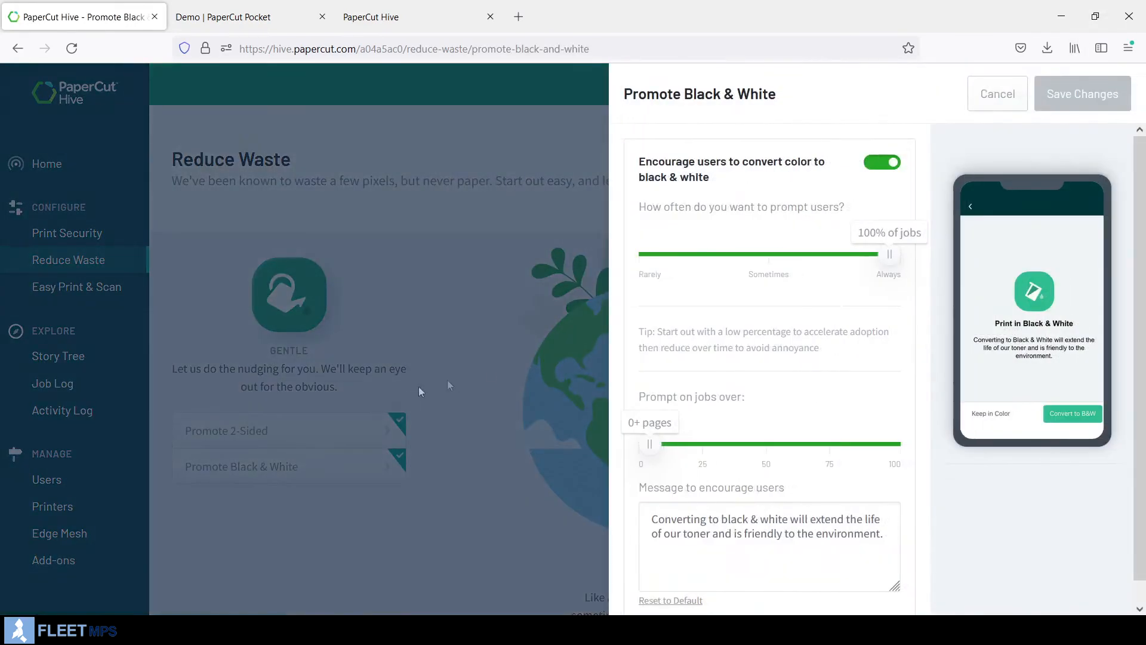
{"action": "left_click_drag", "start_coordinate": [889, 254], "coordinate": [776, 254]}
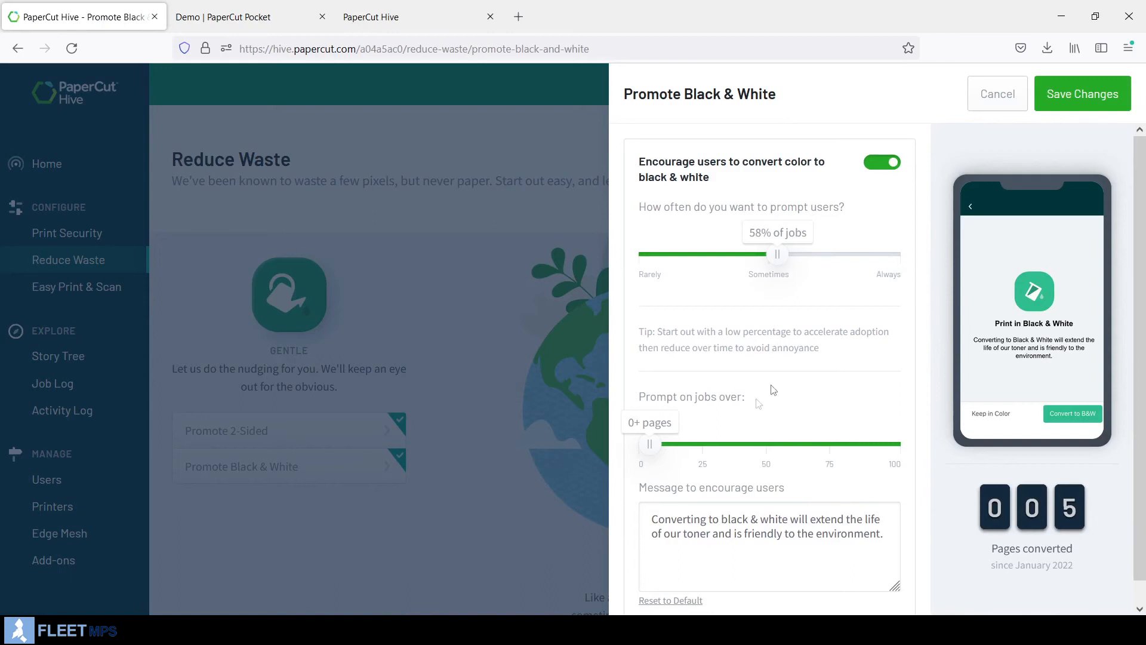
{"action": "left_click_drag", "start_coordinate": [649, 443], "coordinate": [673, 443]}
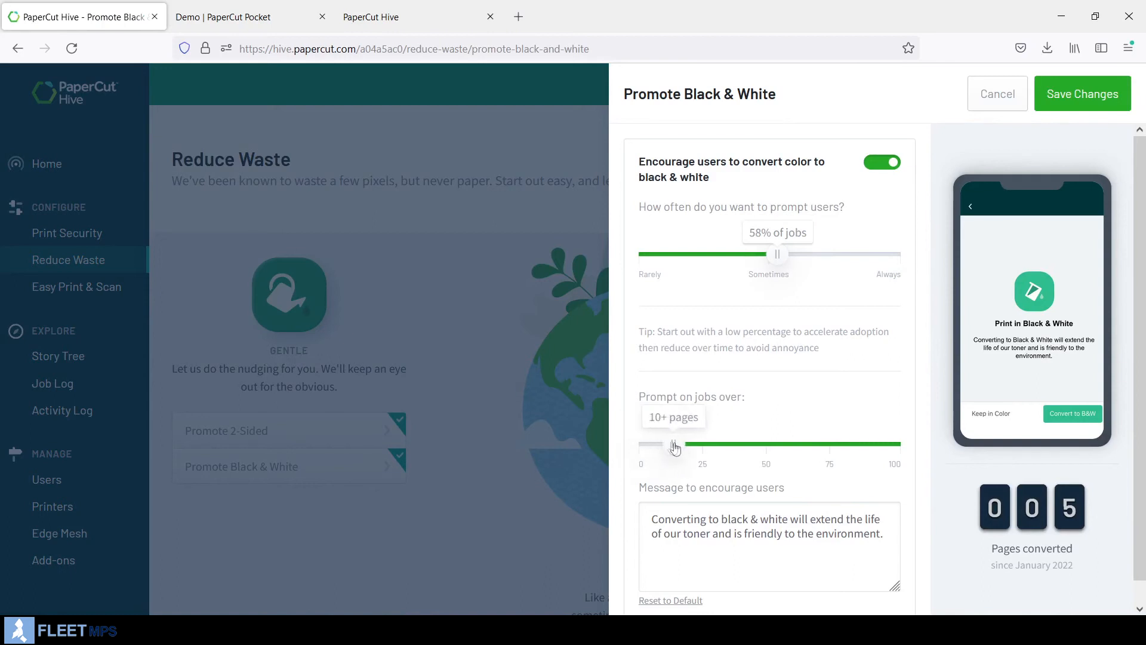
{"action": "left_click_drag", "start_coordinate": [673, 444], "coordinate": [649, 443]}
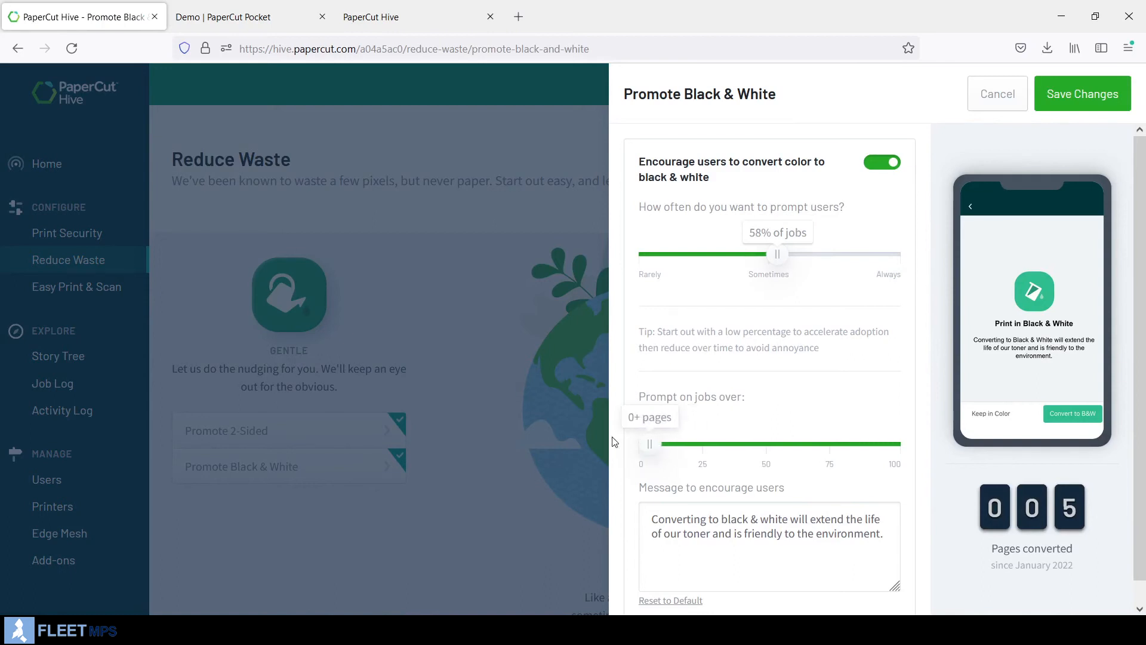
{"action": "left_click_drag", "start_coordinate": [648, 443], "coordinate": [709, 444]}
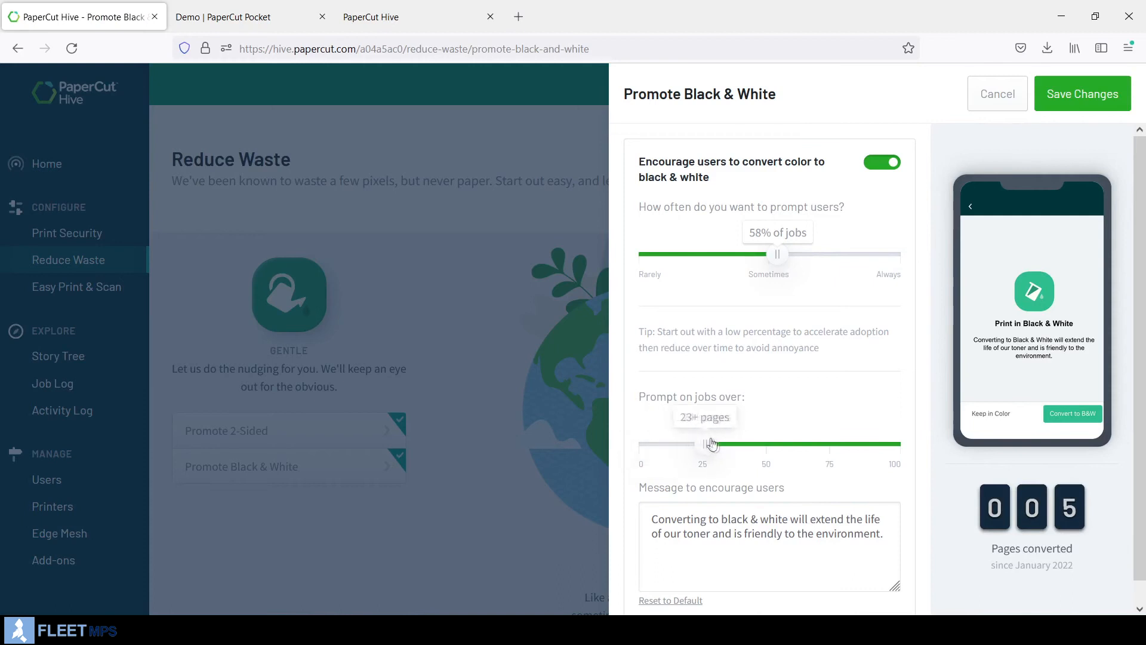
{"action": "left_click_drag", "start_coordinate": [702, 444], "coordinate": [708, 443]}
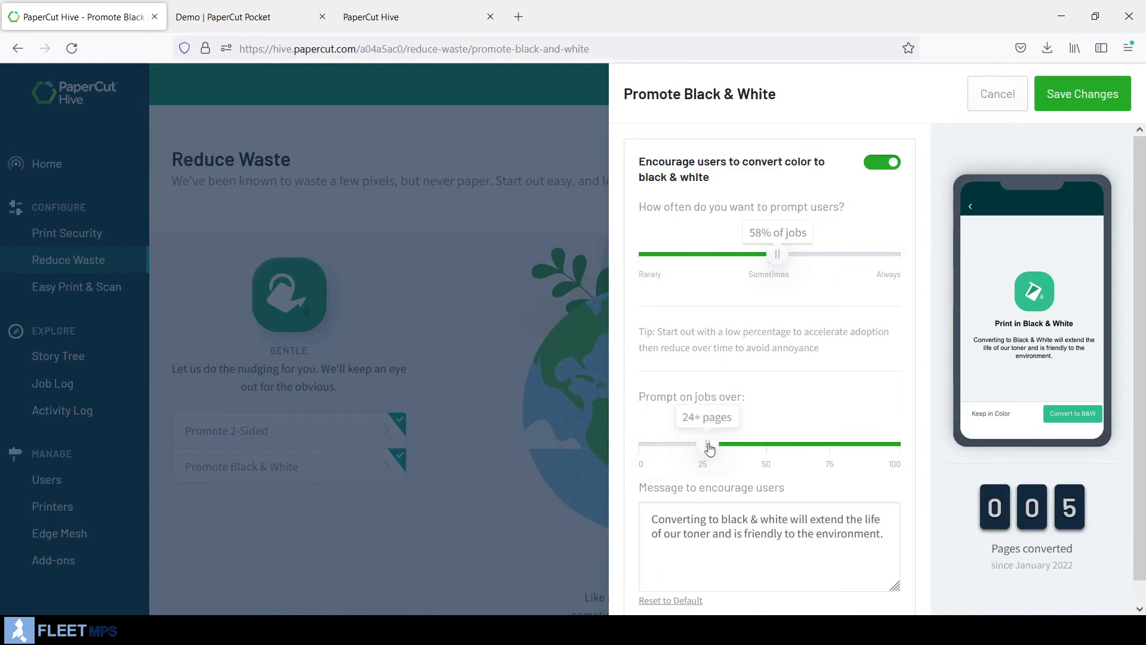
{"action": "left_click_drag", "start_coordinate": [706, 443], "coordinate": [710, 443]}
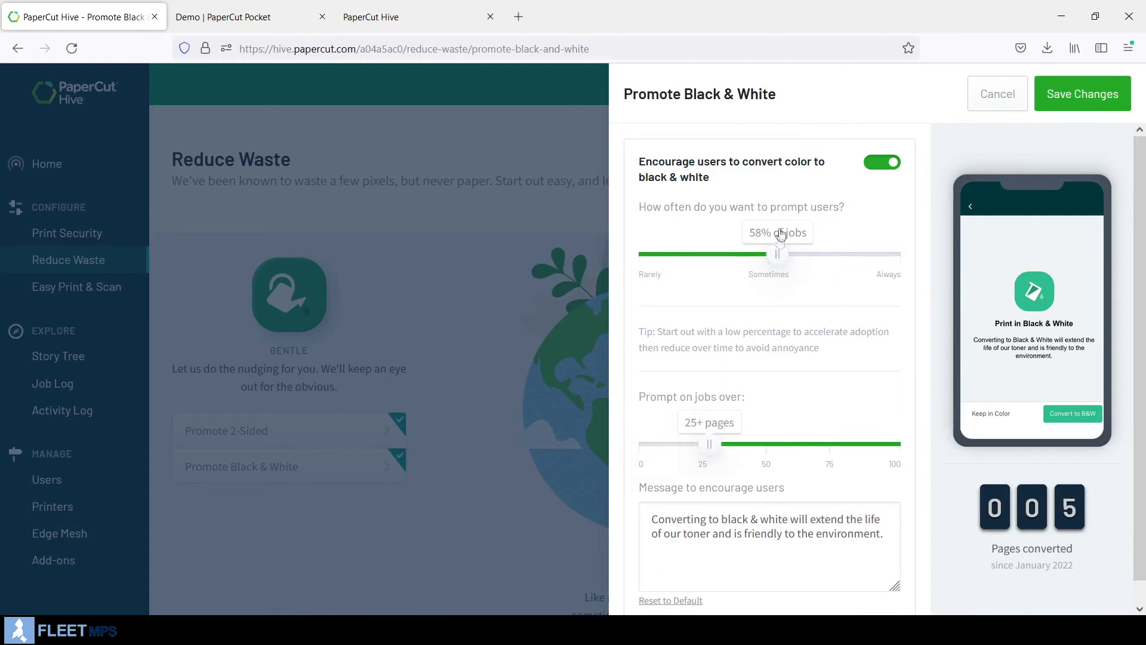
{"action": "left_click_drag", "start_coordinate": [778, 254], "coordinate": [888, 253]}
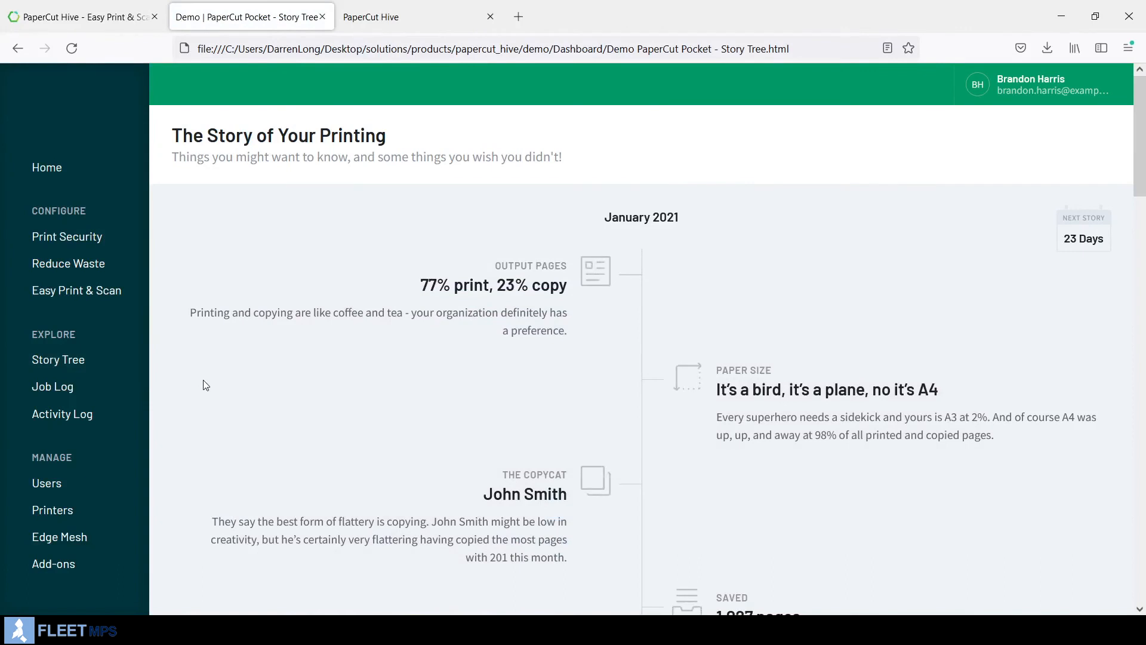
{"action": "mouse_move", "coordinate": [268, 382]}
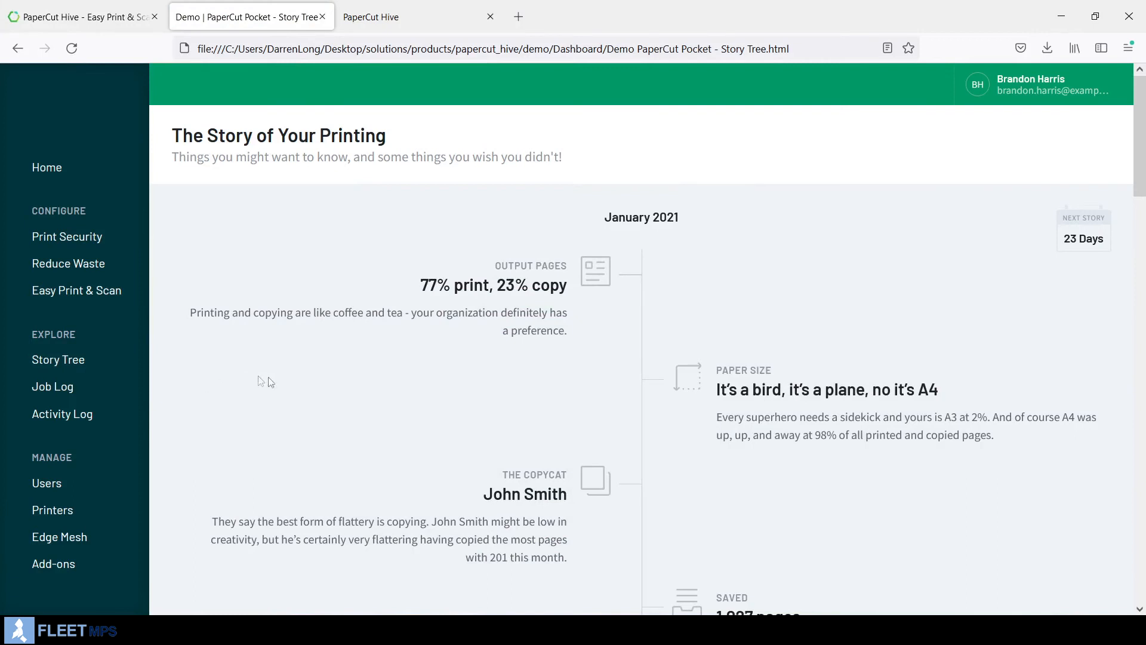
{"action": "mouse_move", "coordinate": [398, 380]}
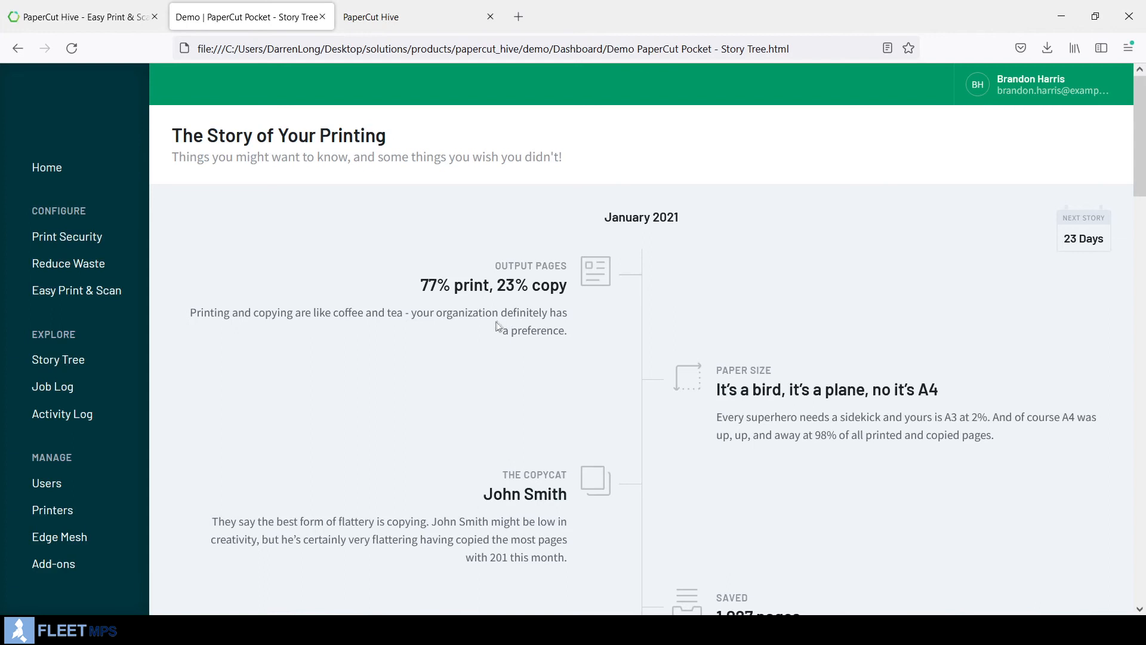
{"action": "mouse_move", "coordinate": [448, 265]}
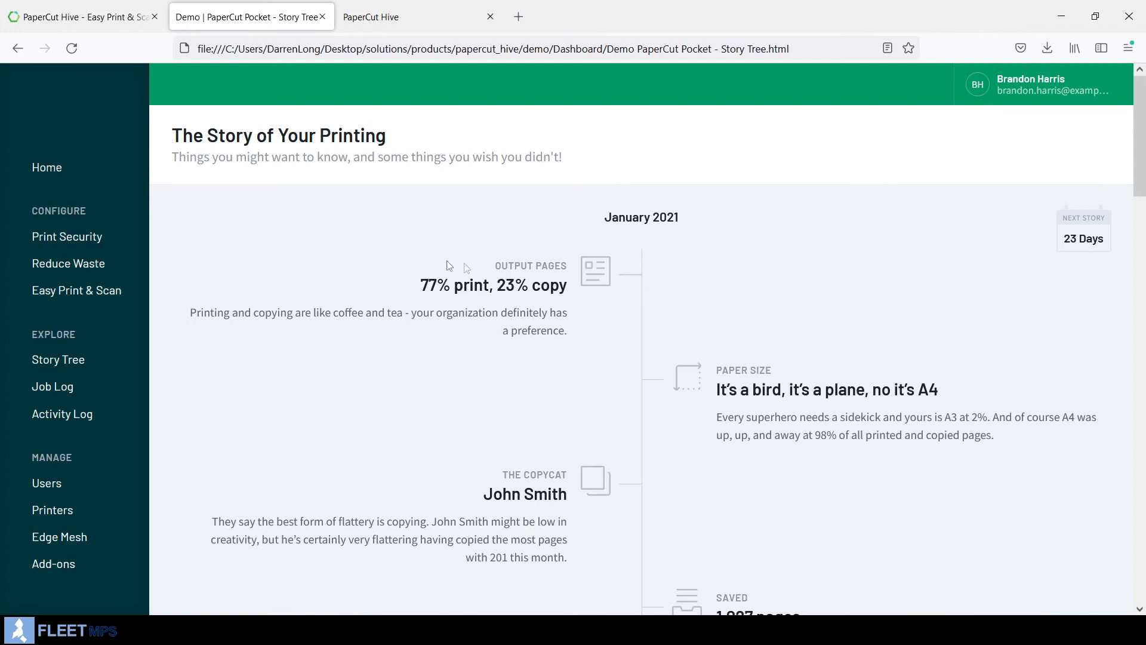
- Scroll through Story Tree highlights: 1,027 pages saved, busiest copier Xerox 4400, peak hour 2–3pm
{"action": "scroll", "scroll_direction": "down", "scroll_amount": 3}
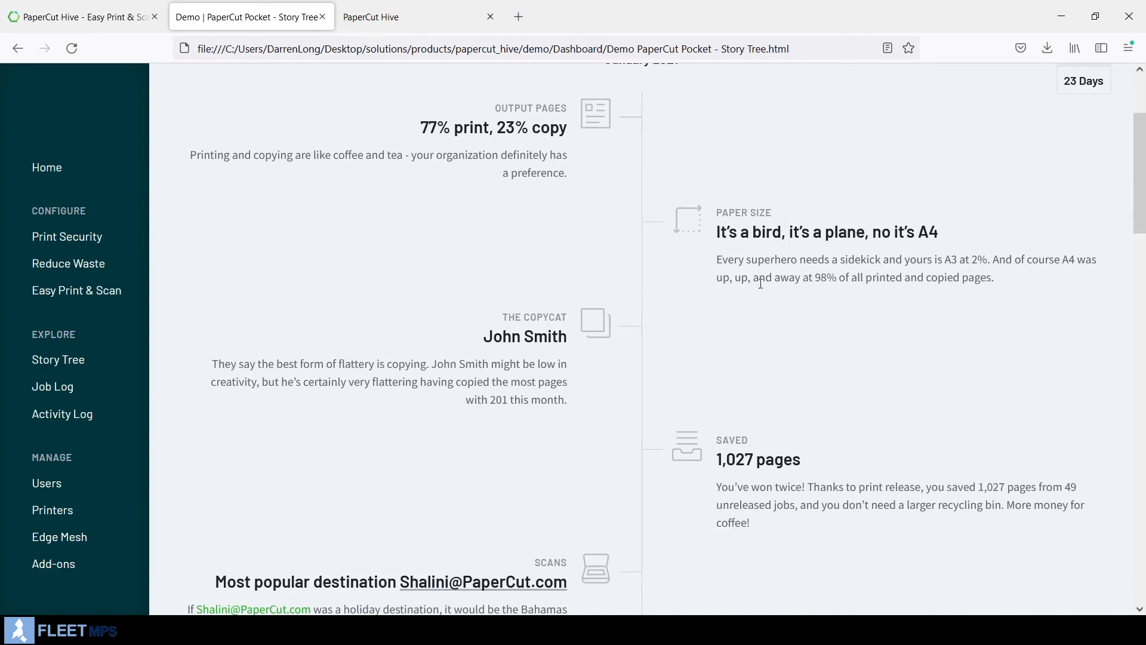
{"action": "mouse_move", "coordinate": [706, 343]}
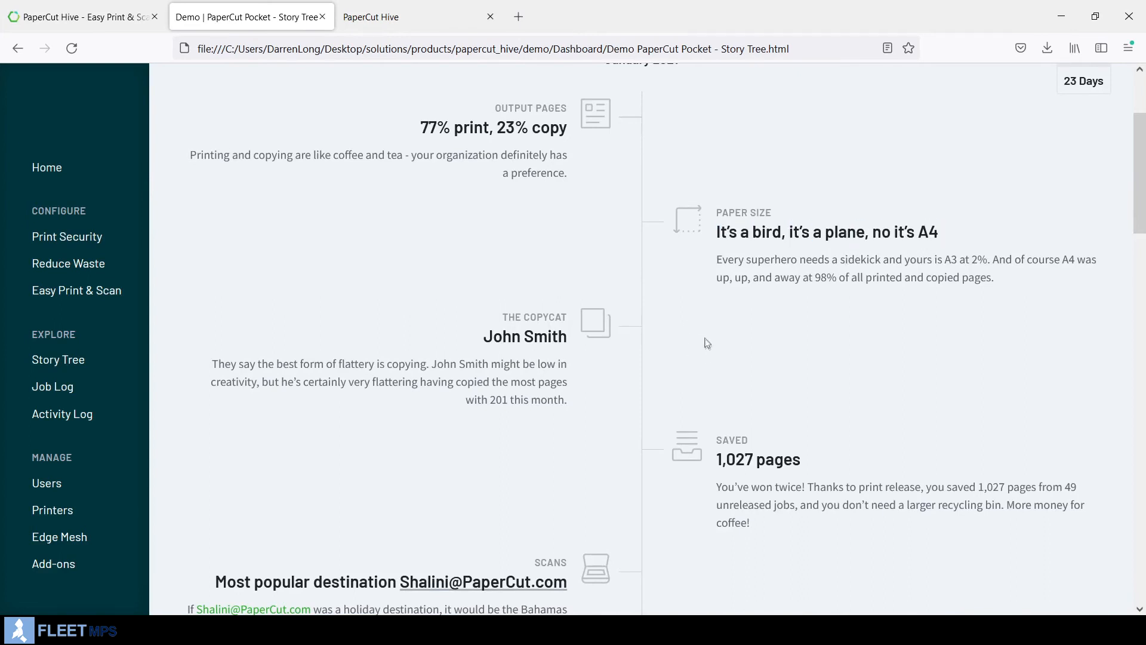
{"action": "left_click_drag", "start_coordinate": [501, 316], "coordinate": [546, 316]}
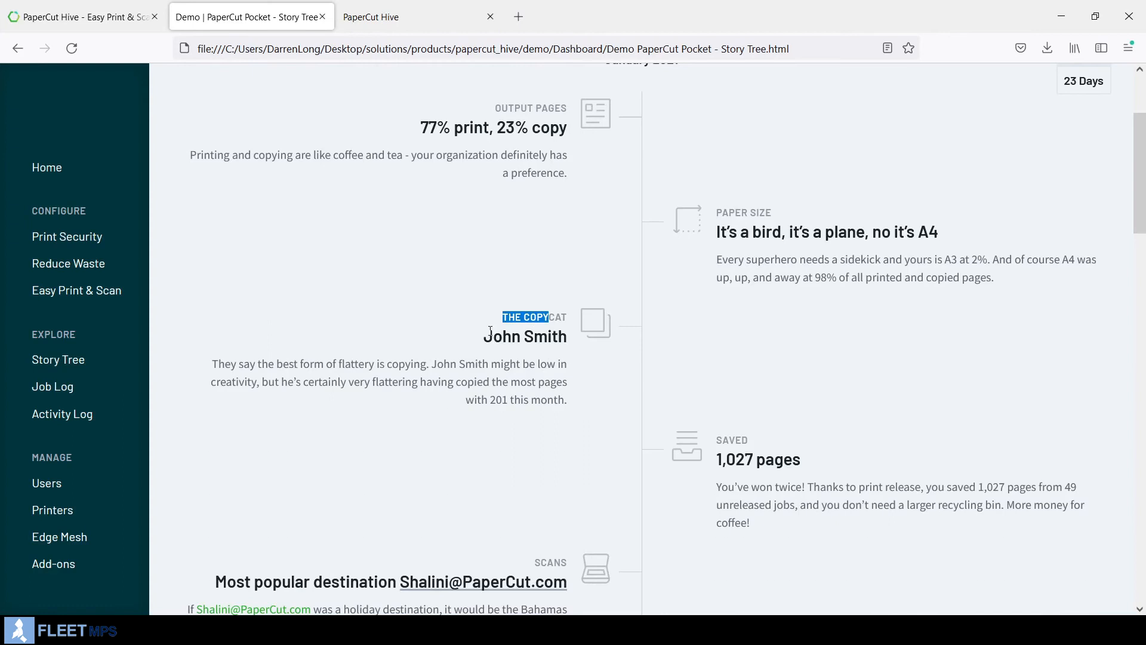
{"action": "scroll", "scroll_direction": "down", "scroll_amount": 3}
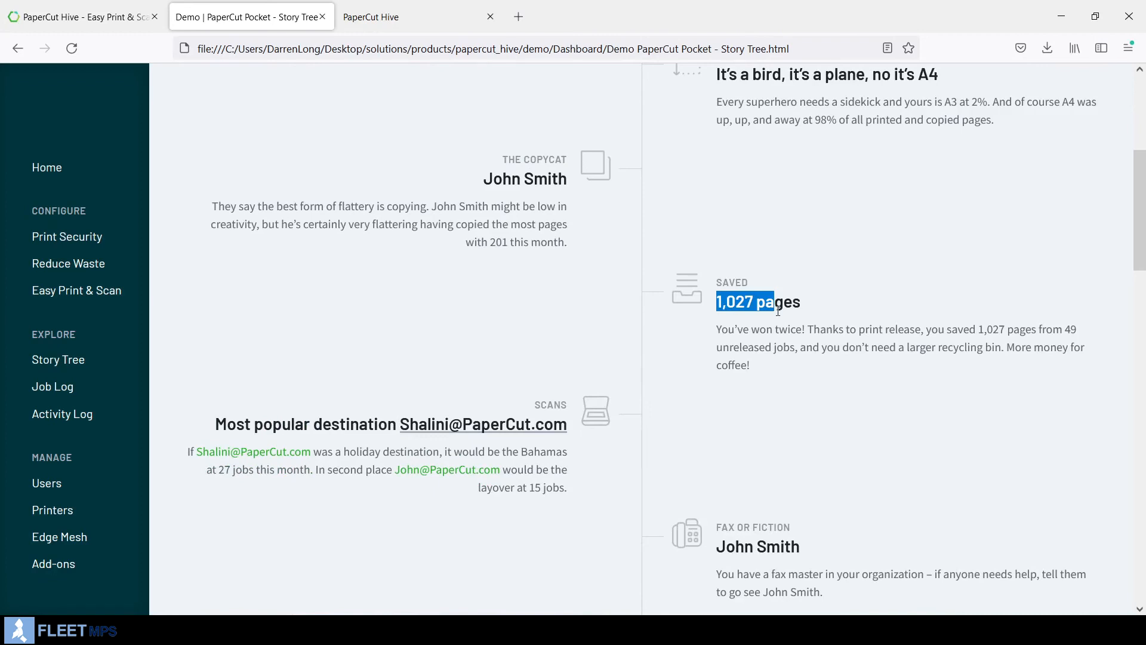
{"action": "mouse_move", "coordinate": [752, 320]}
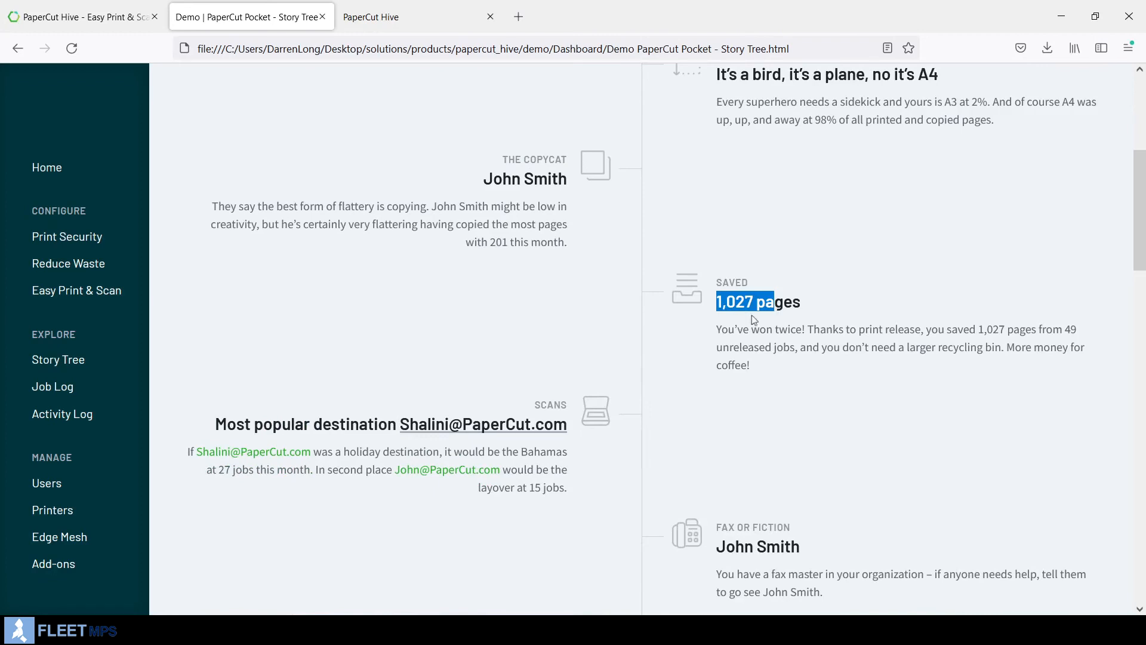
{"action": "scroll", "scroll_direction": "down", "scroll_amount": 3}
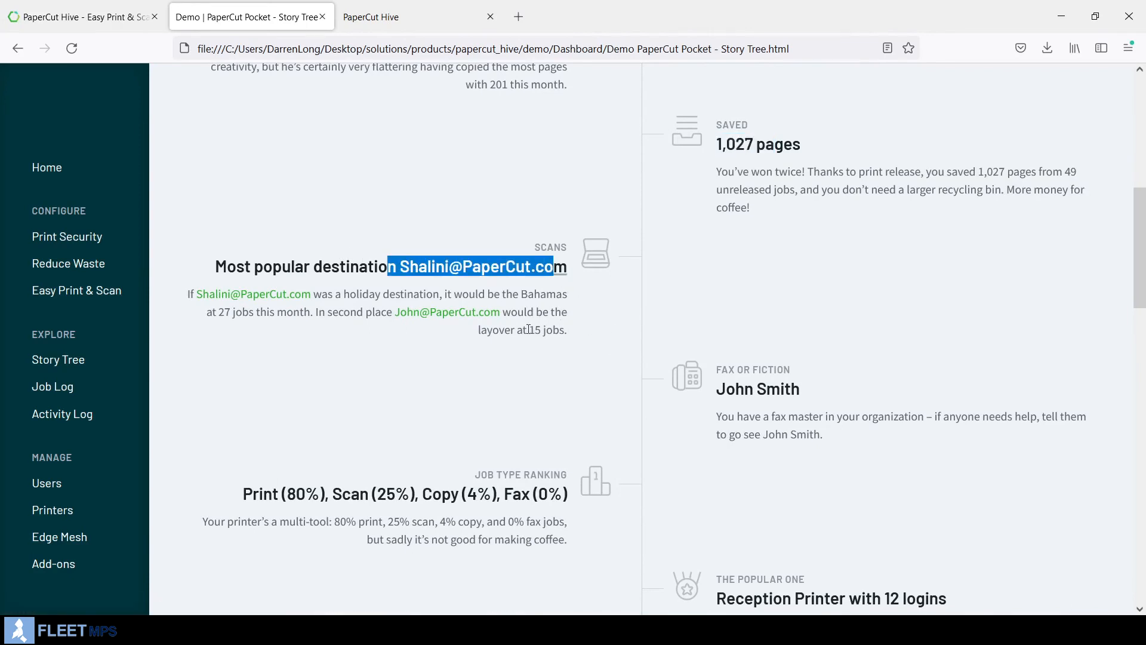
{"action": "scroll", "scroll_direction": "down", "scroll_amount": 3}
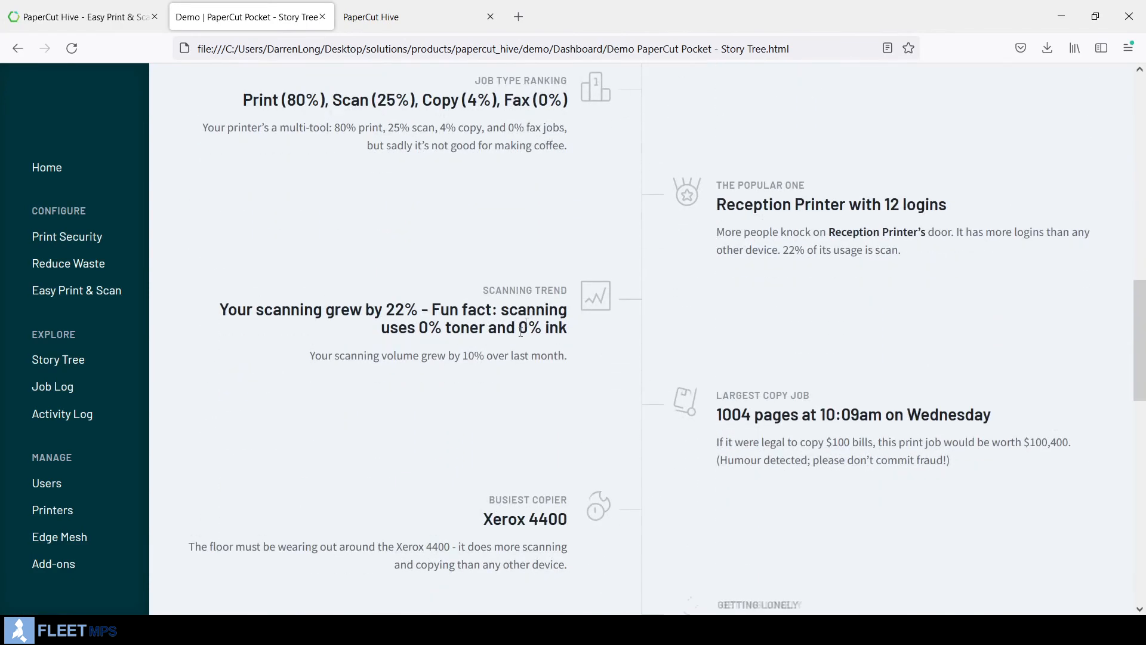
{"action": "scroll", "scroll_direction": "down", "scroll_amount": 3}
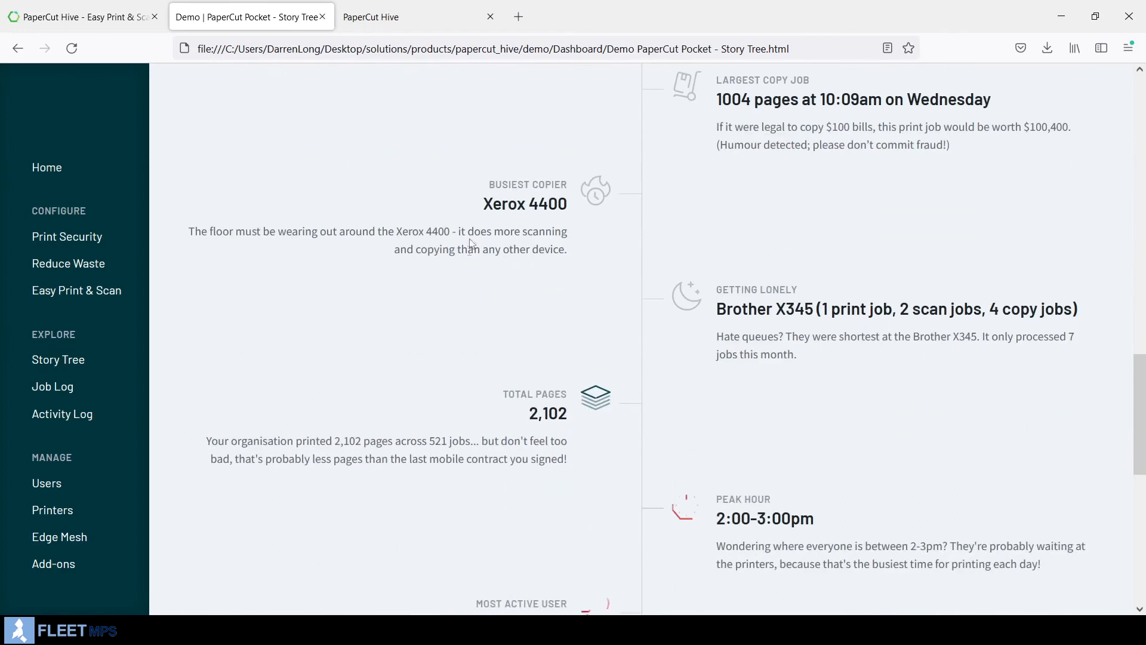
{"action": "mouse_move", "coordinate": [569, 281]}
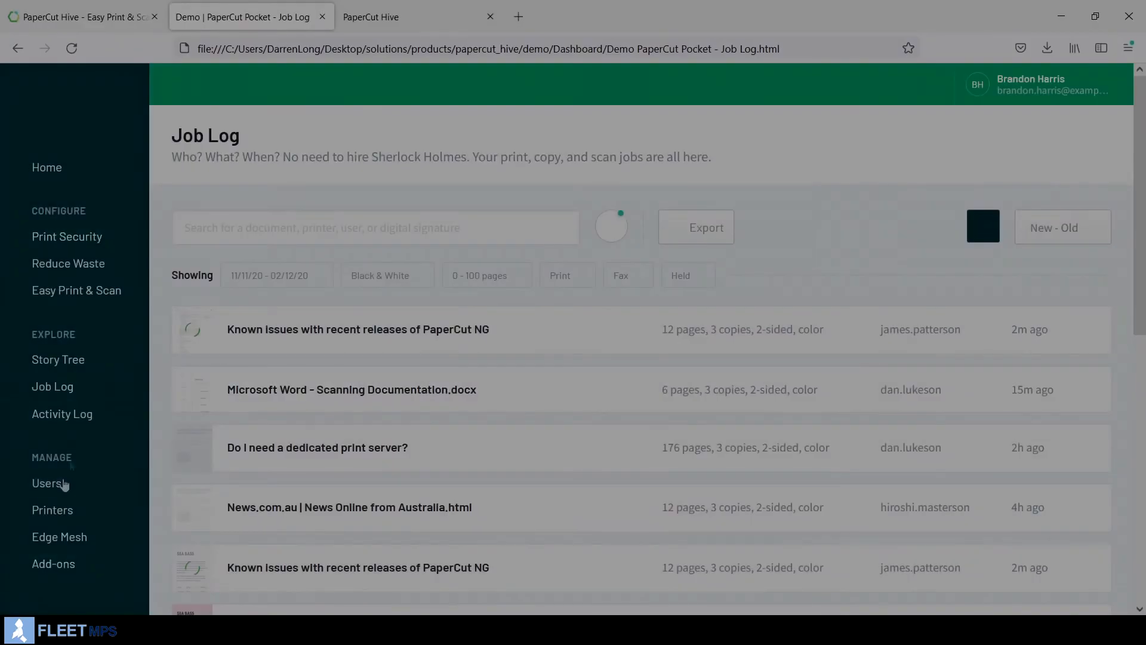
- Search the Job Log for 'james' and dismiss the search suggestions
{"action": "scroll", "scroll_direction": "down", "scroll_amount": 3}
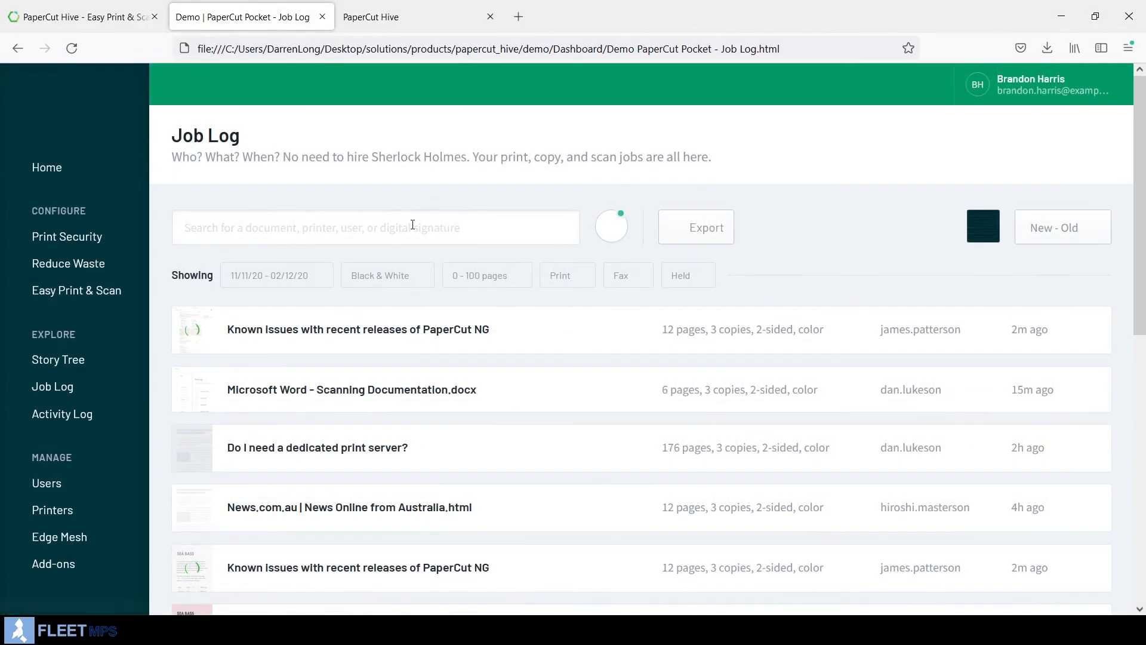
{"action": "type", "text": "james"}
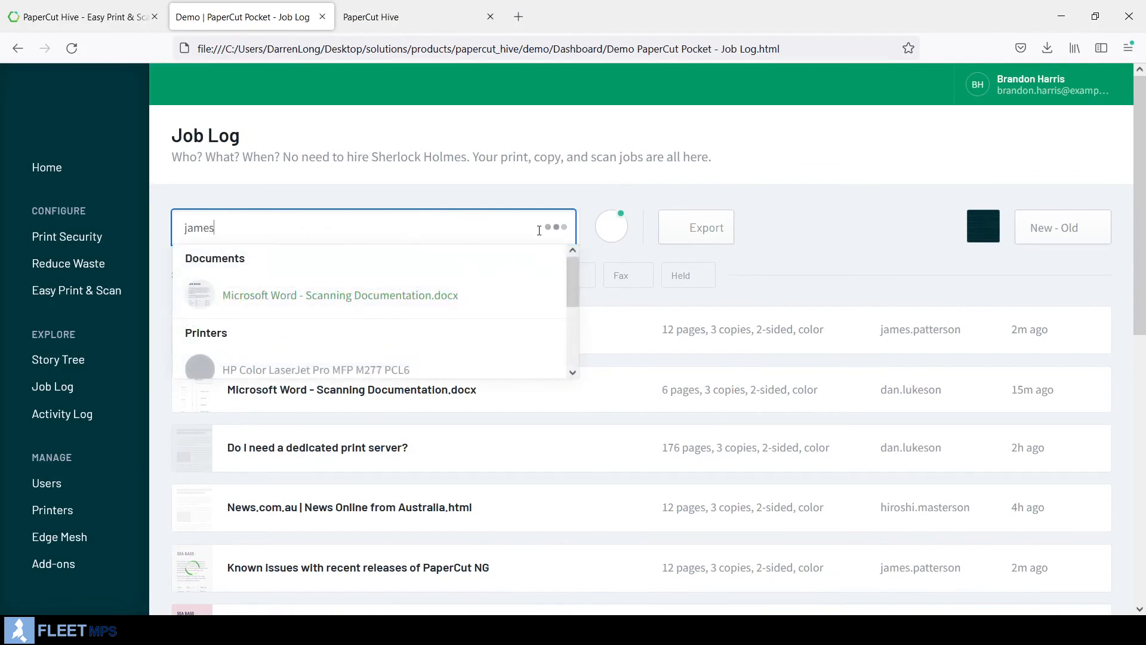
{"action": "mouse_move", "coordinate": [553, 211]}
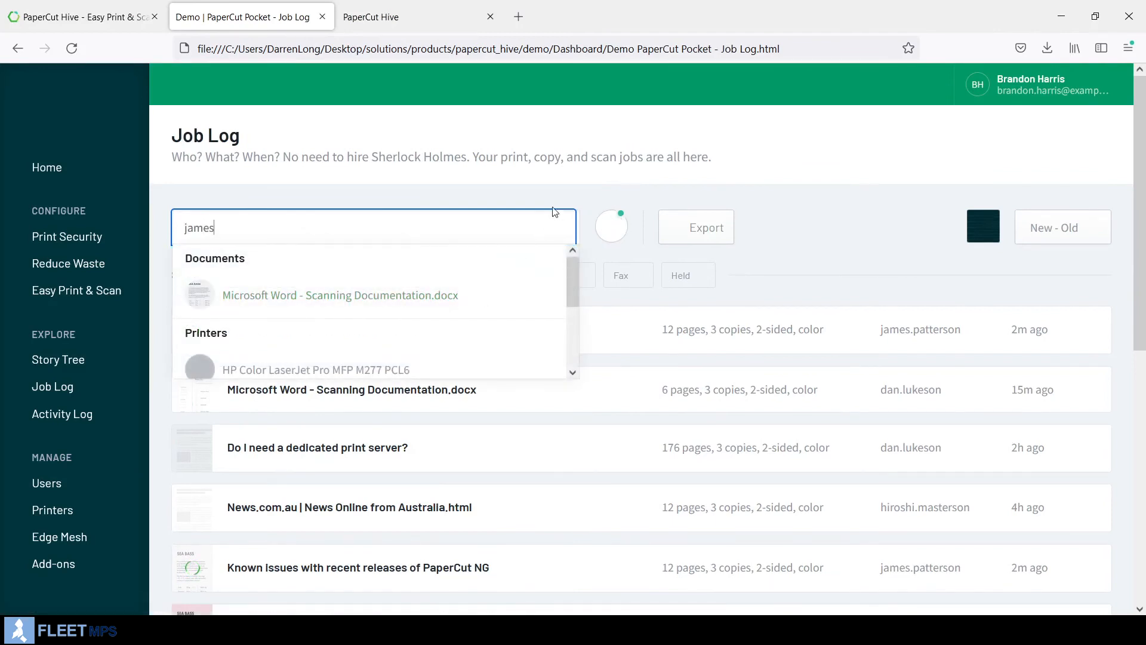
{"action": "left_click", "coordinate": [414, 225]}
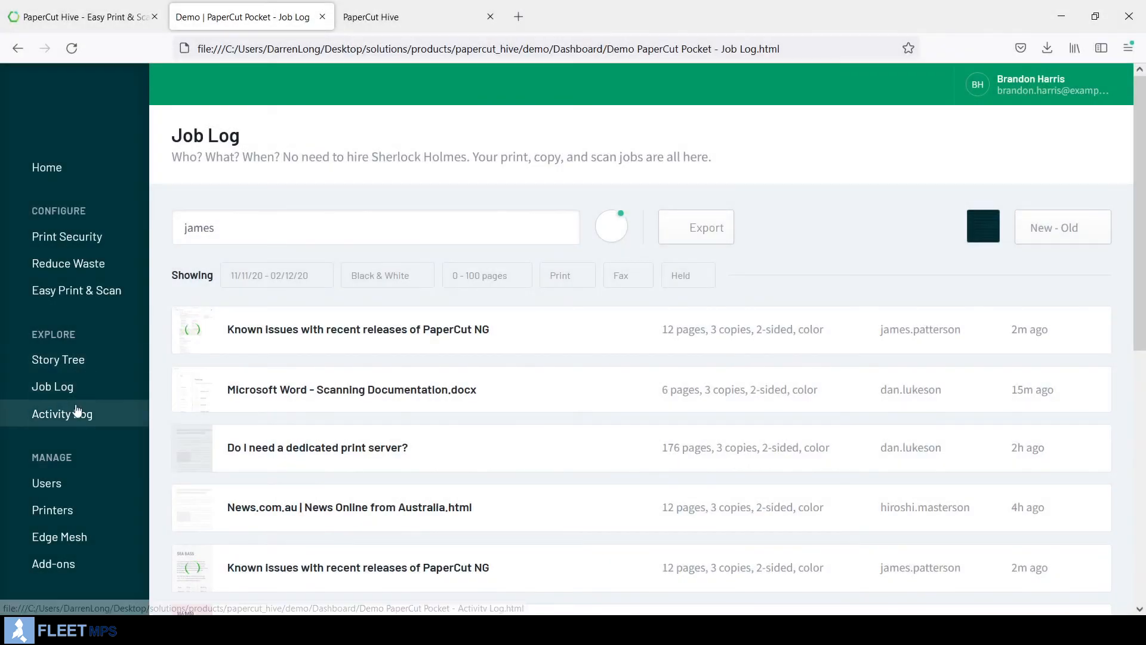
{"action": "left_click", "coordinate": [61, 413]}
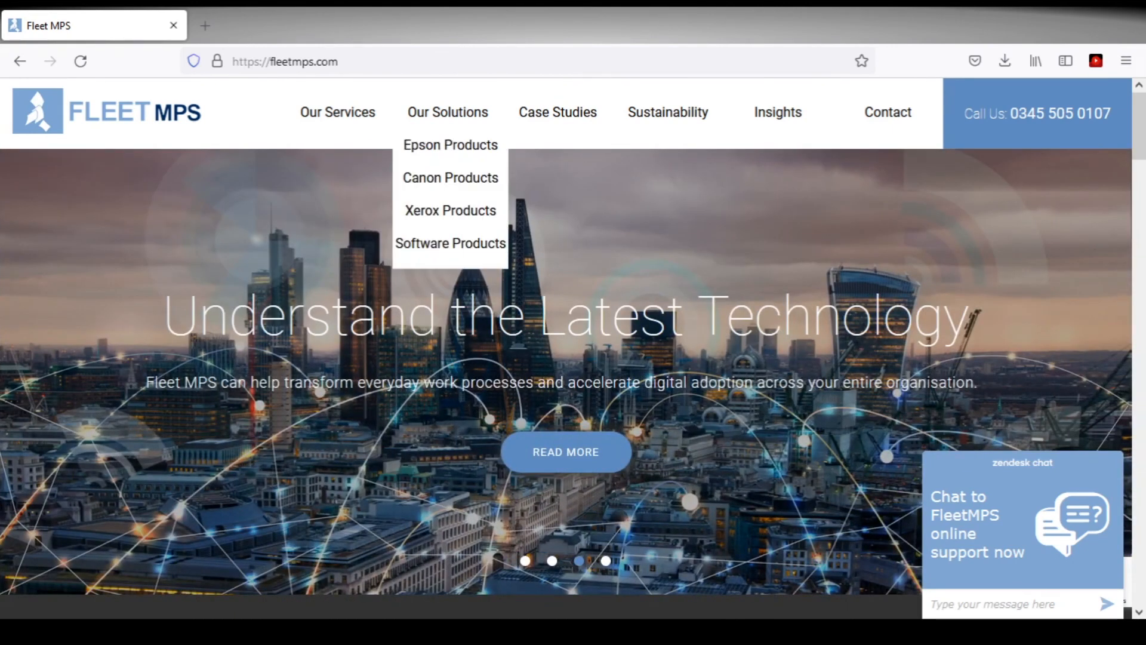
- Browse the Software Products page under Our Solutions
{"action": "left_click", "coordinate": [450, 243]}
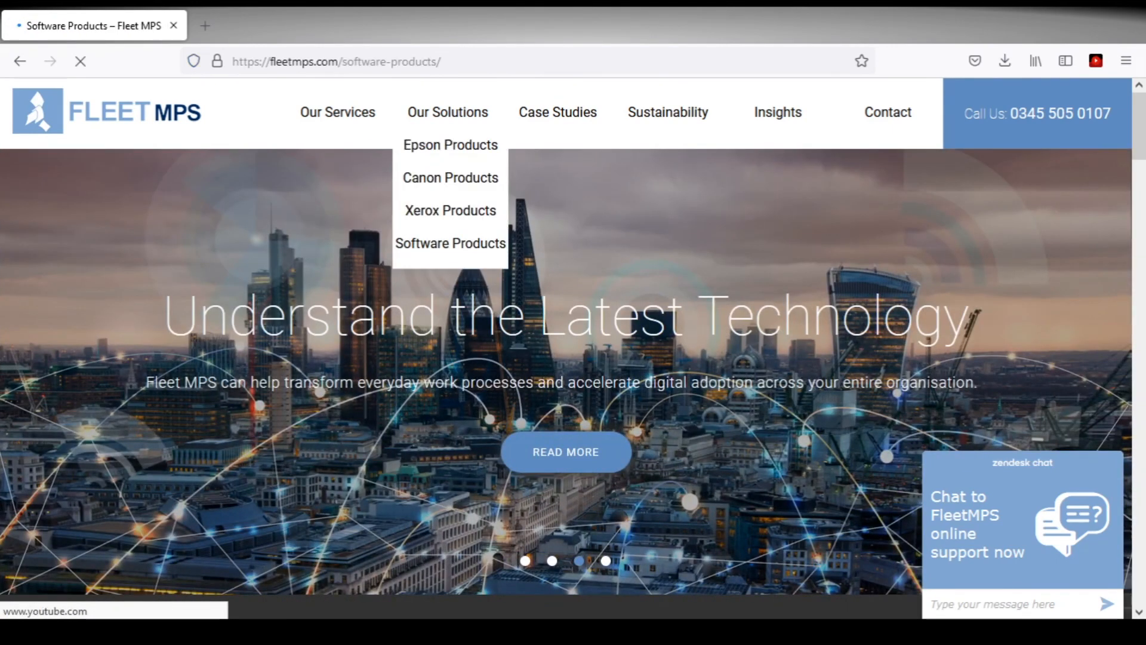
{"action": "left_click", "coordinate": [450, 243]}
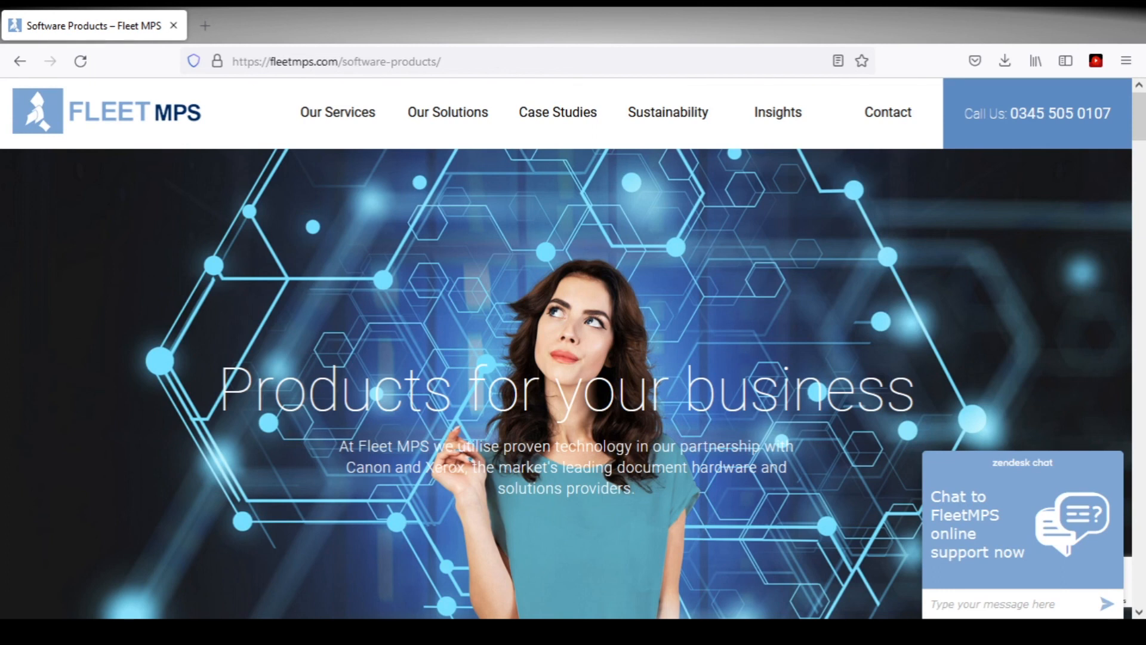
{"action": "scroll", "scroll_direction": "down", "scroll_amount": 3}
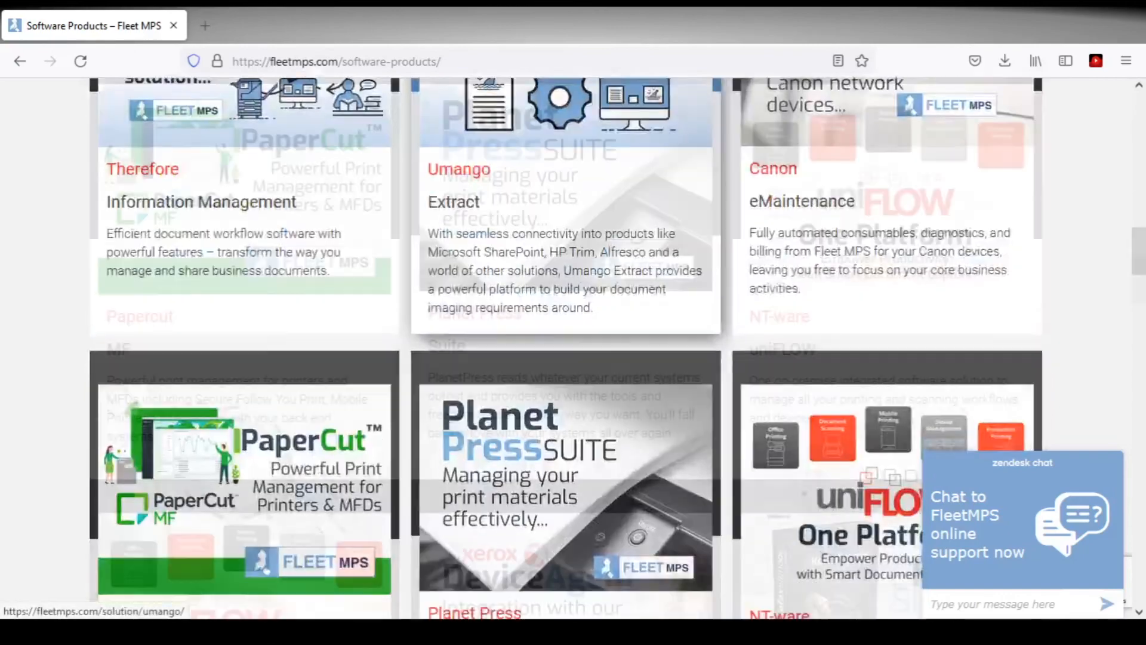
{"action": "scroll", "scroll_direction": "down", "scroll_amount": 3}
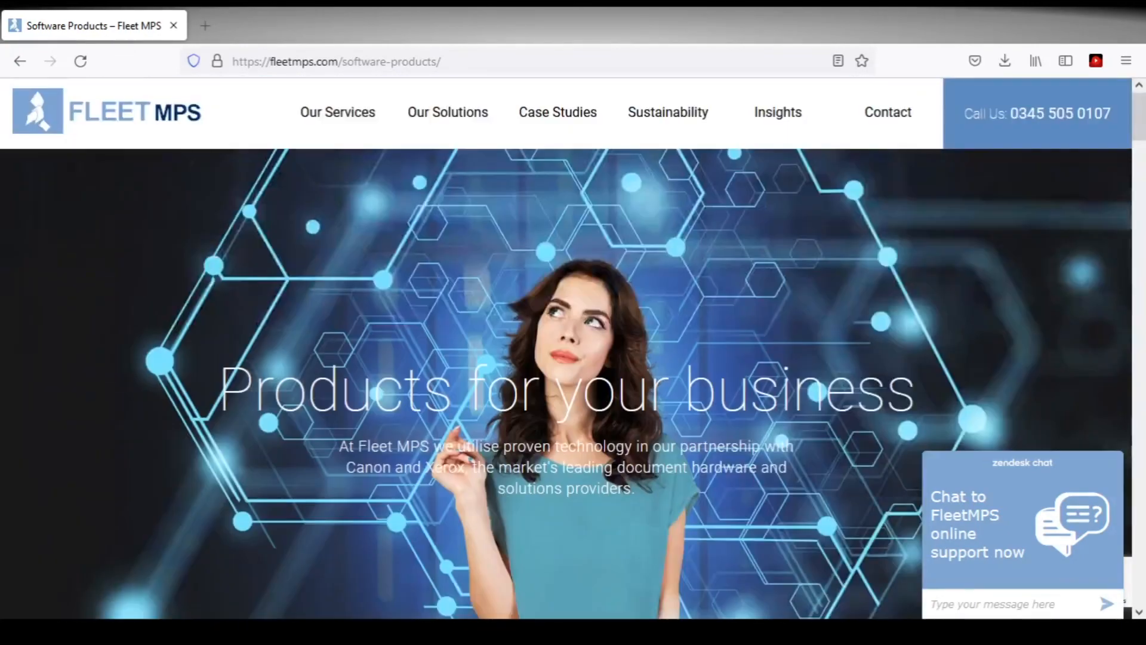
- Read through the Sustainability page's pledge, energy savings and recycled paper sections
{"action": "left_click", "coordinate": [667, 112]}
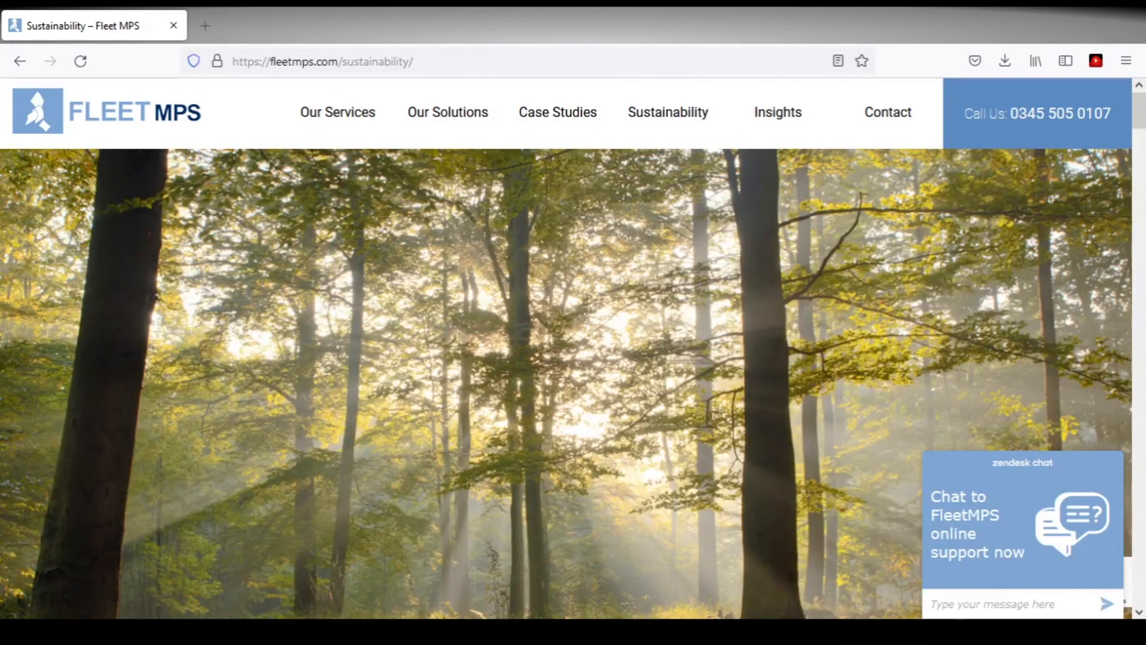
{"action": "scroll", "scroll_direction": "down", "scroll_amount": 3}
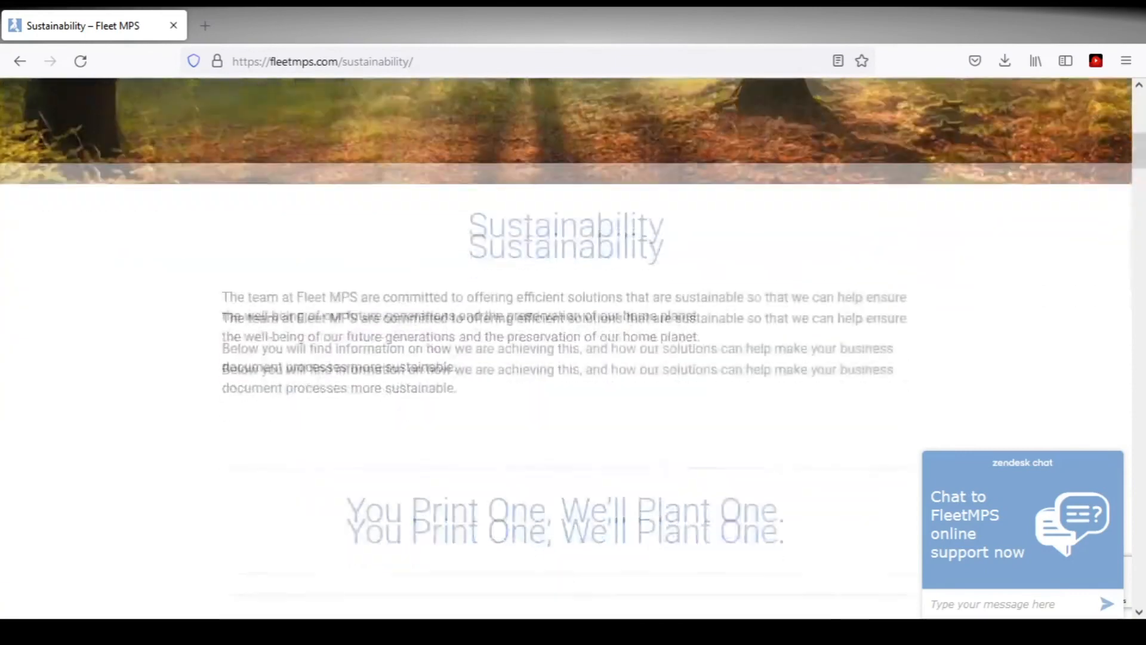
{"action": "scroll", "scroll_direction": "down", "scroll_amount": 3}
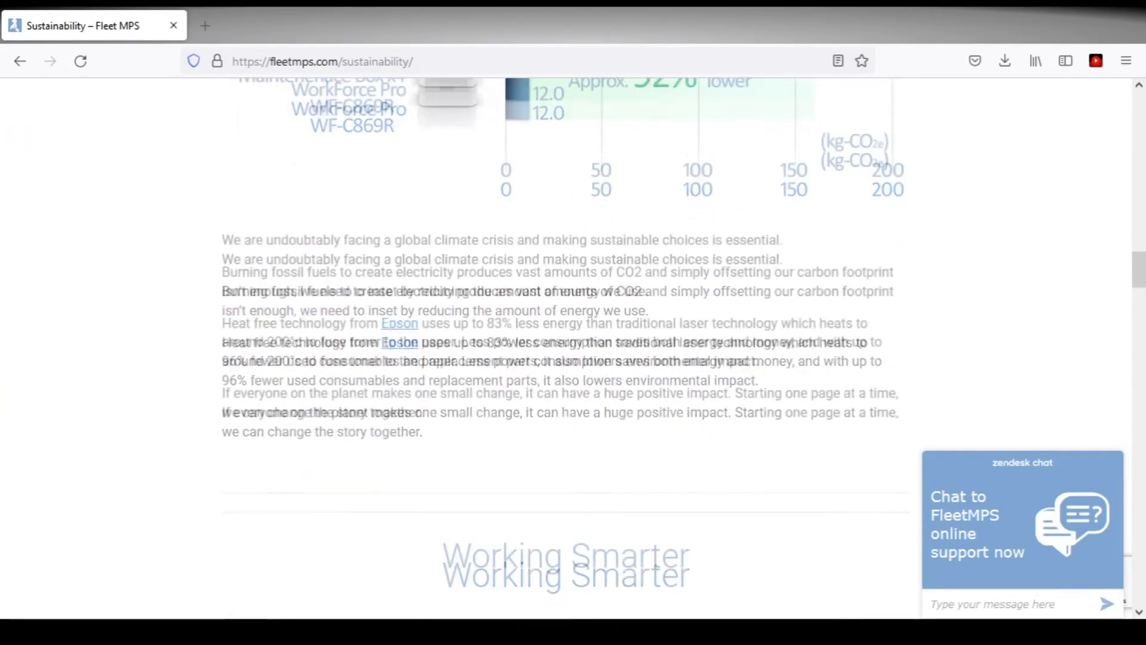
{"action": "scroll", "scroll_direction": "down", "scroll_amount": 3}
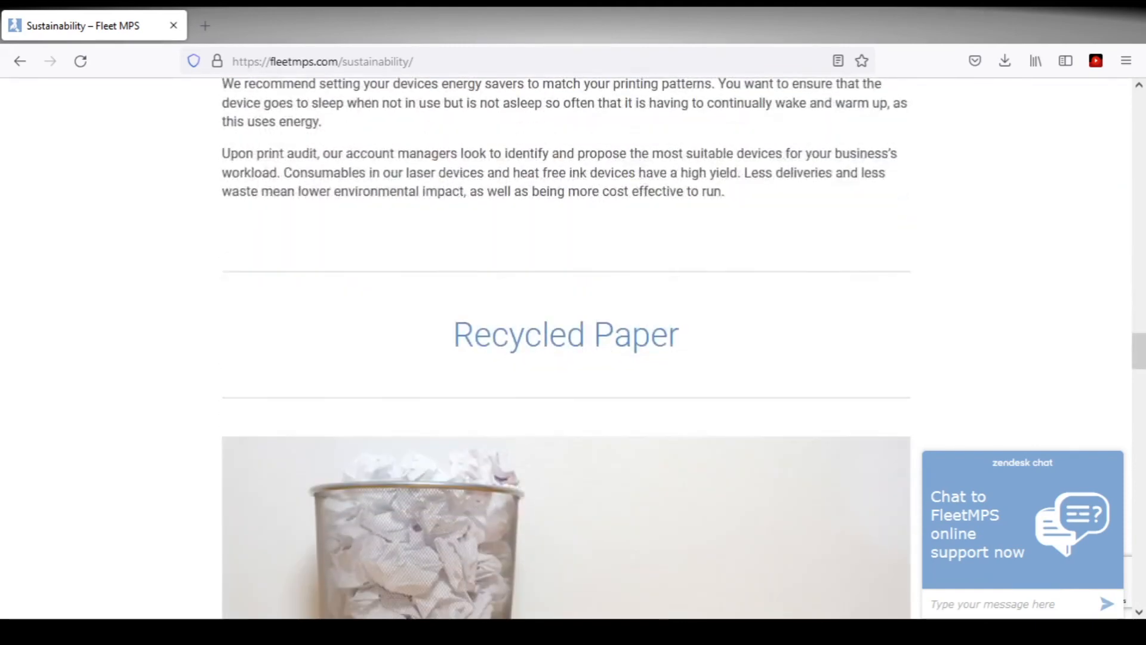
{"action": "scroll", "scroll_direction": "down", "scroll_amount": 3}
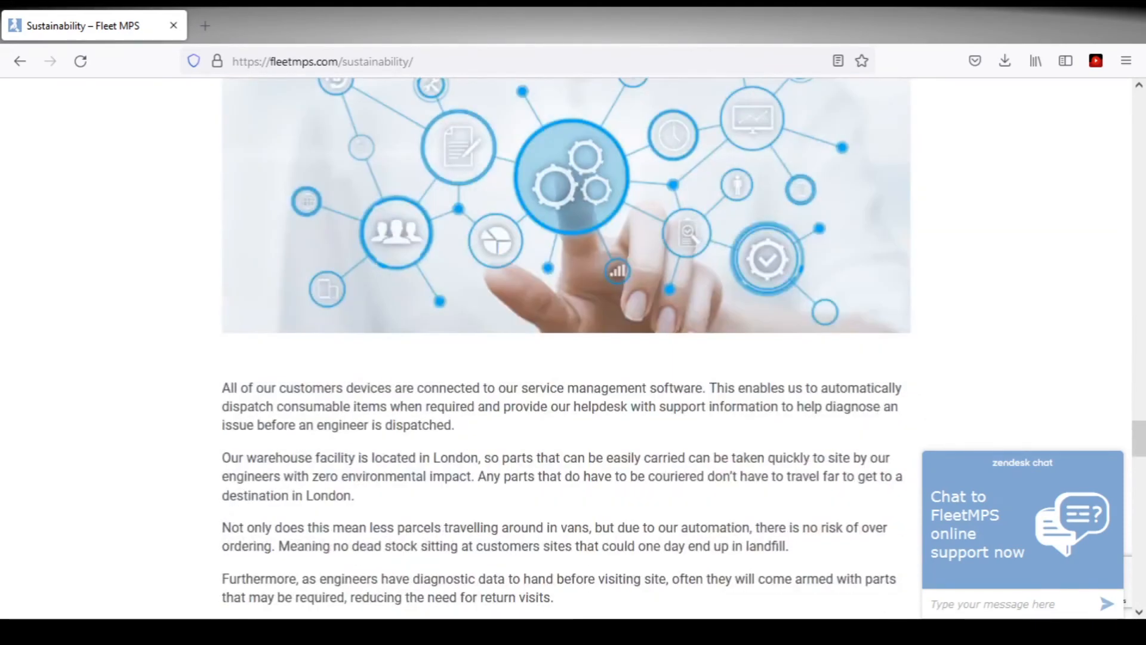